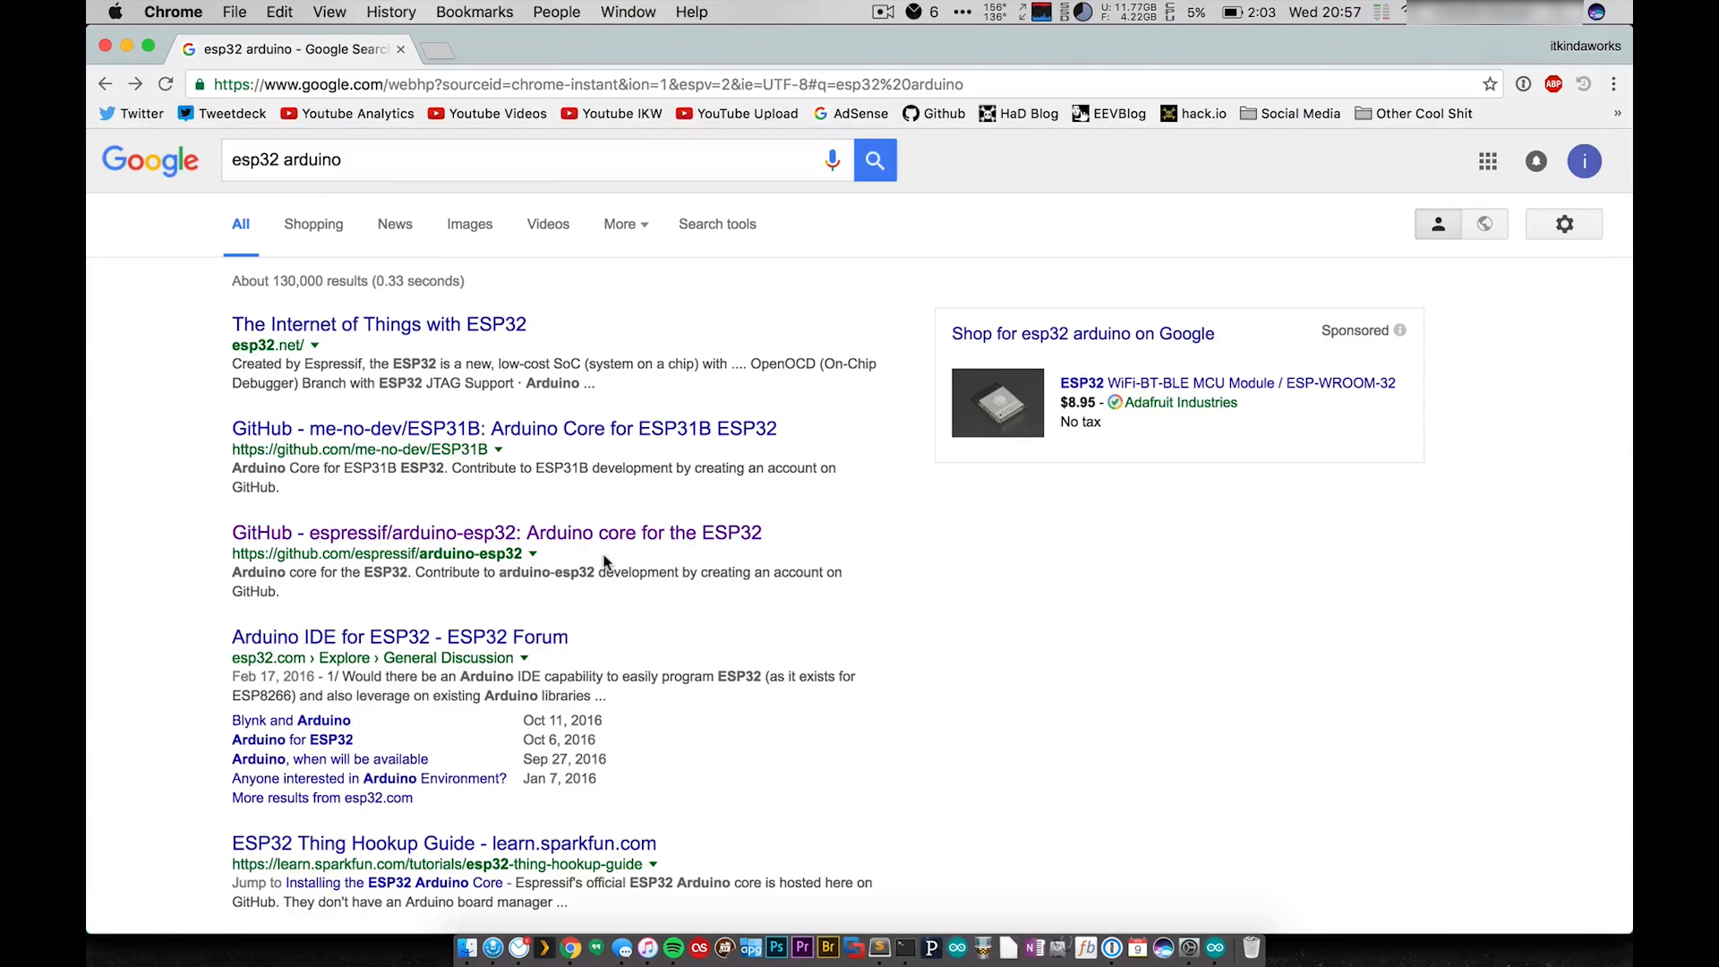
mouse_move(495, 532)
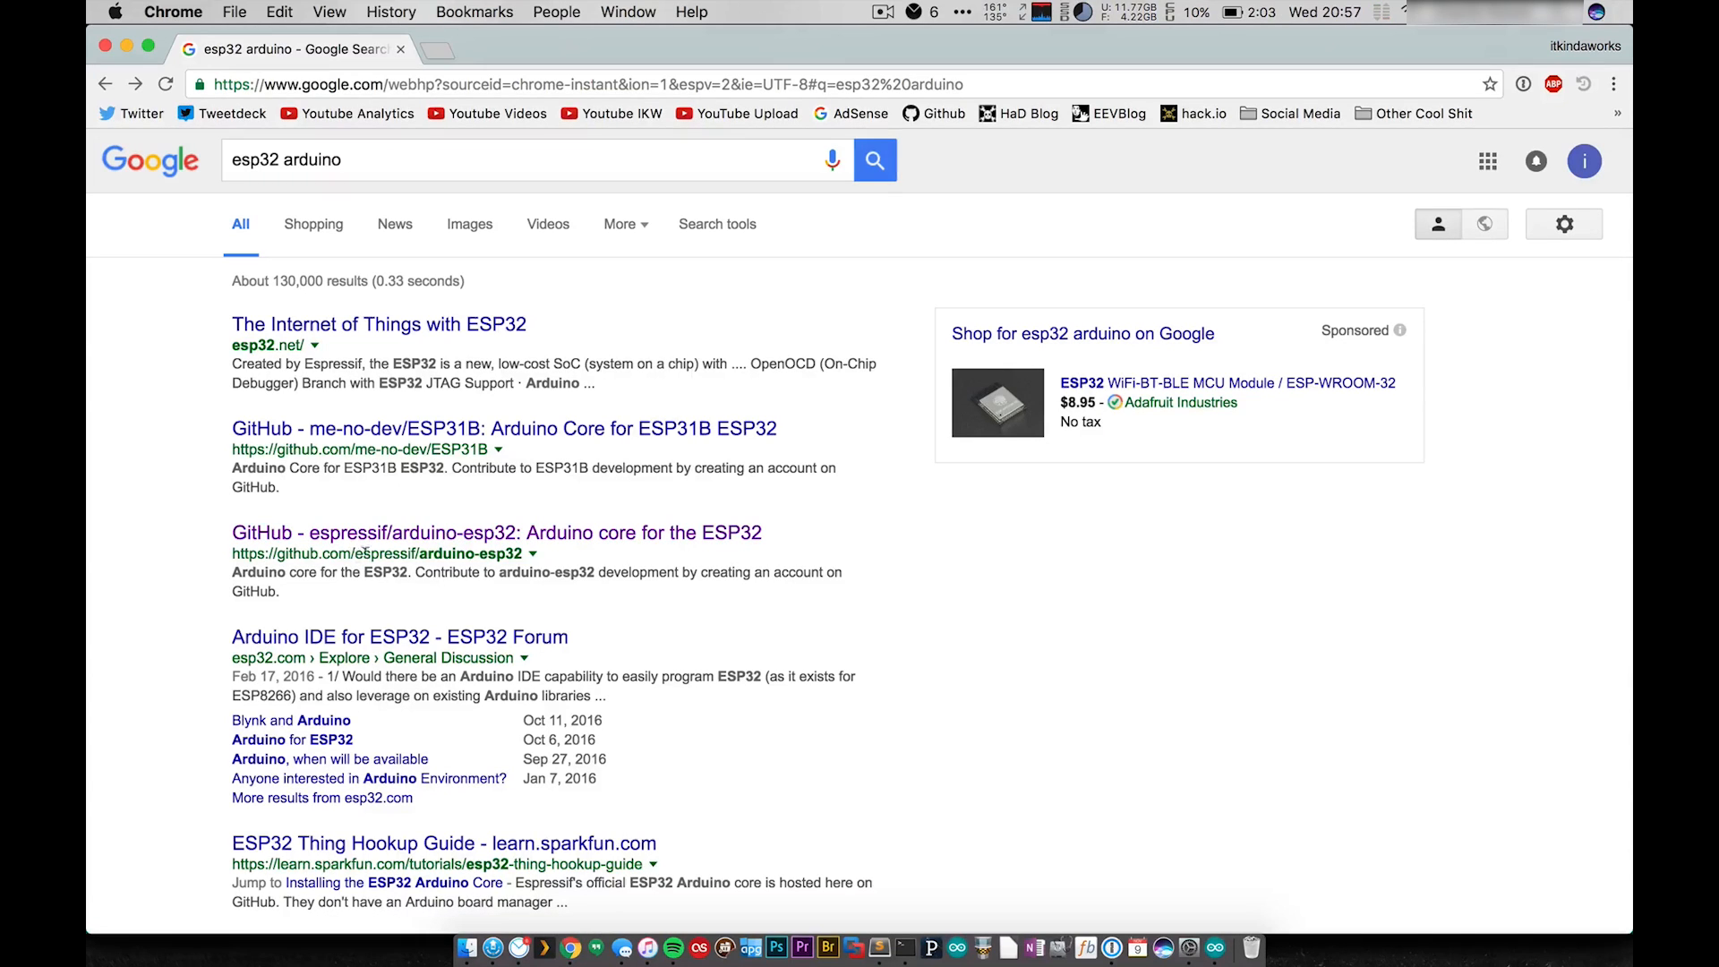
Open the espressif/arduino-esp32 GitHub repository from the 'esp32 arduino' search results
double_click(387, 552)
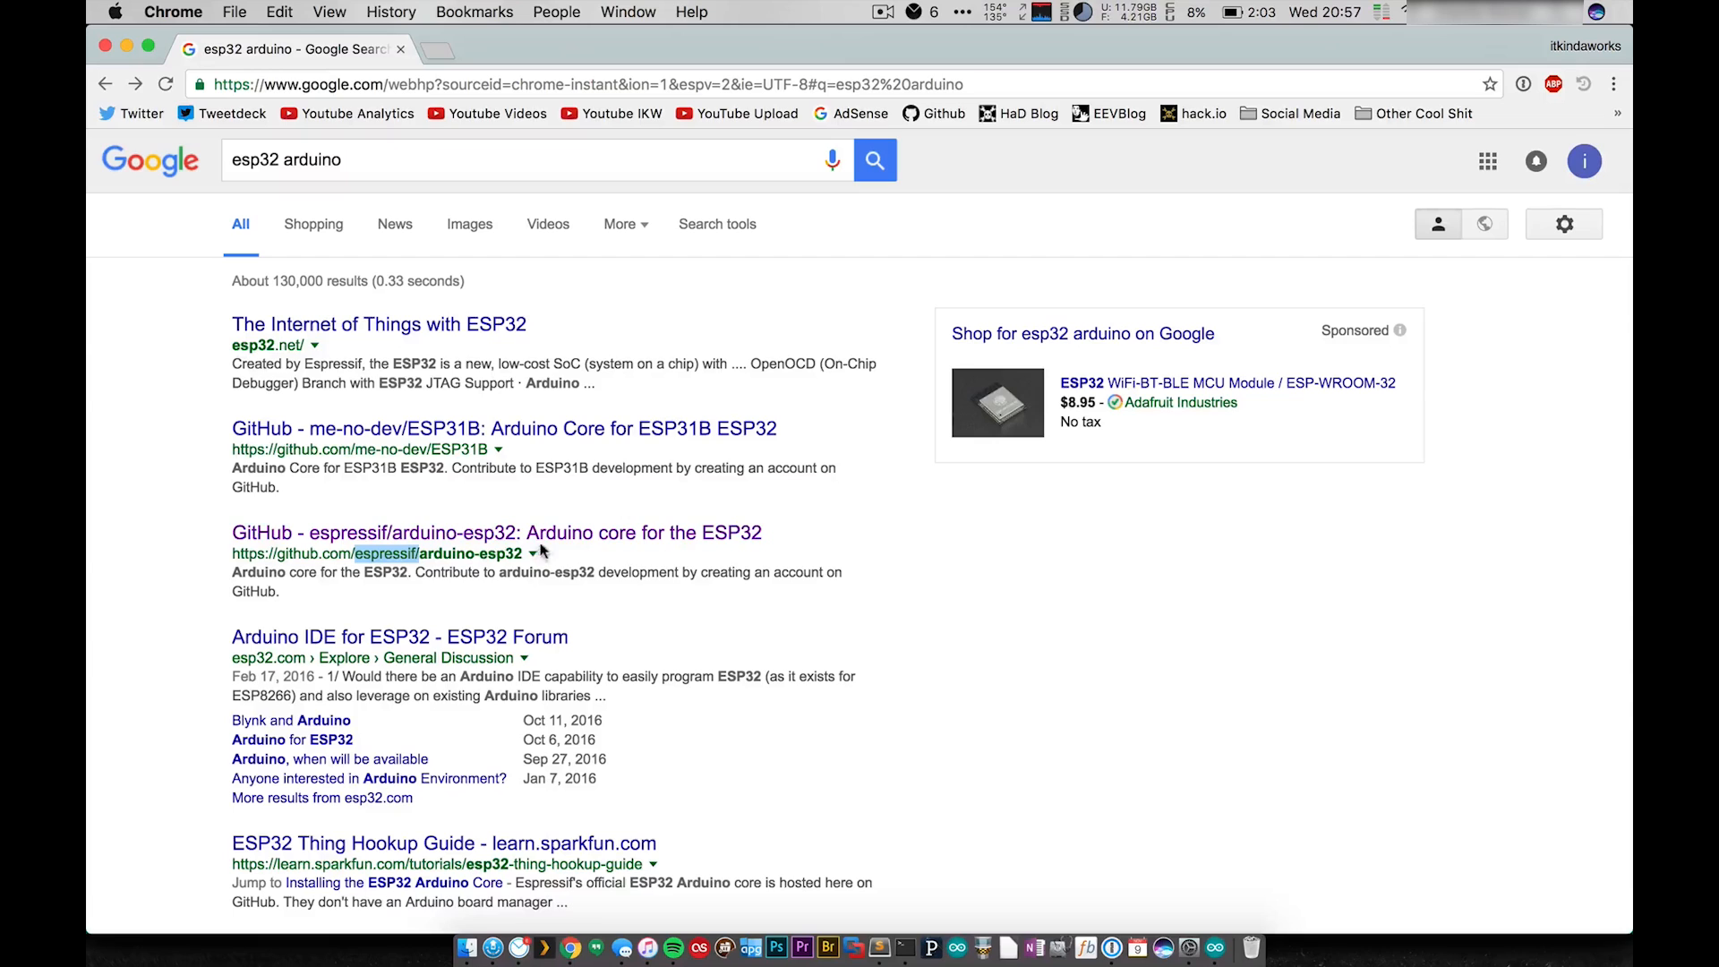
mouse_move(415, 623)
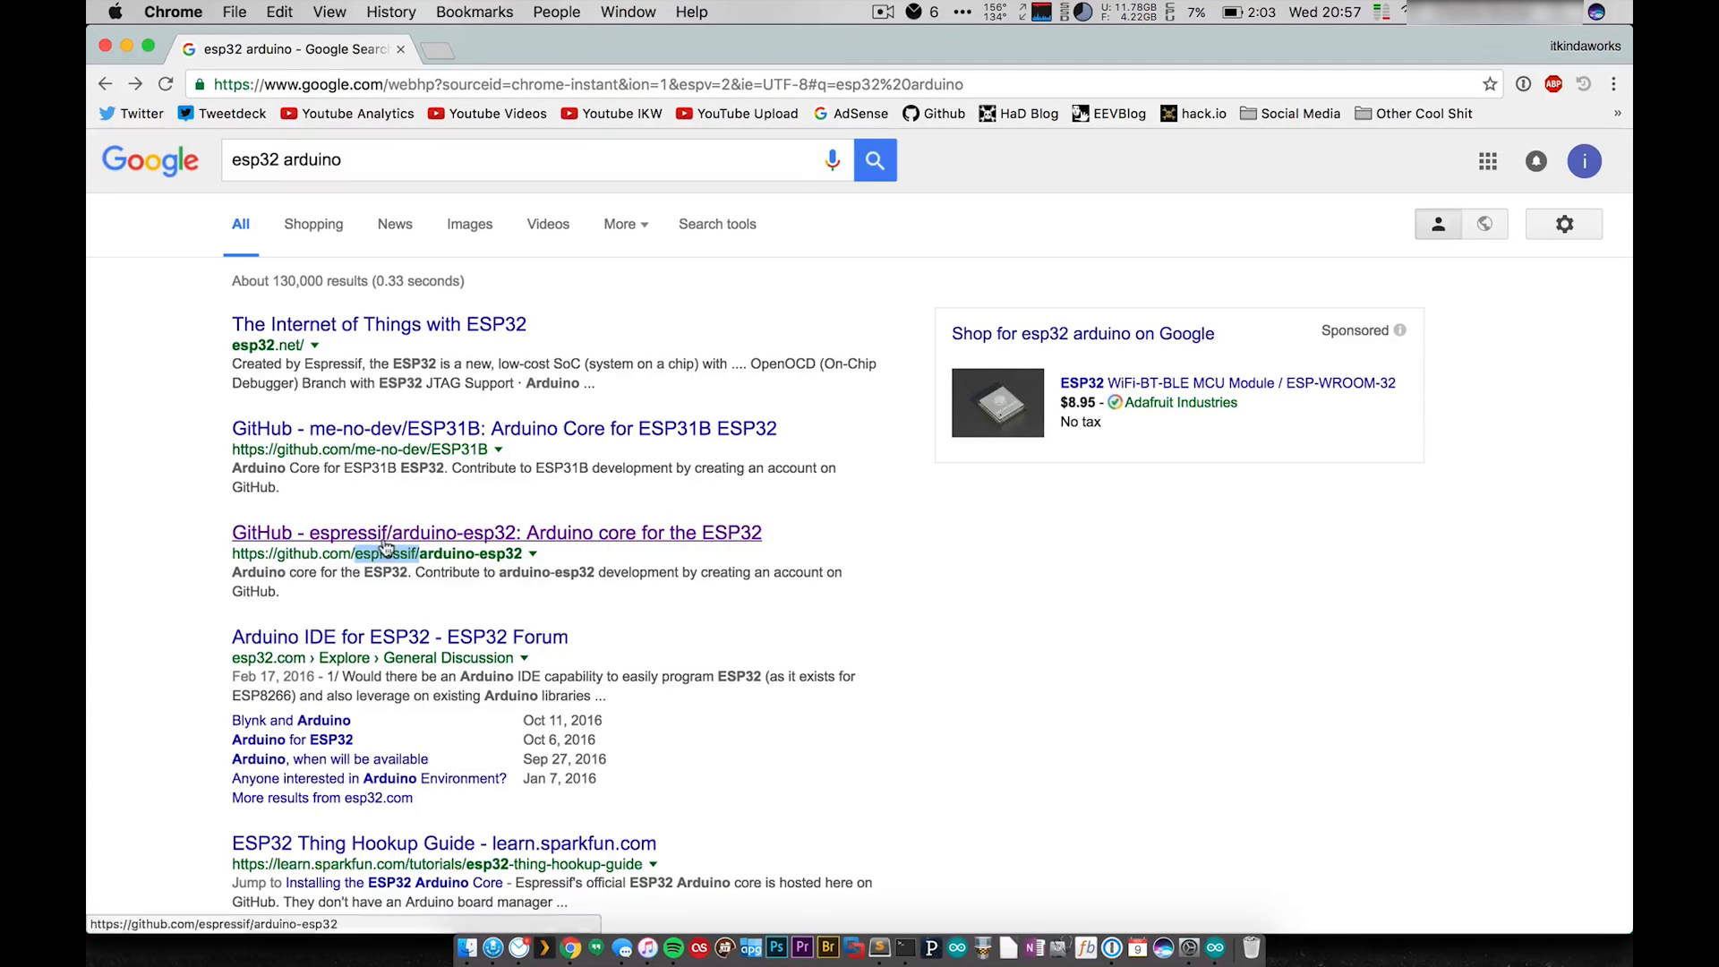
left_click(495, 531)
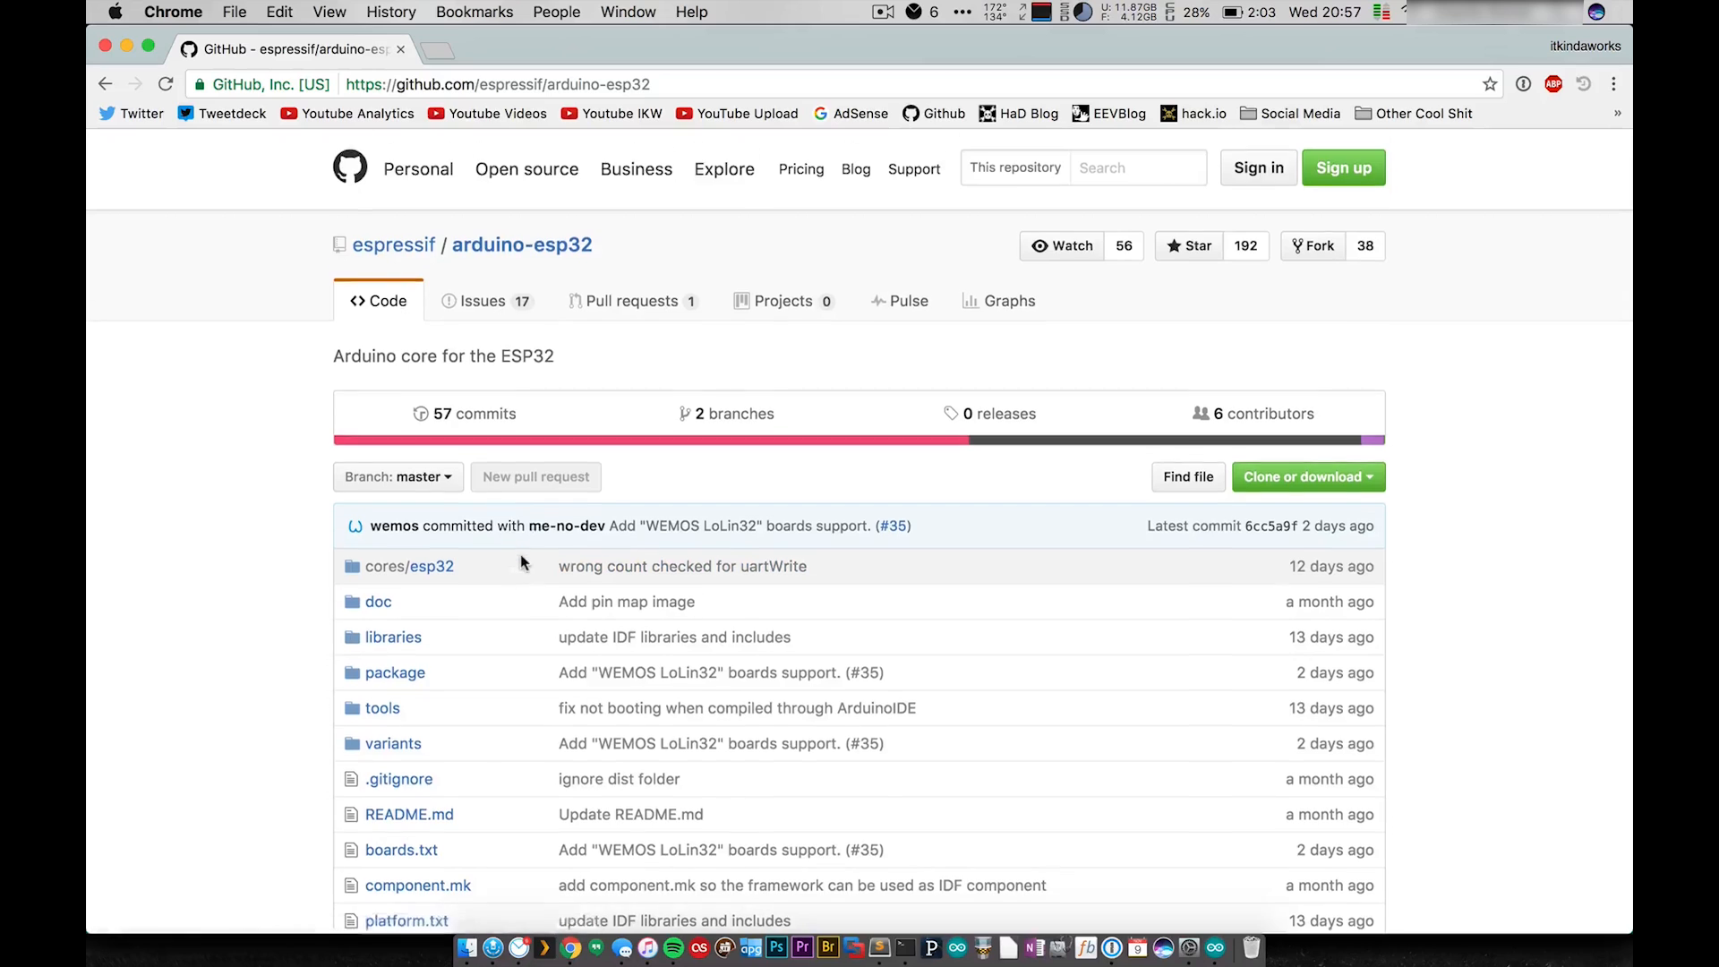
Scroll the README past the Development Status note to the Installation clone and get.py commands
scroll("down", 3)
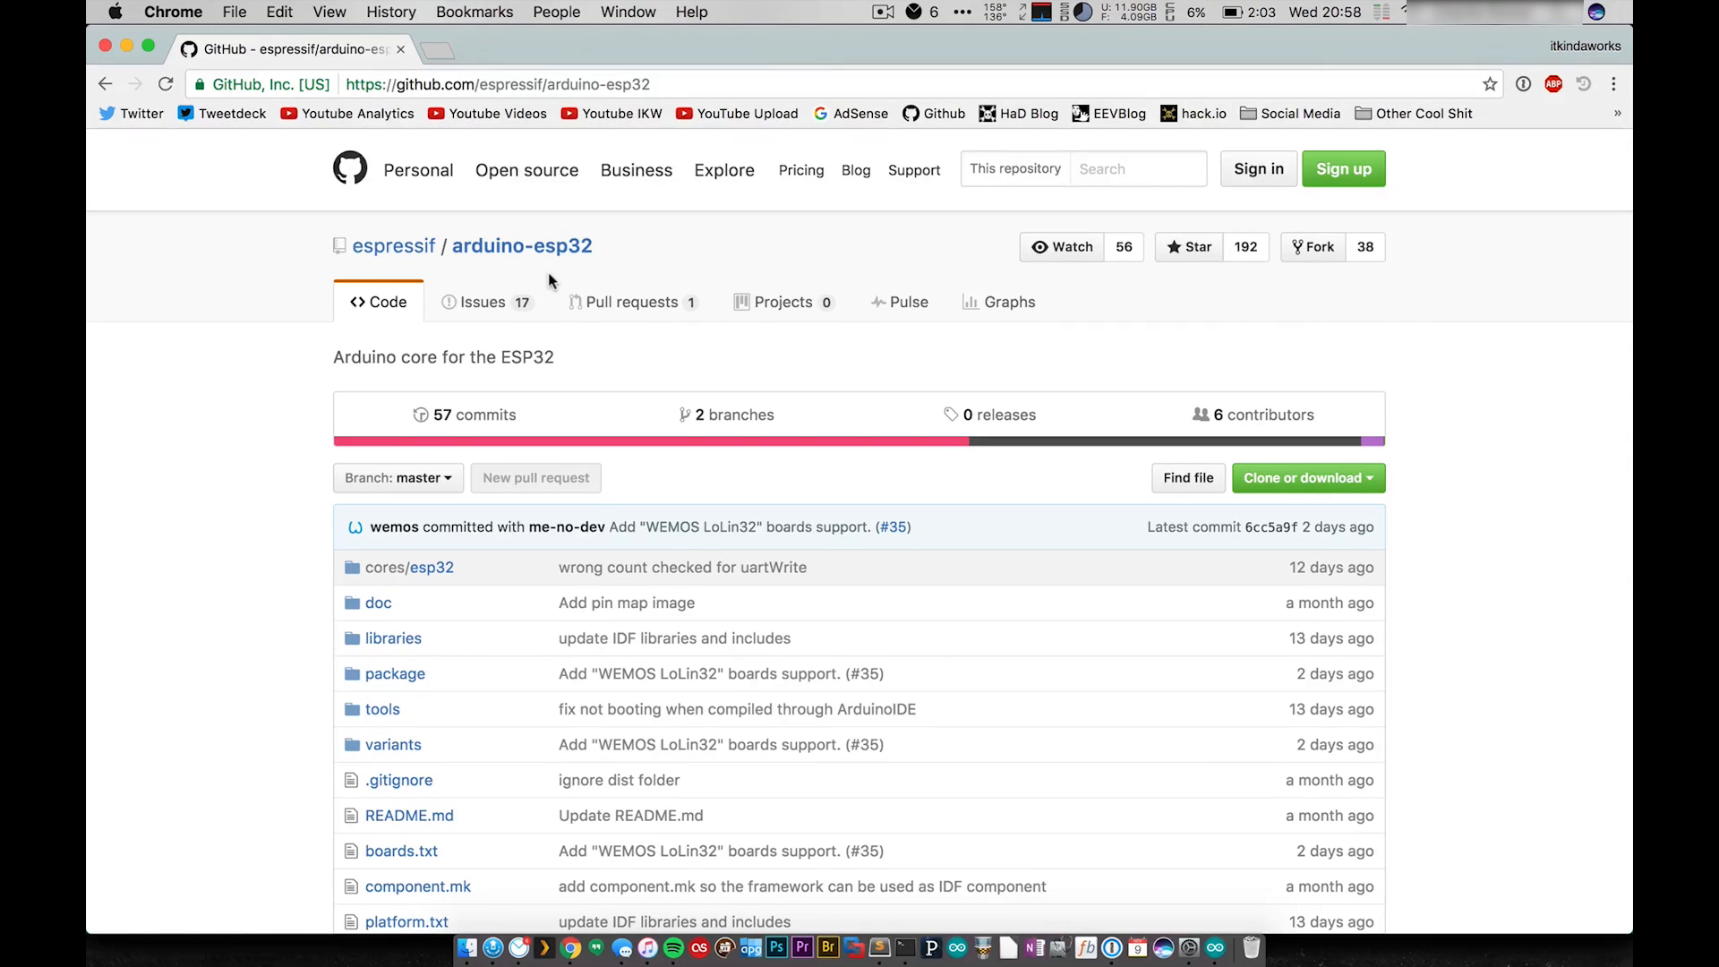
scroll("down", 3)
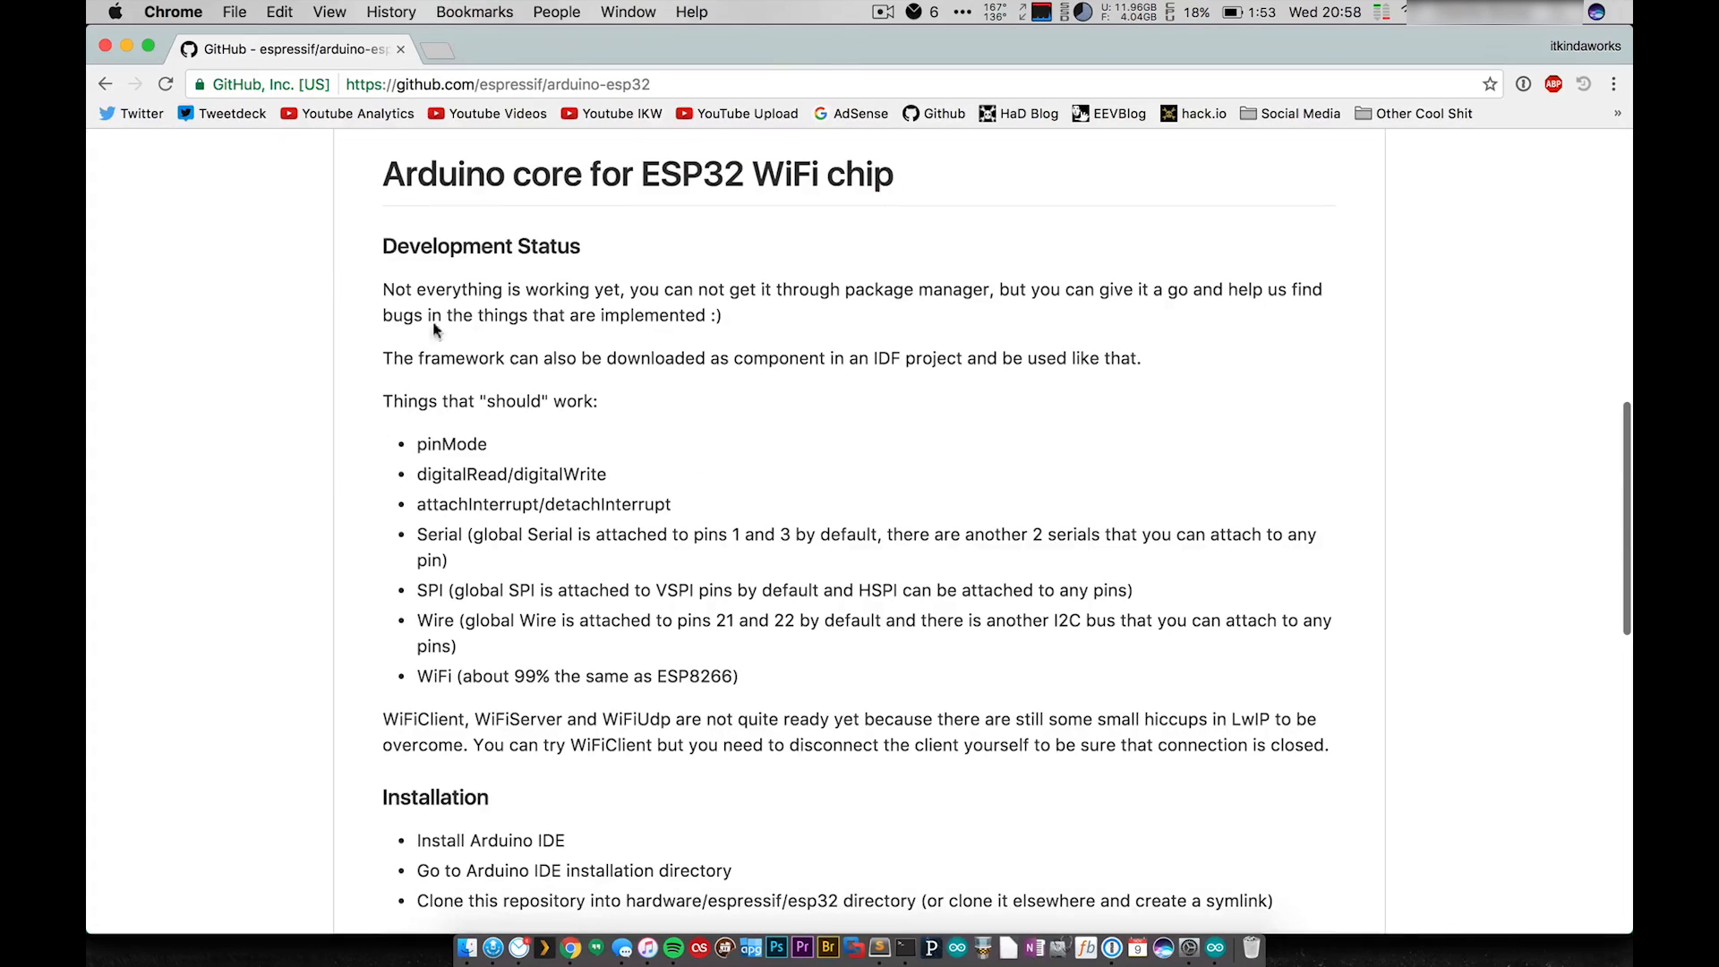
left_click_drag(382, 288, 693, 288)
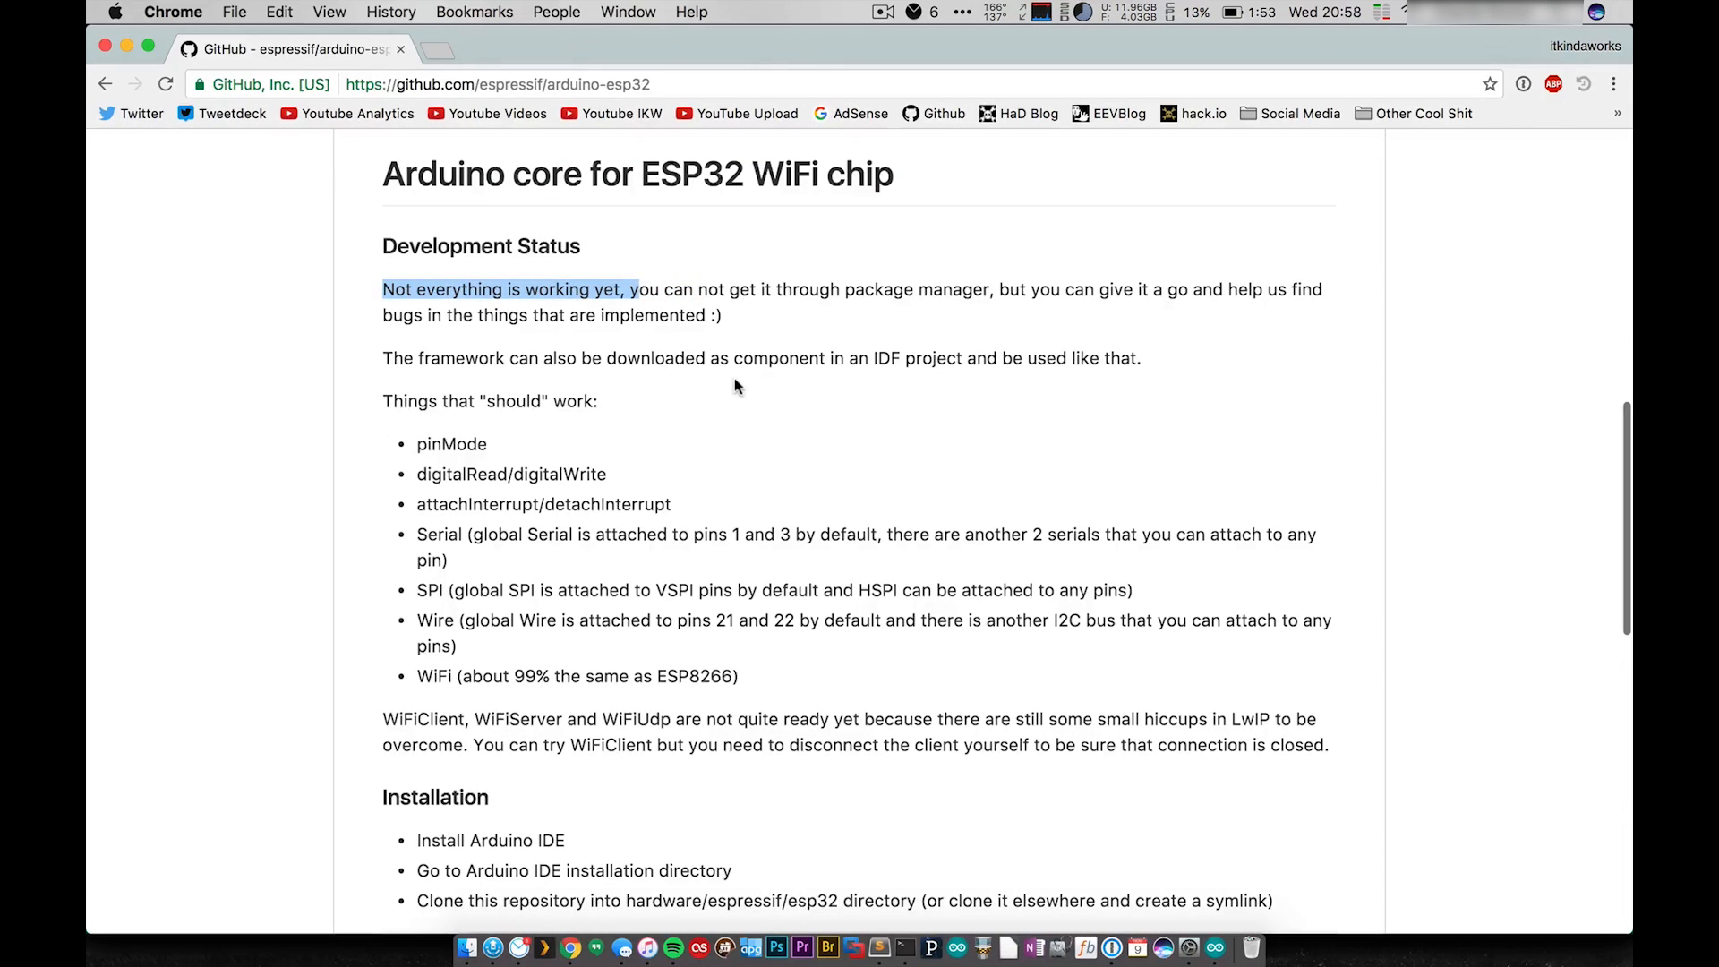
left_click(485, 488)
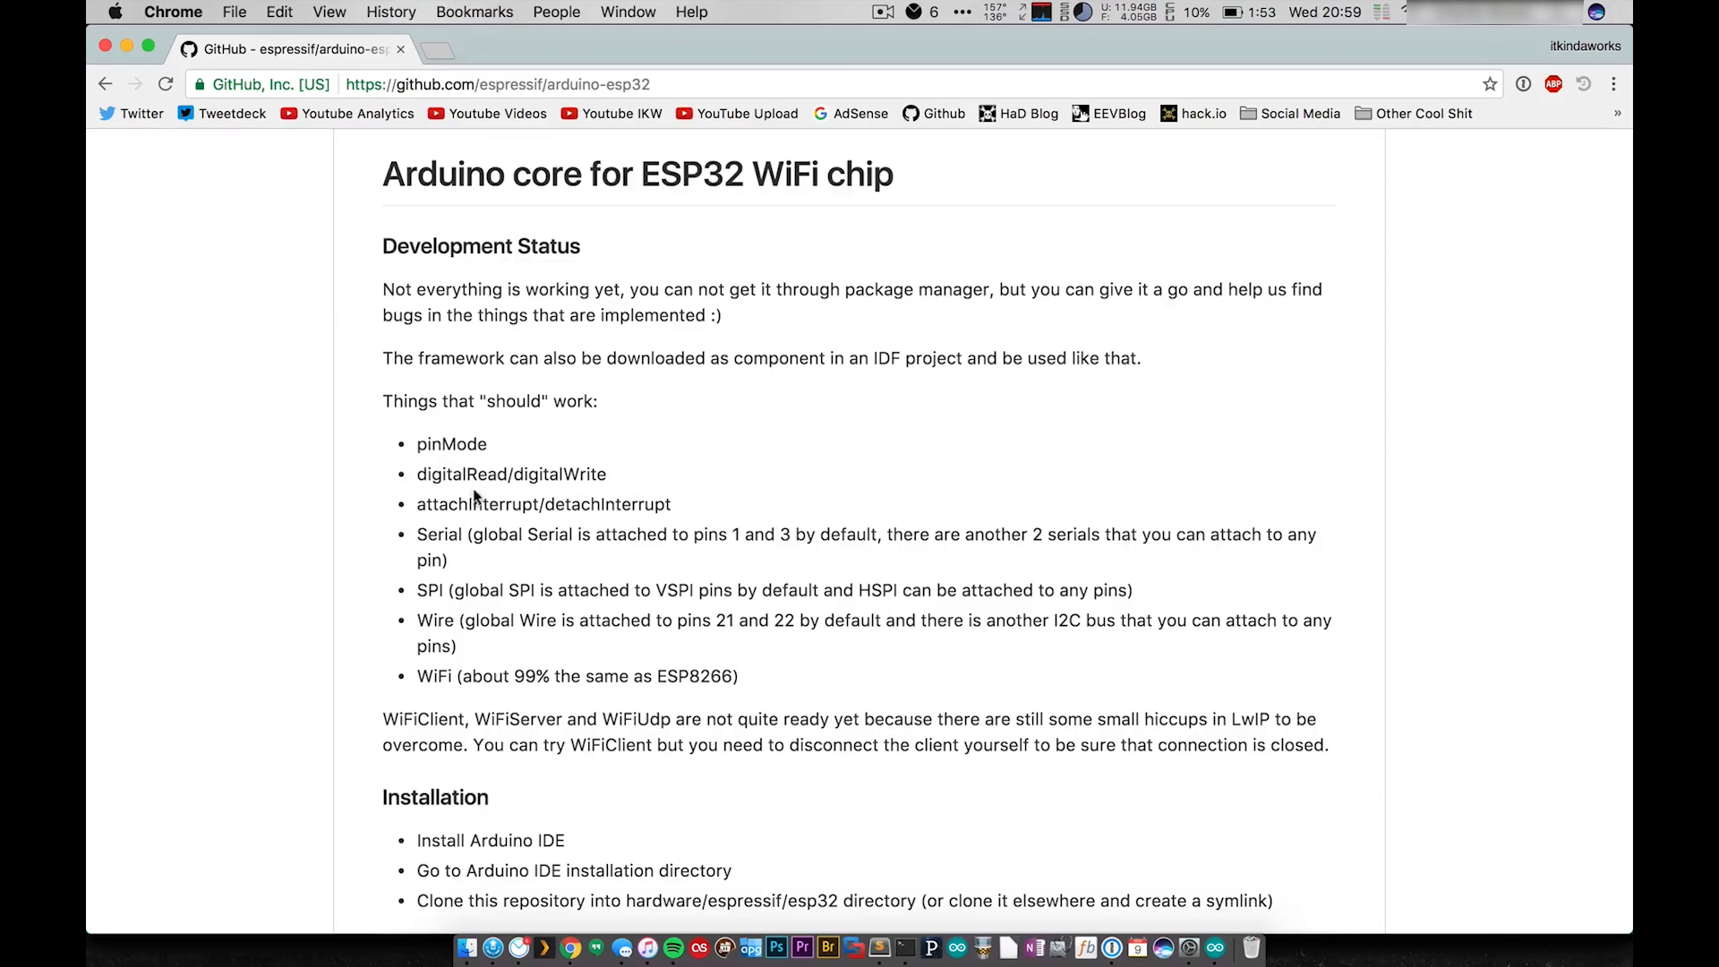
mouse_move(737, 515)
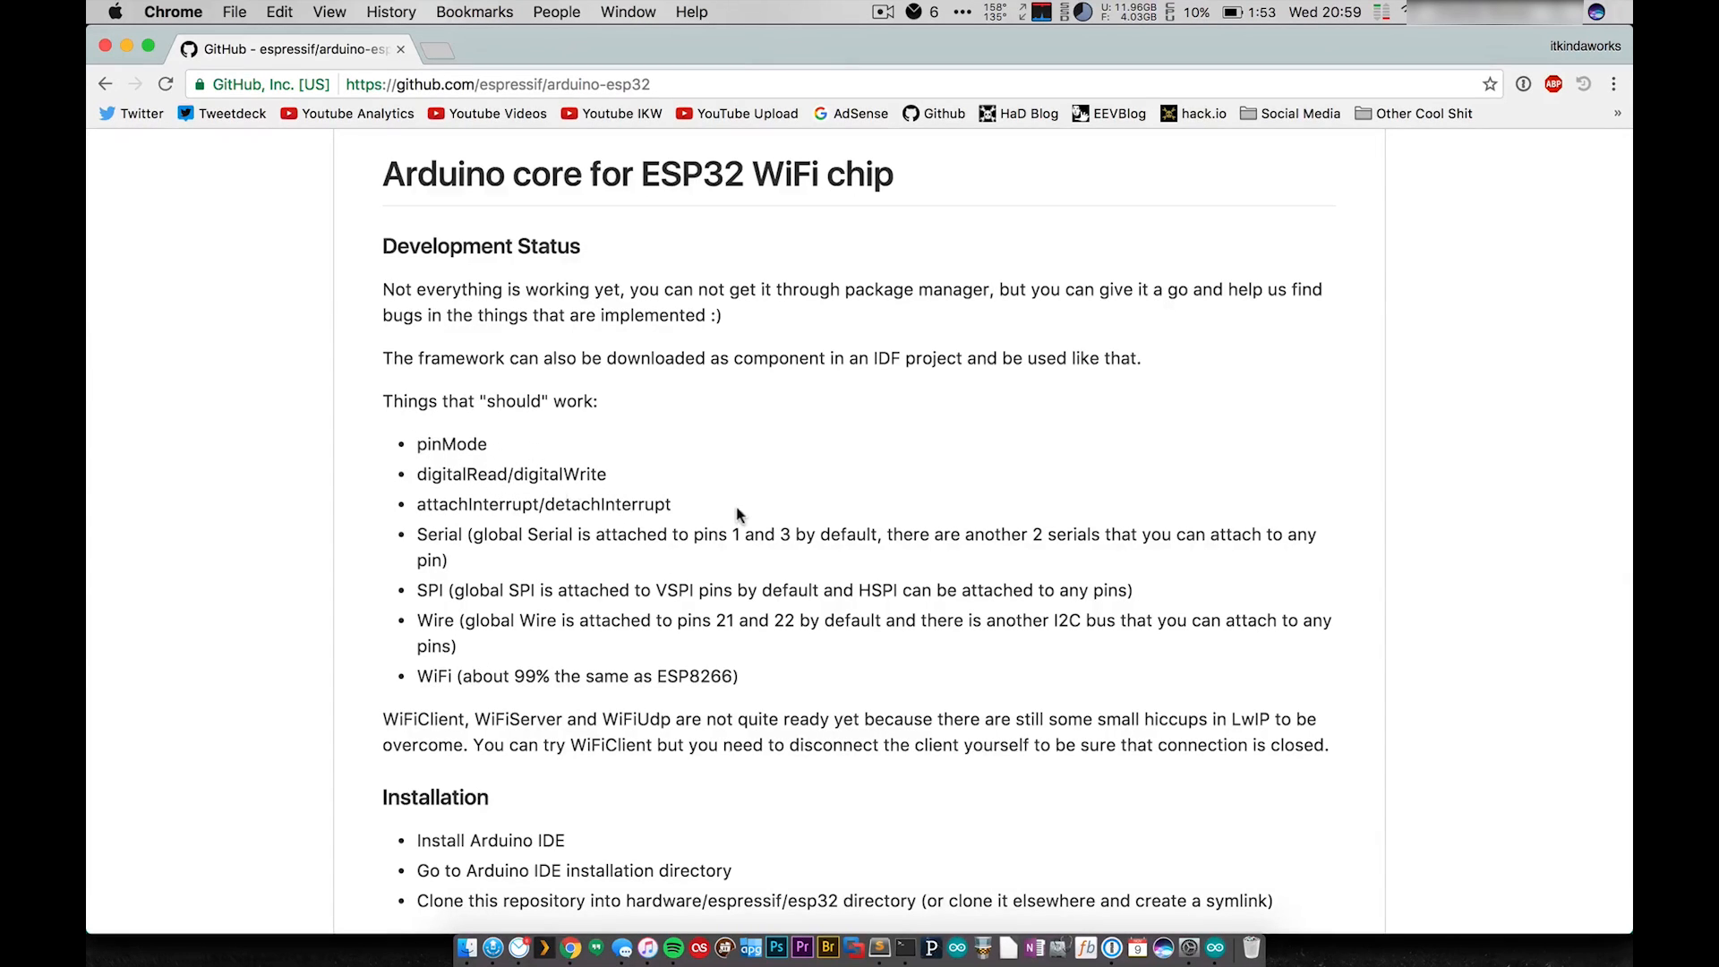
mouse_move(313, 537)
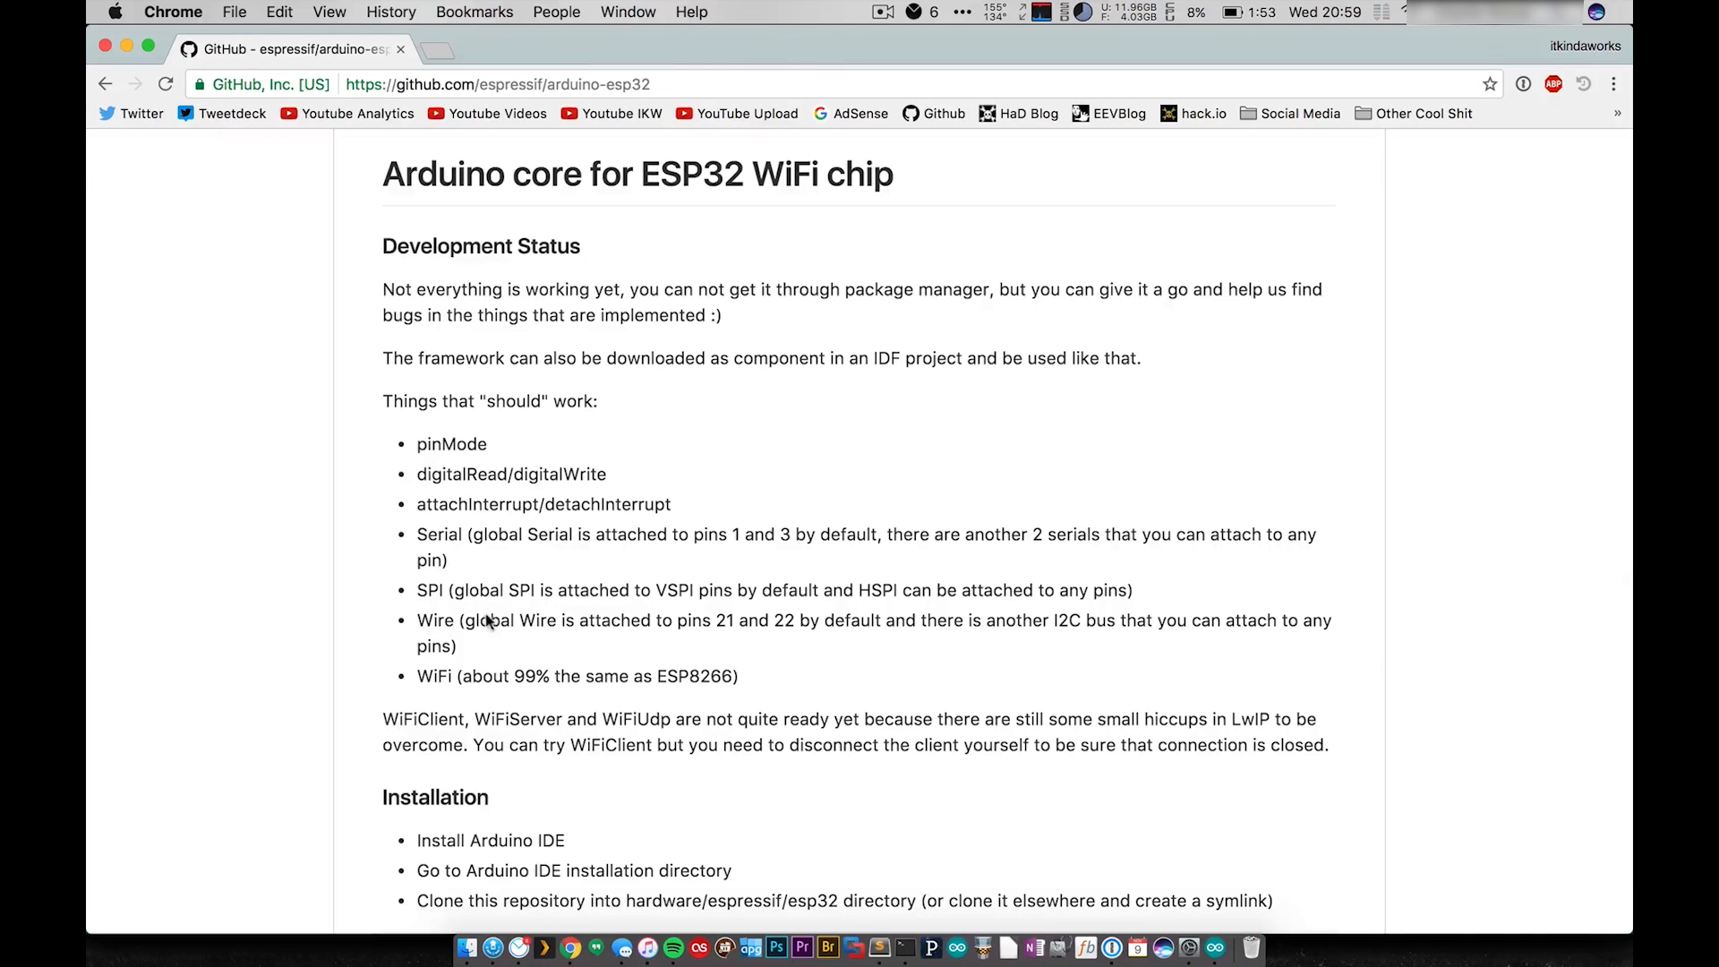
mouse_move(696, 695)
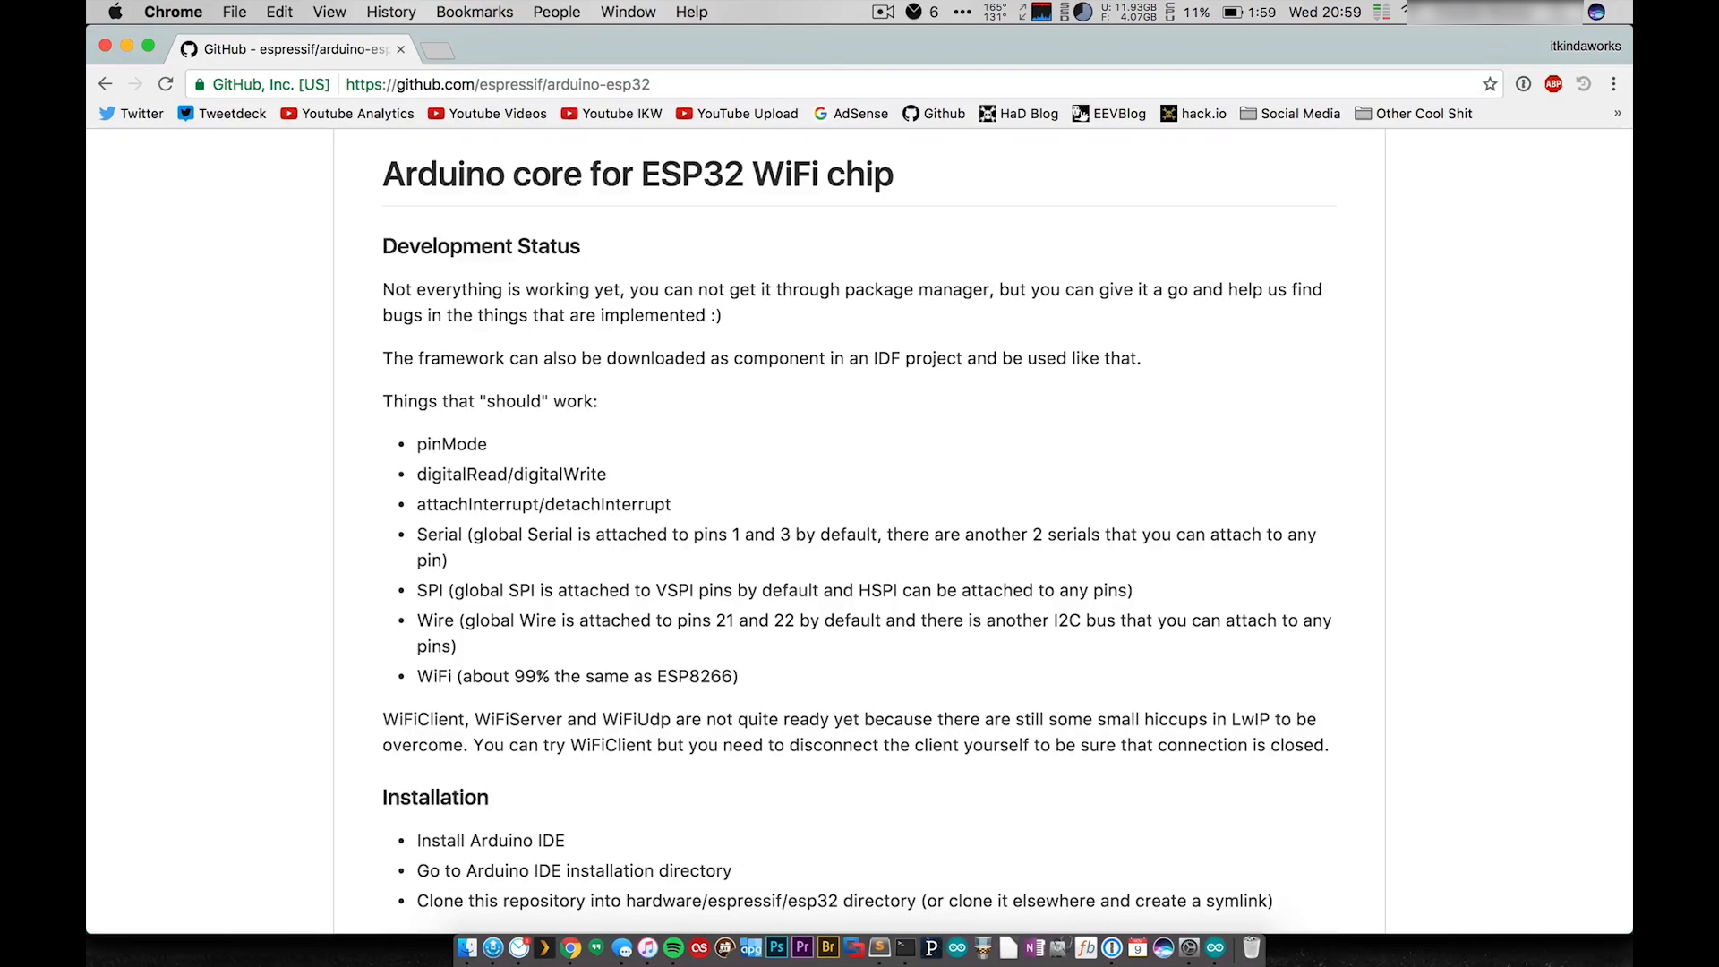
scroll("down", 3)
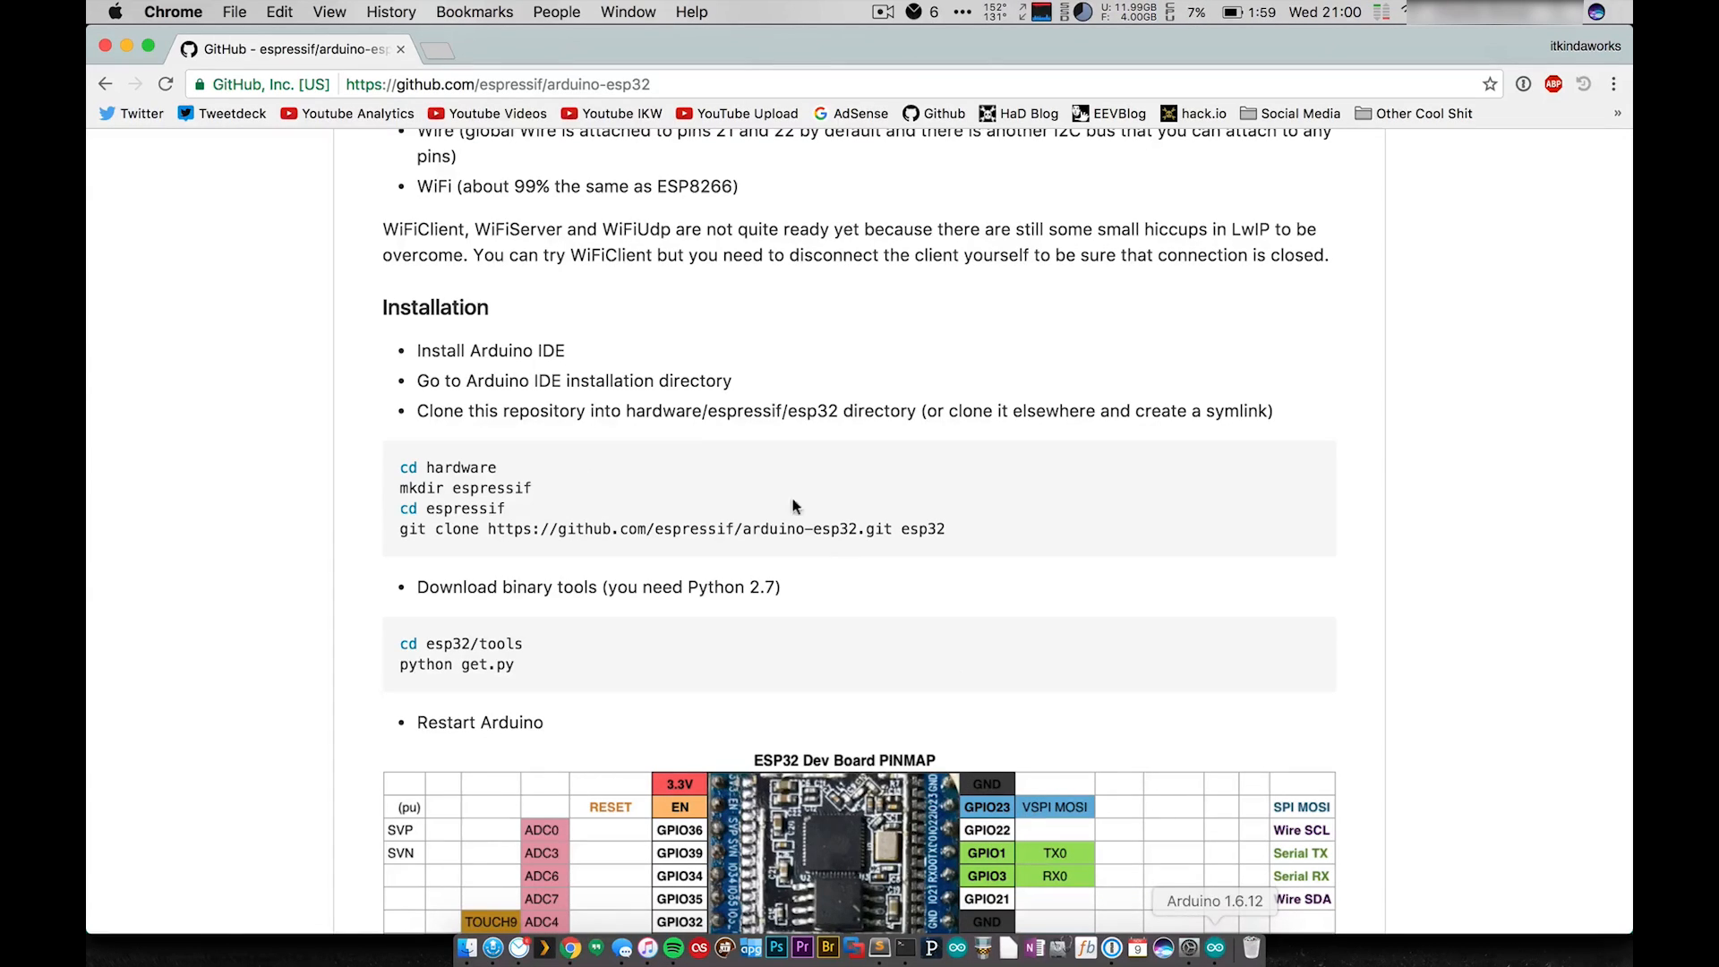
Highlight the README note that the core can't be installed through the package manager
scroll("up", 3)
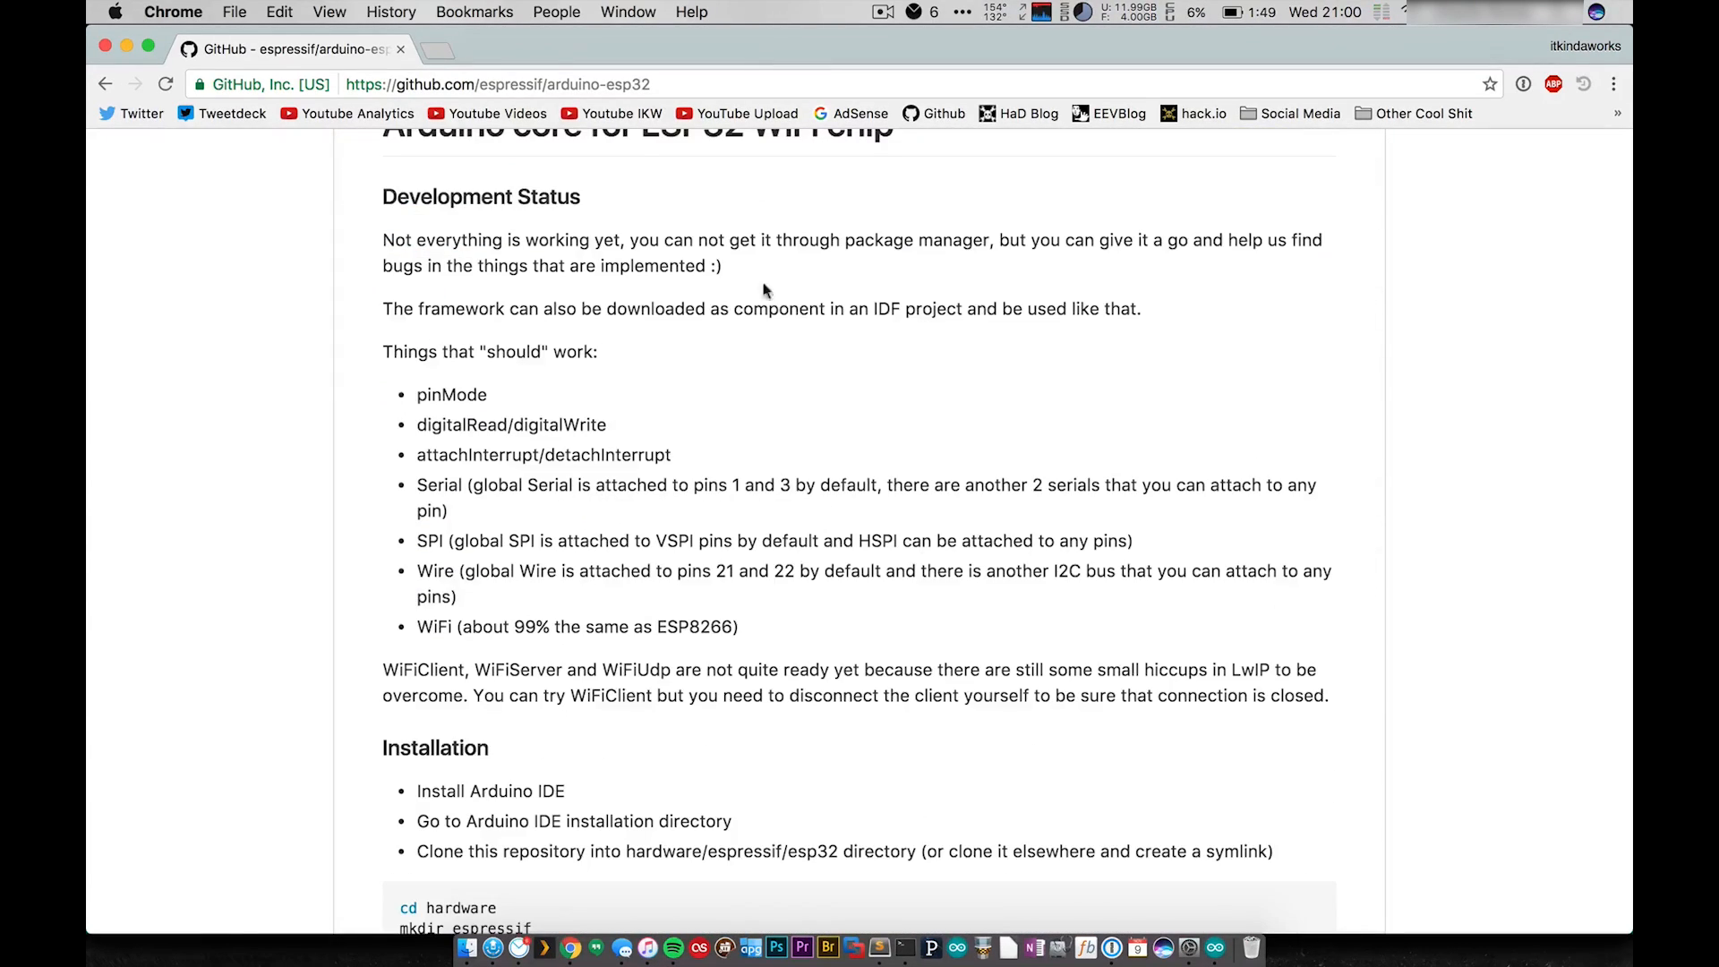
left_click_drag(631, 239, 722, 265)
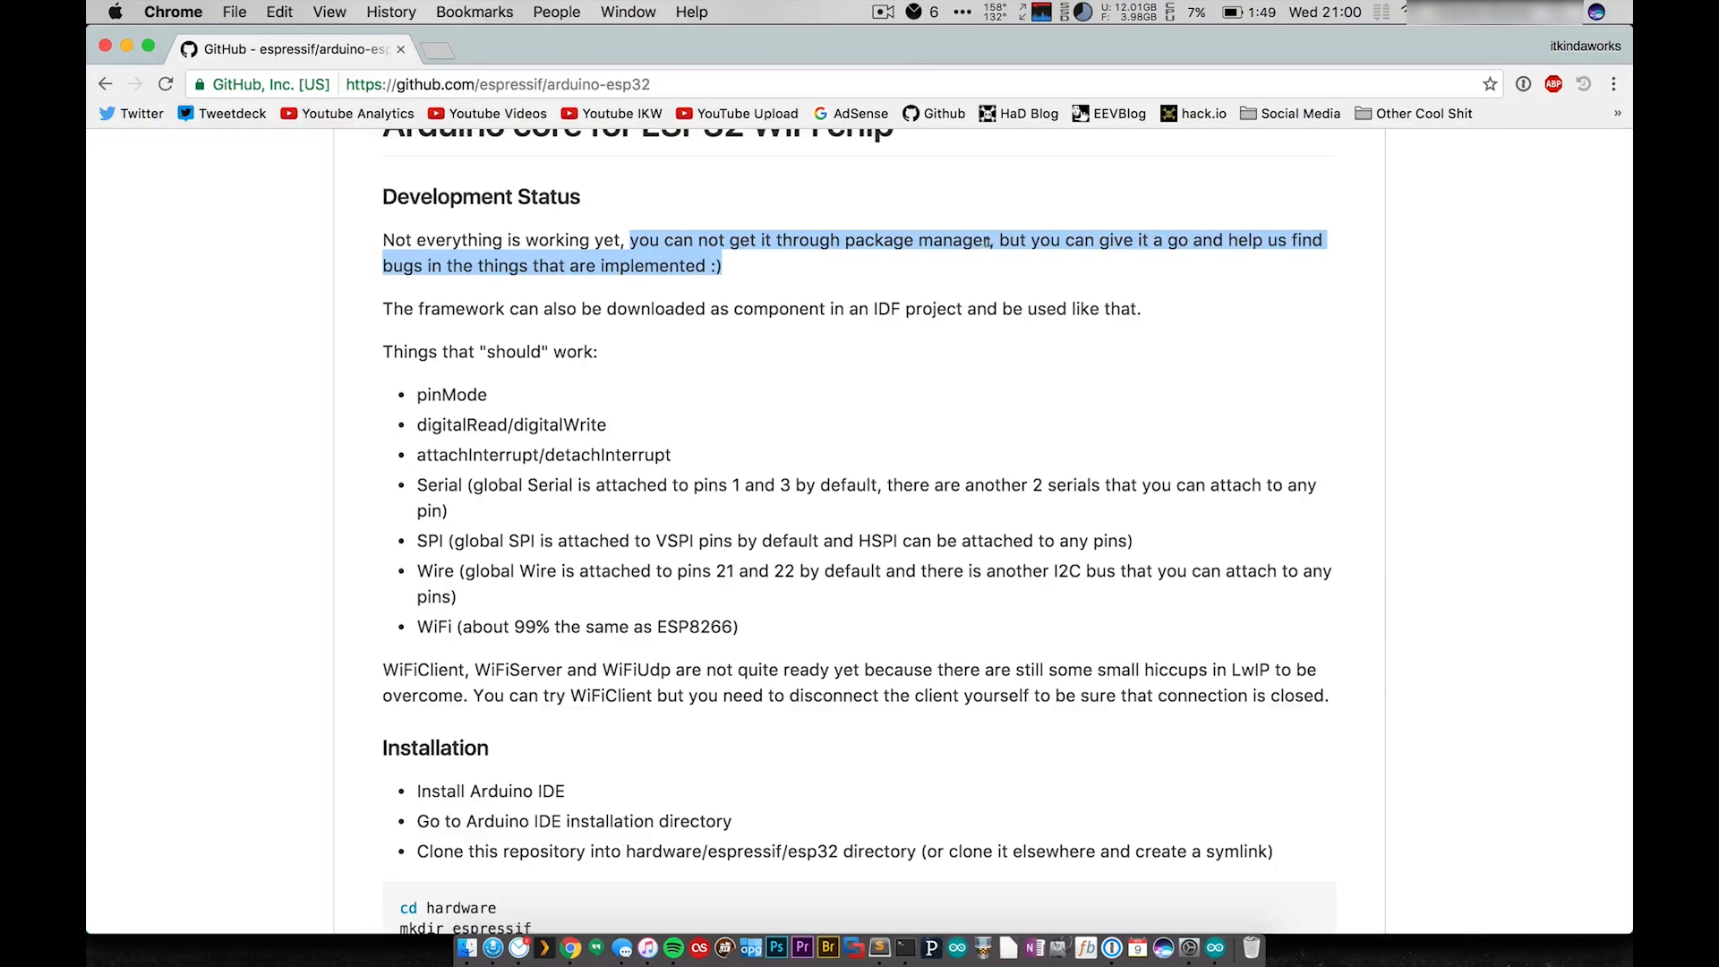
scroll("down", 3)
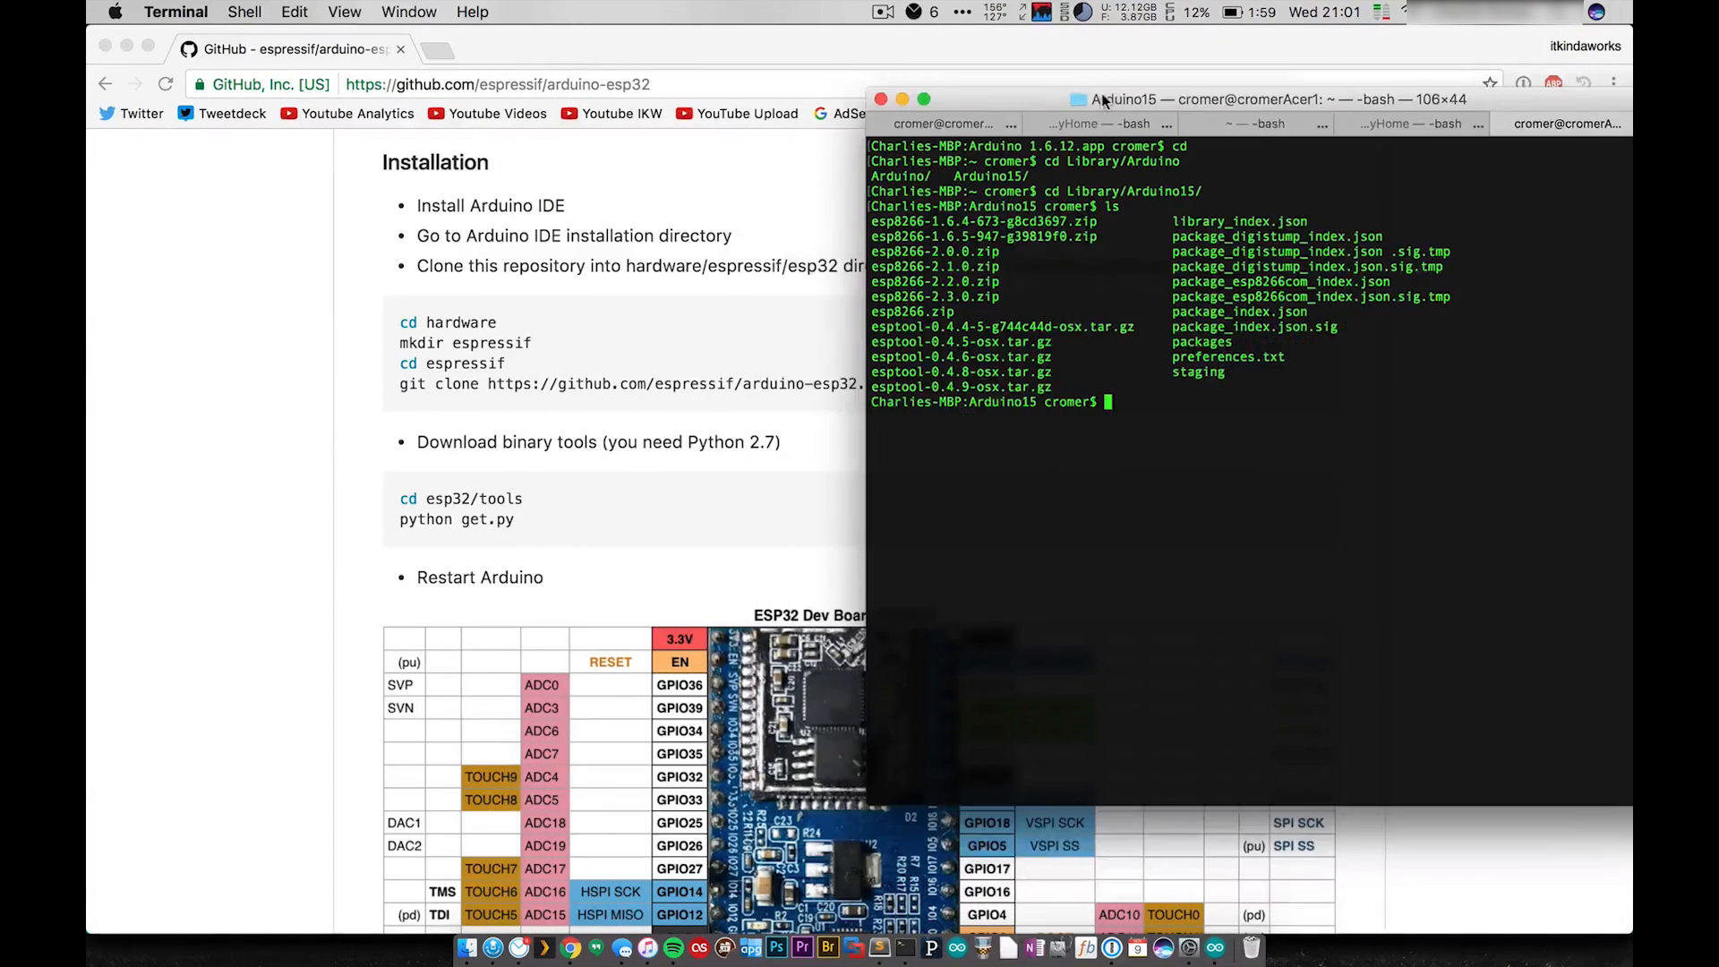
Make packages/esp8266/hardware/espressif, clone arduino-esp32 into it as esp32, and run get.py
type("cd packages/")
type("mkdi")
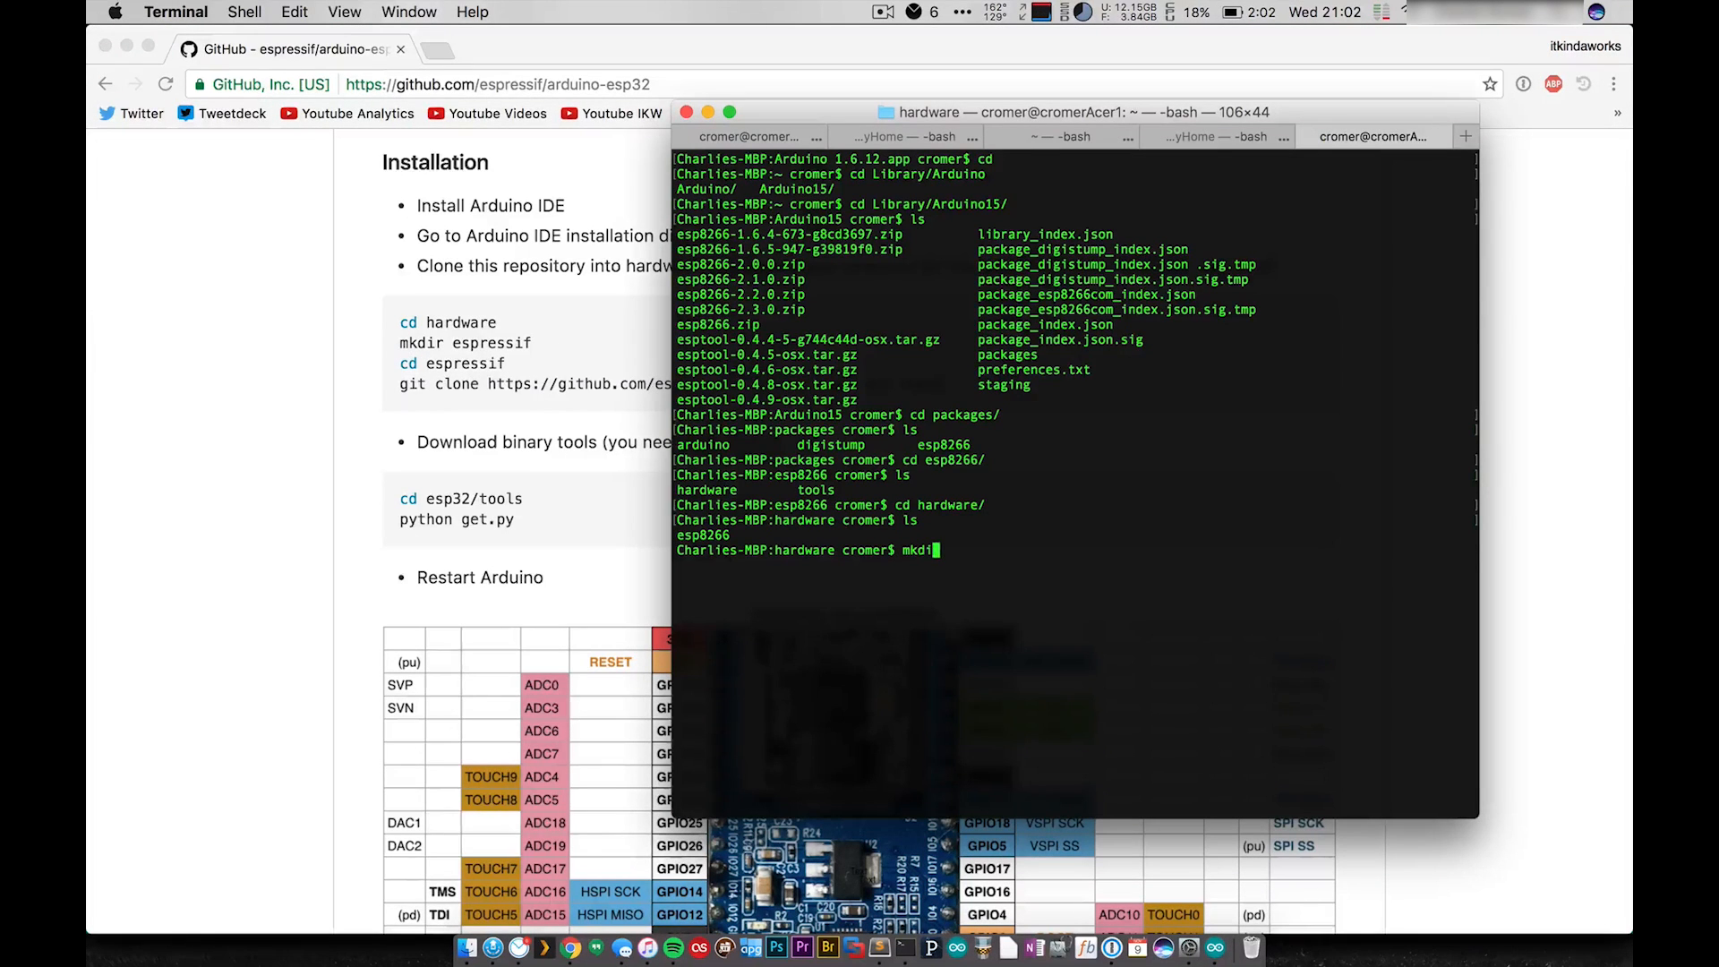
type("esp")
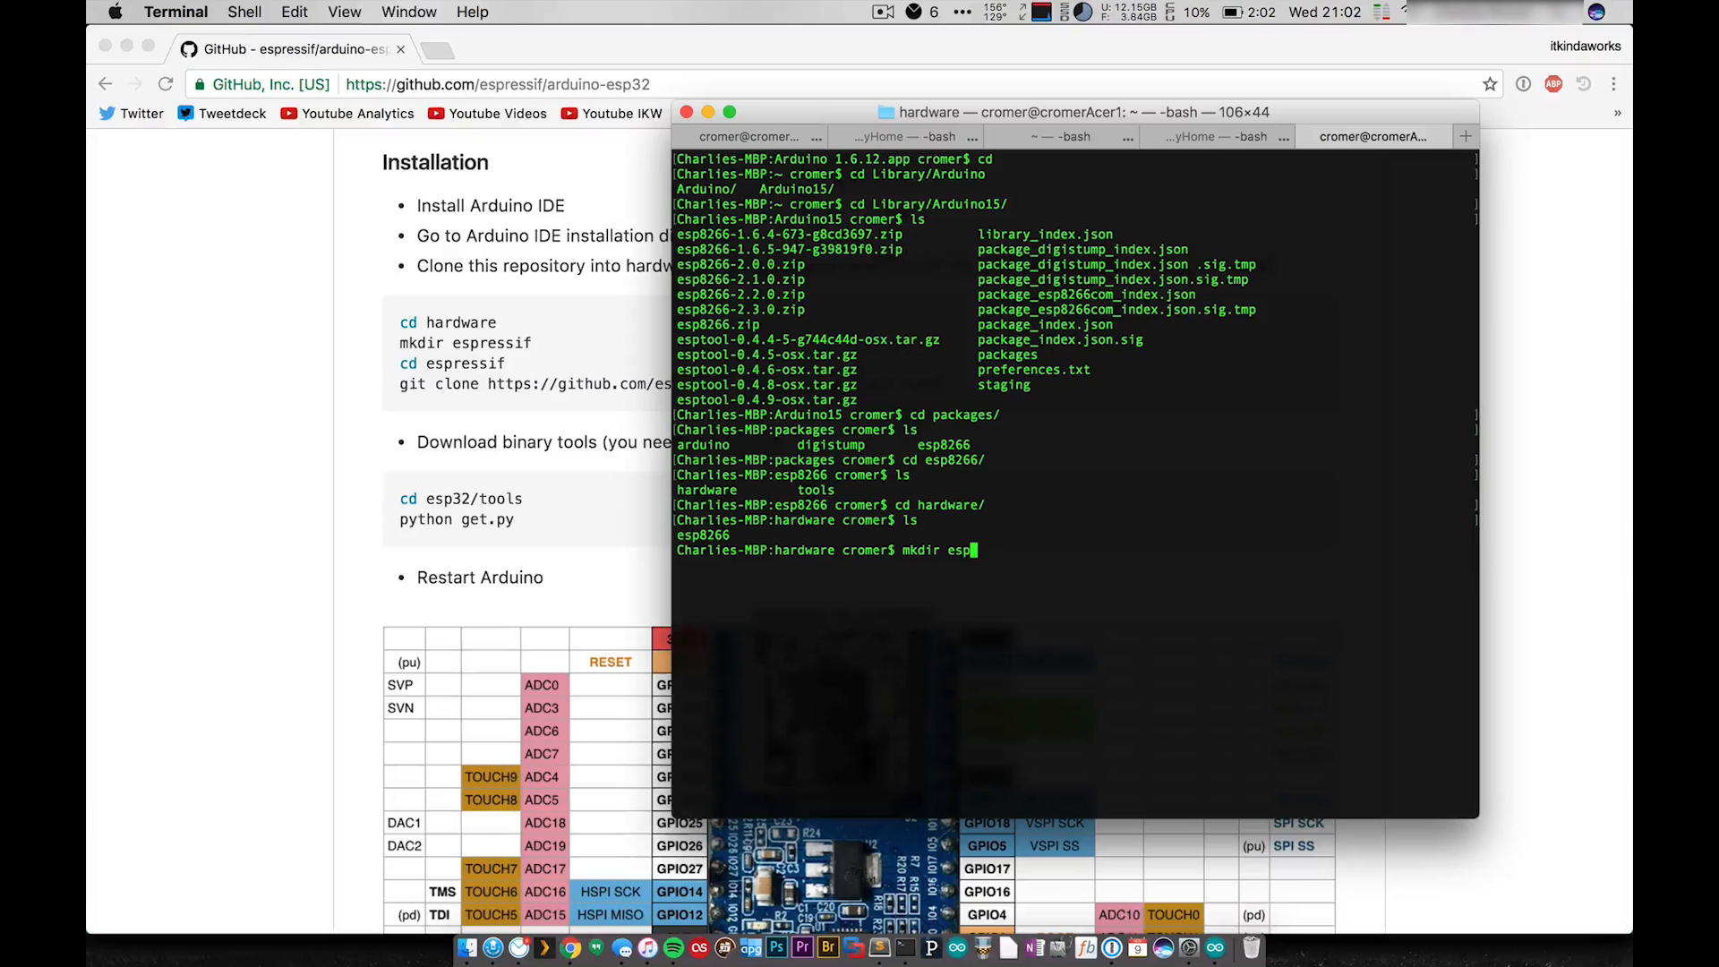
type("essif")
type("cd")
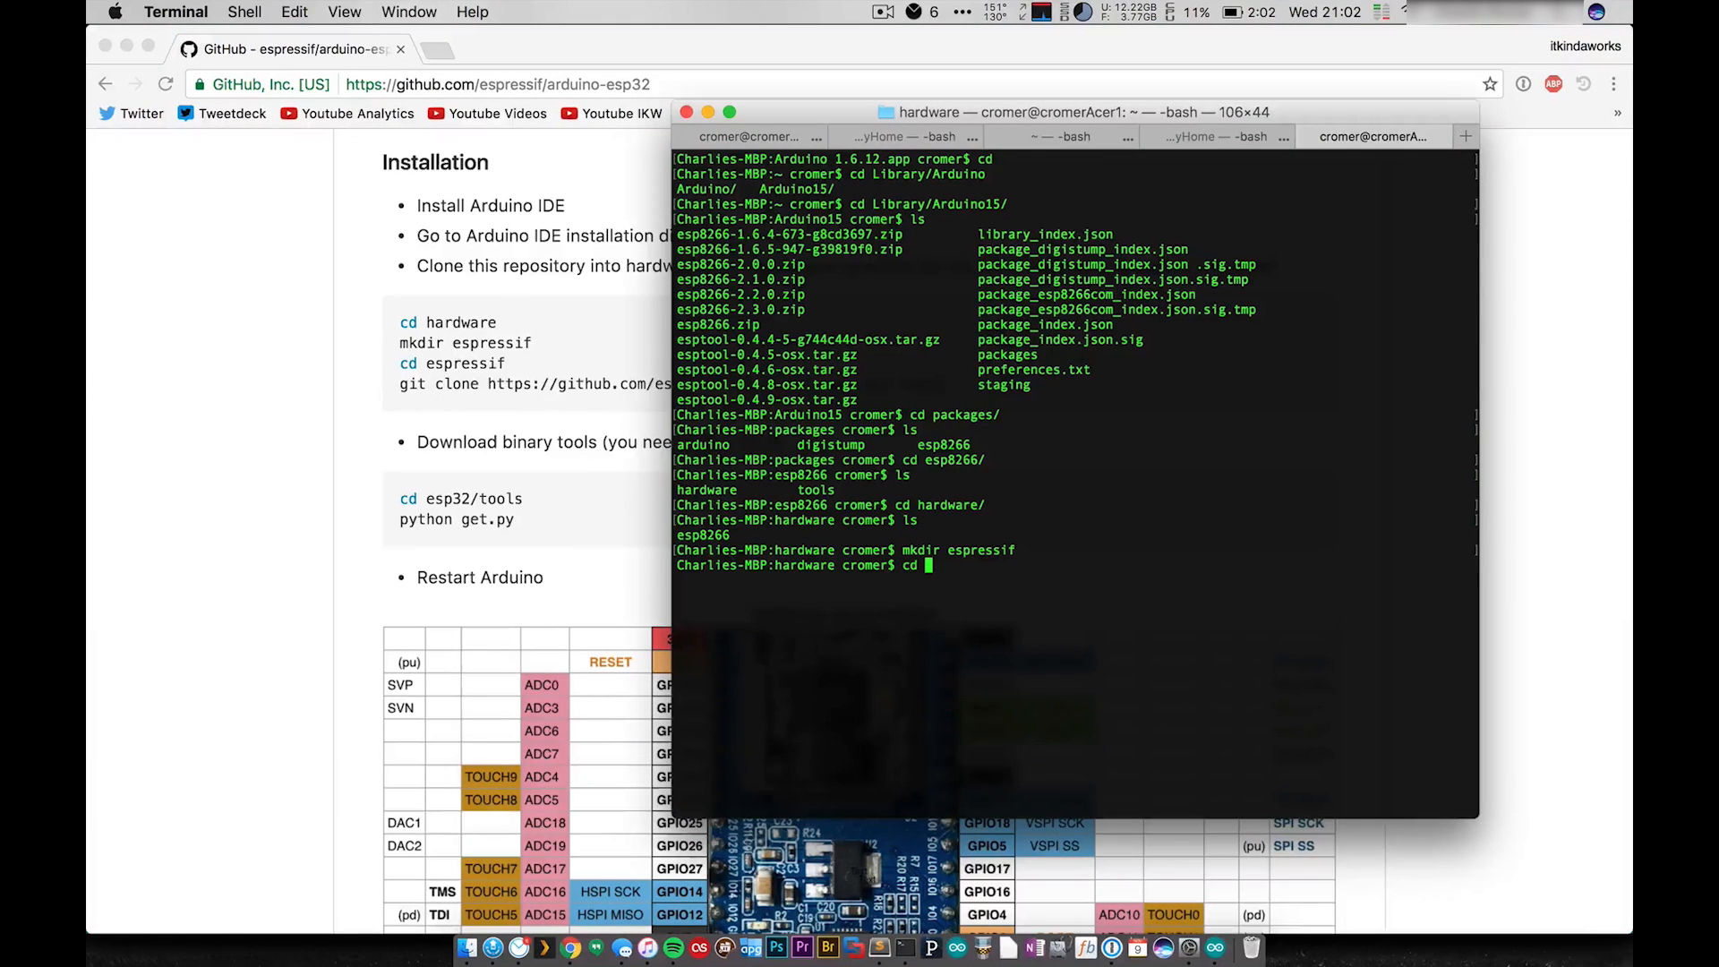
type("espressif cromer$ cd esp32/tools/")
type("python get.py")
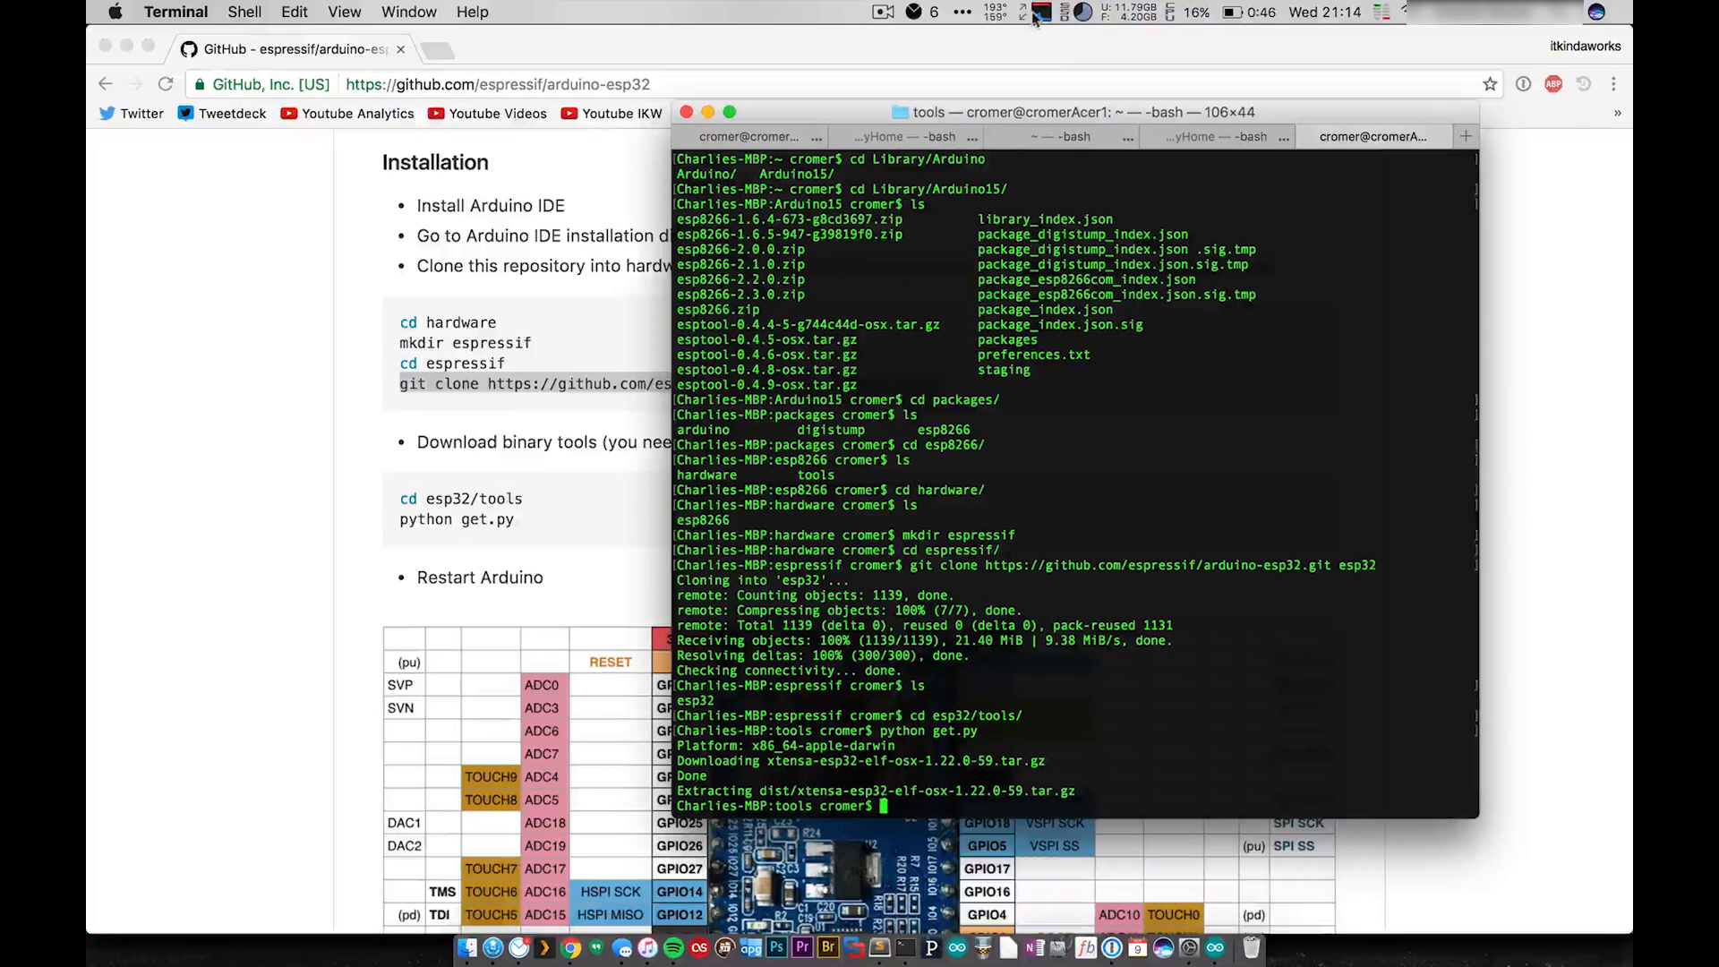
Bring Arduino 1.6.12 with the HVACmonitor sketch to the front
left_click(1036, 11)
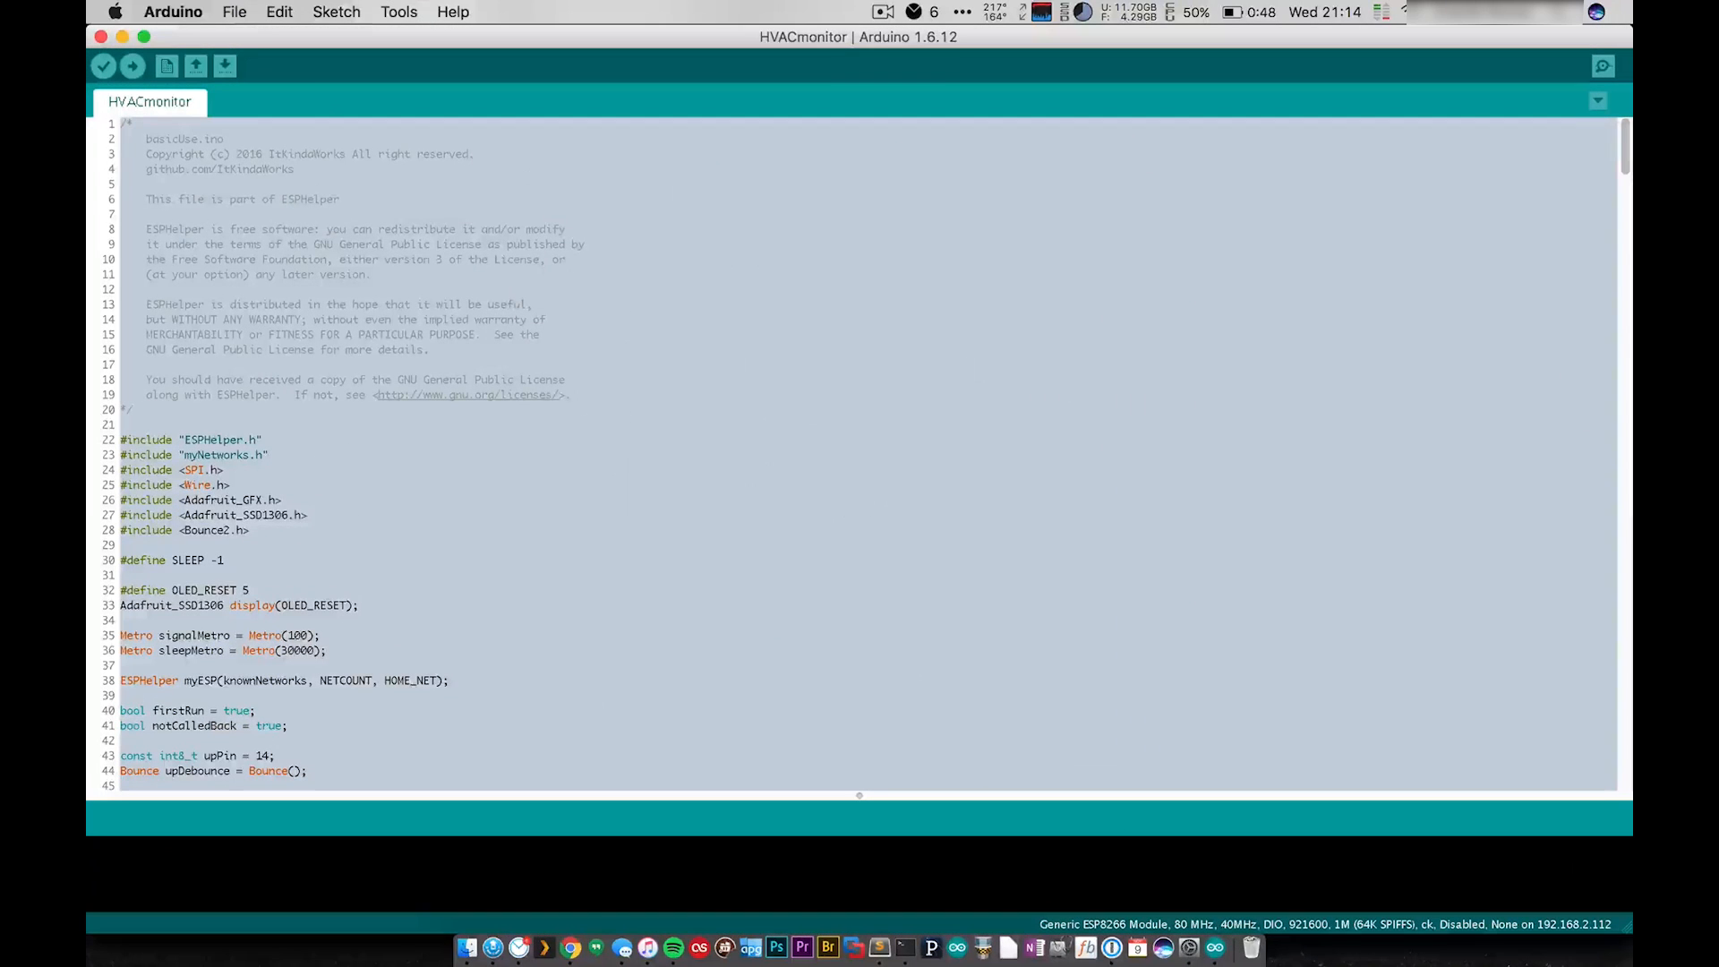
Open the Tools > Board list, showing Digispark and ESP8266 modules but no ESP32
left_click(399, 11)
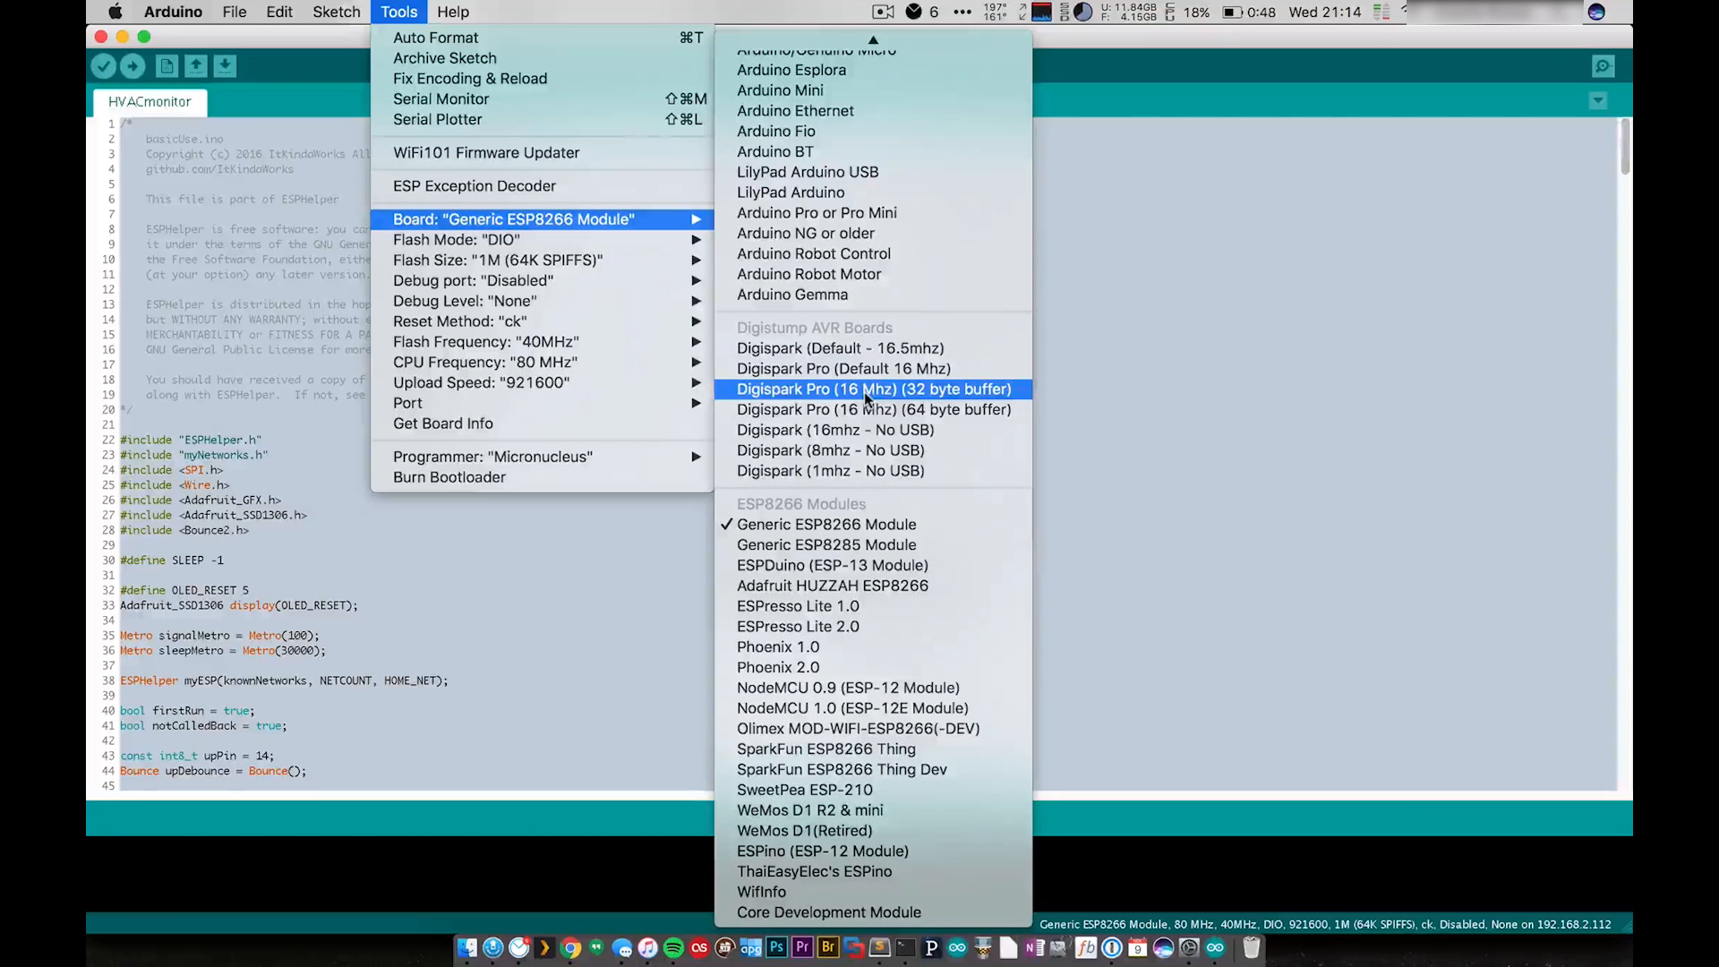
mouse_move(825, 749)
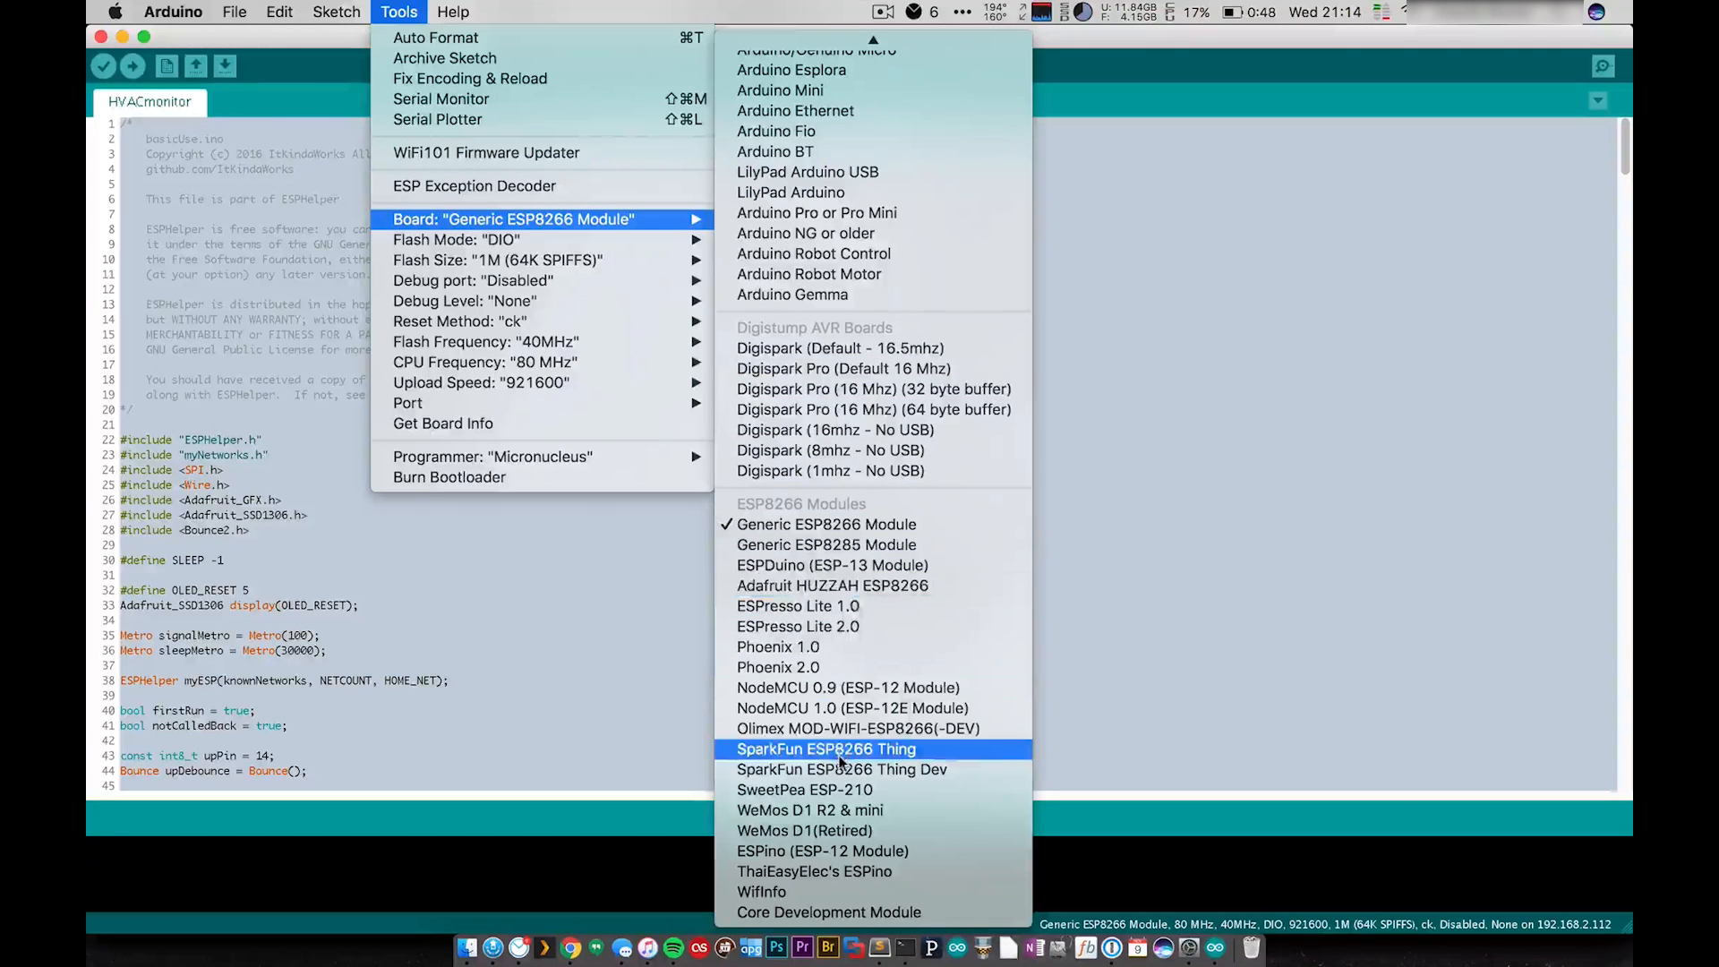
mouse_move(830, 585)
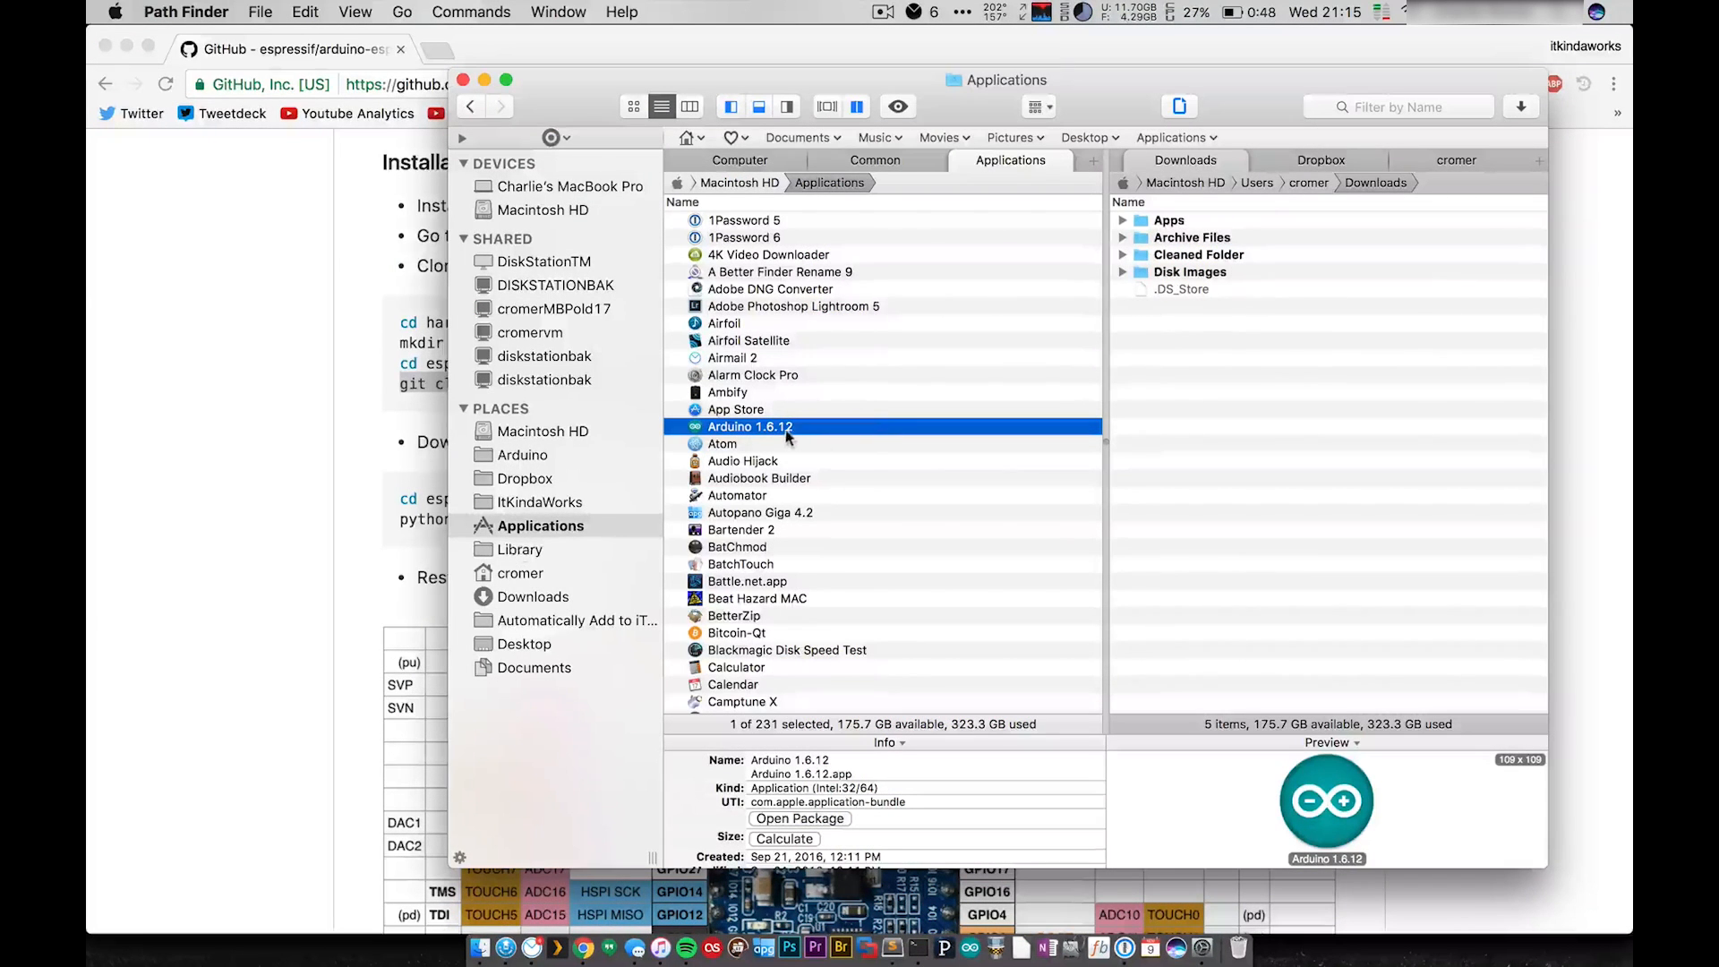
Show the Arduino 1.6.12 app's package contents and open its Java/hardware folder
right_click(750, 426)
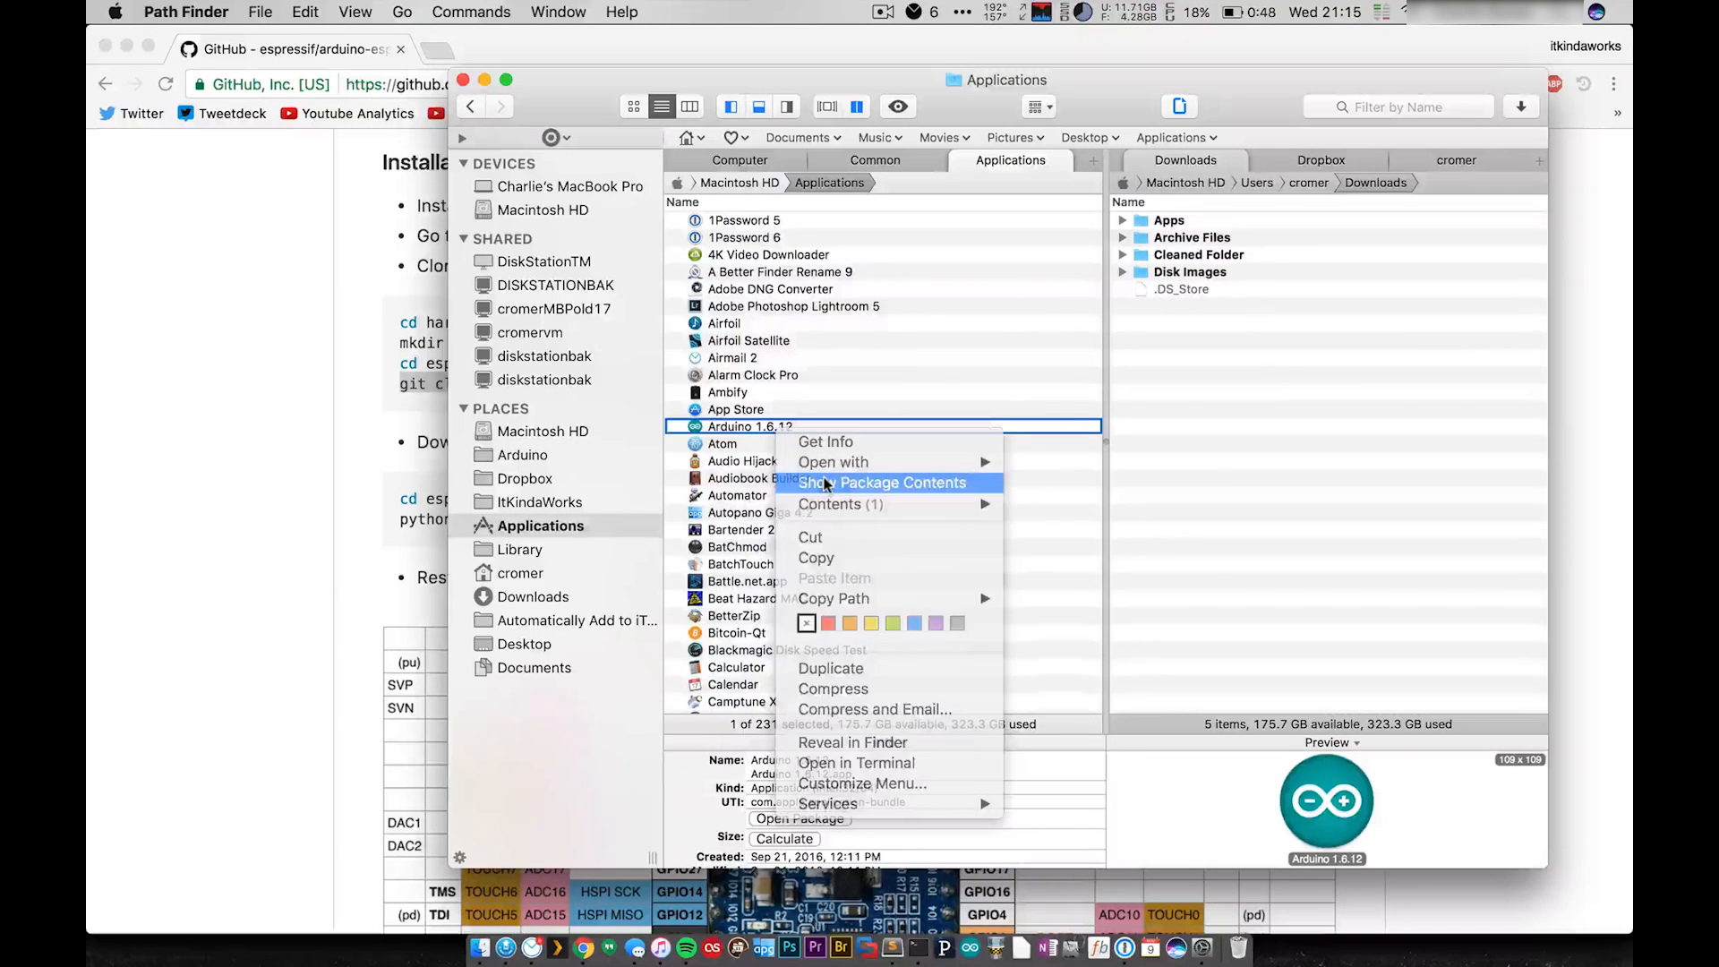
left_click(880, 482)
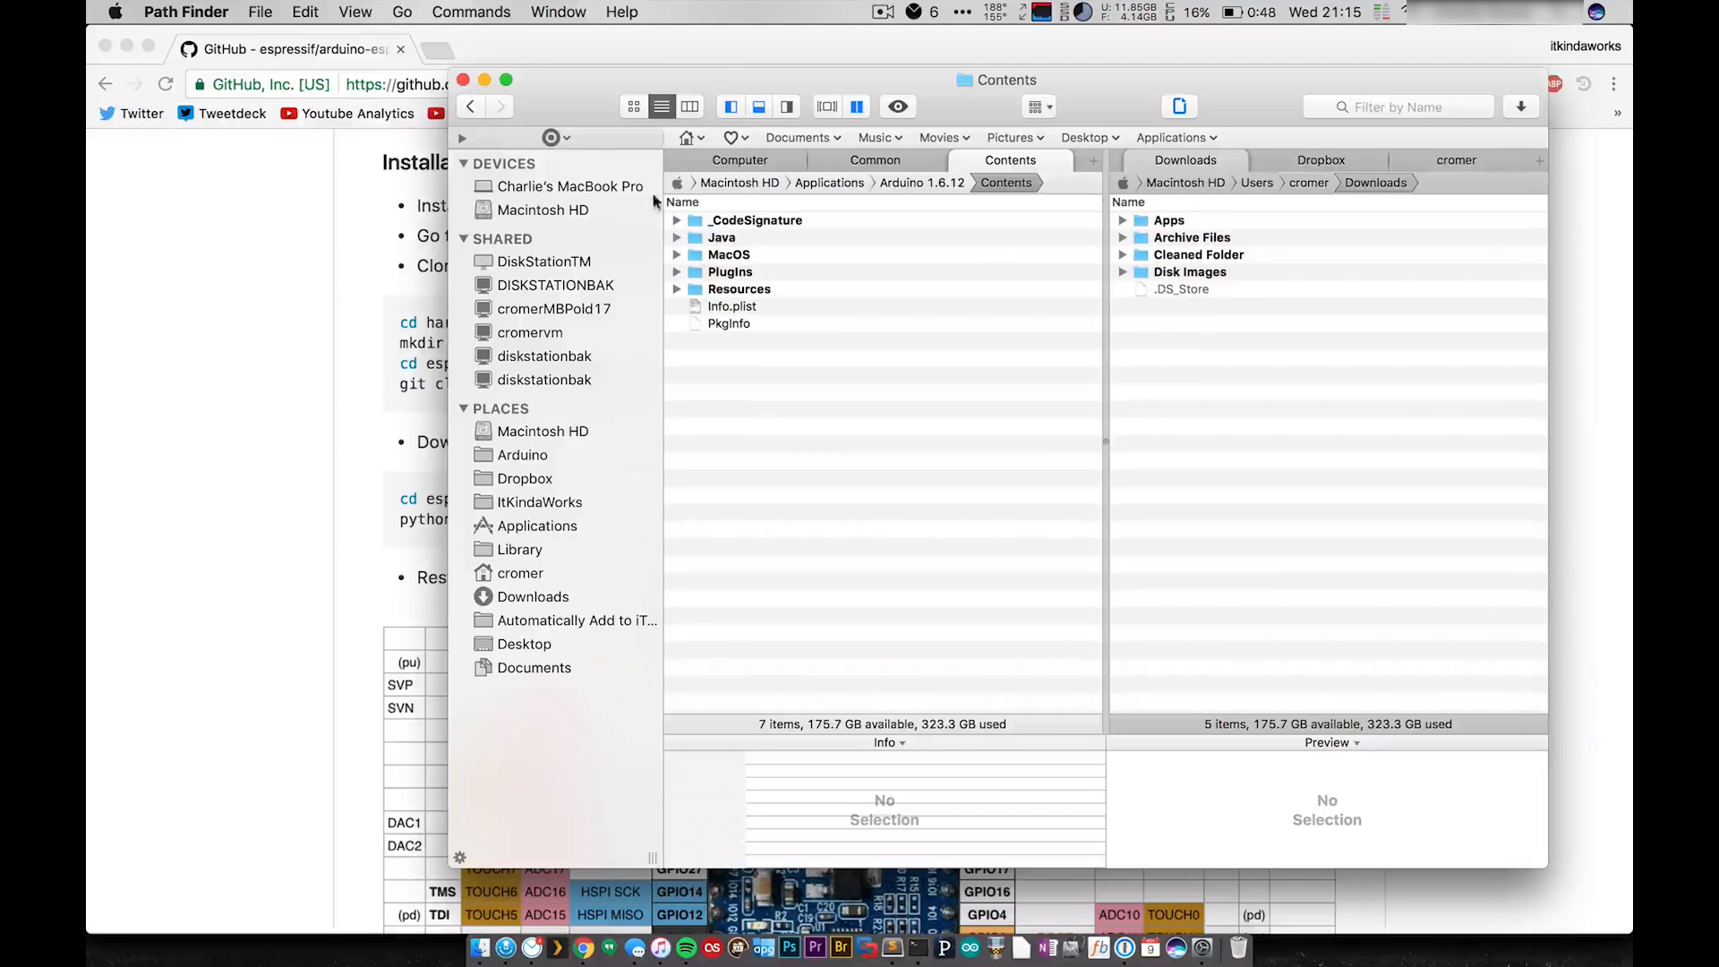
double_click(740, 288)
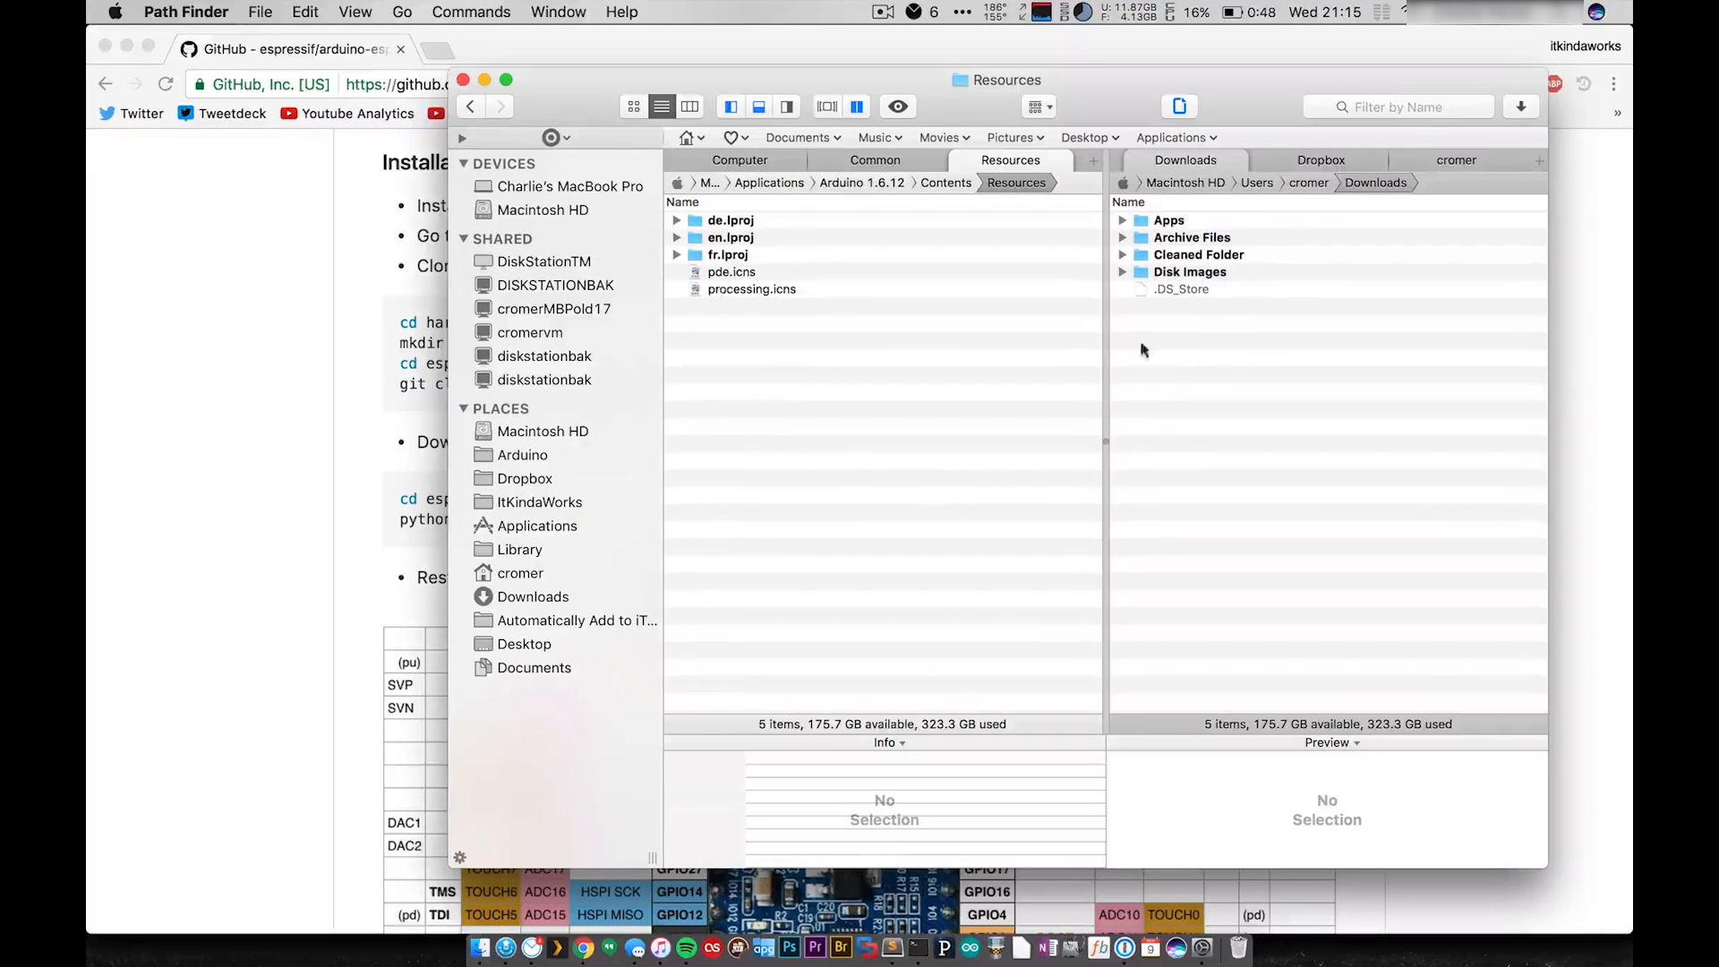
left_click(537, 596)
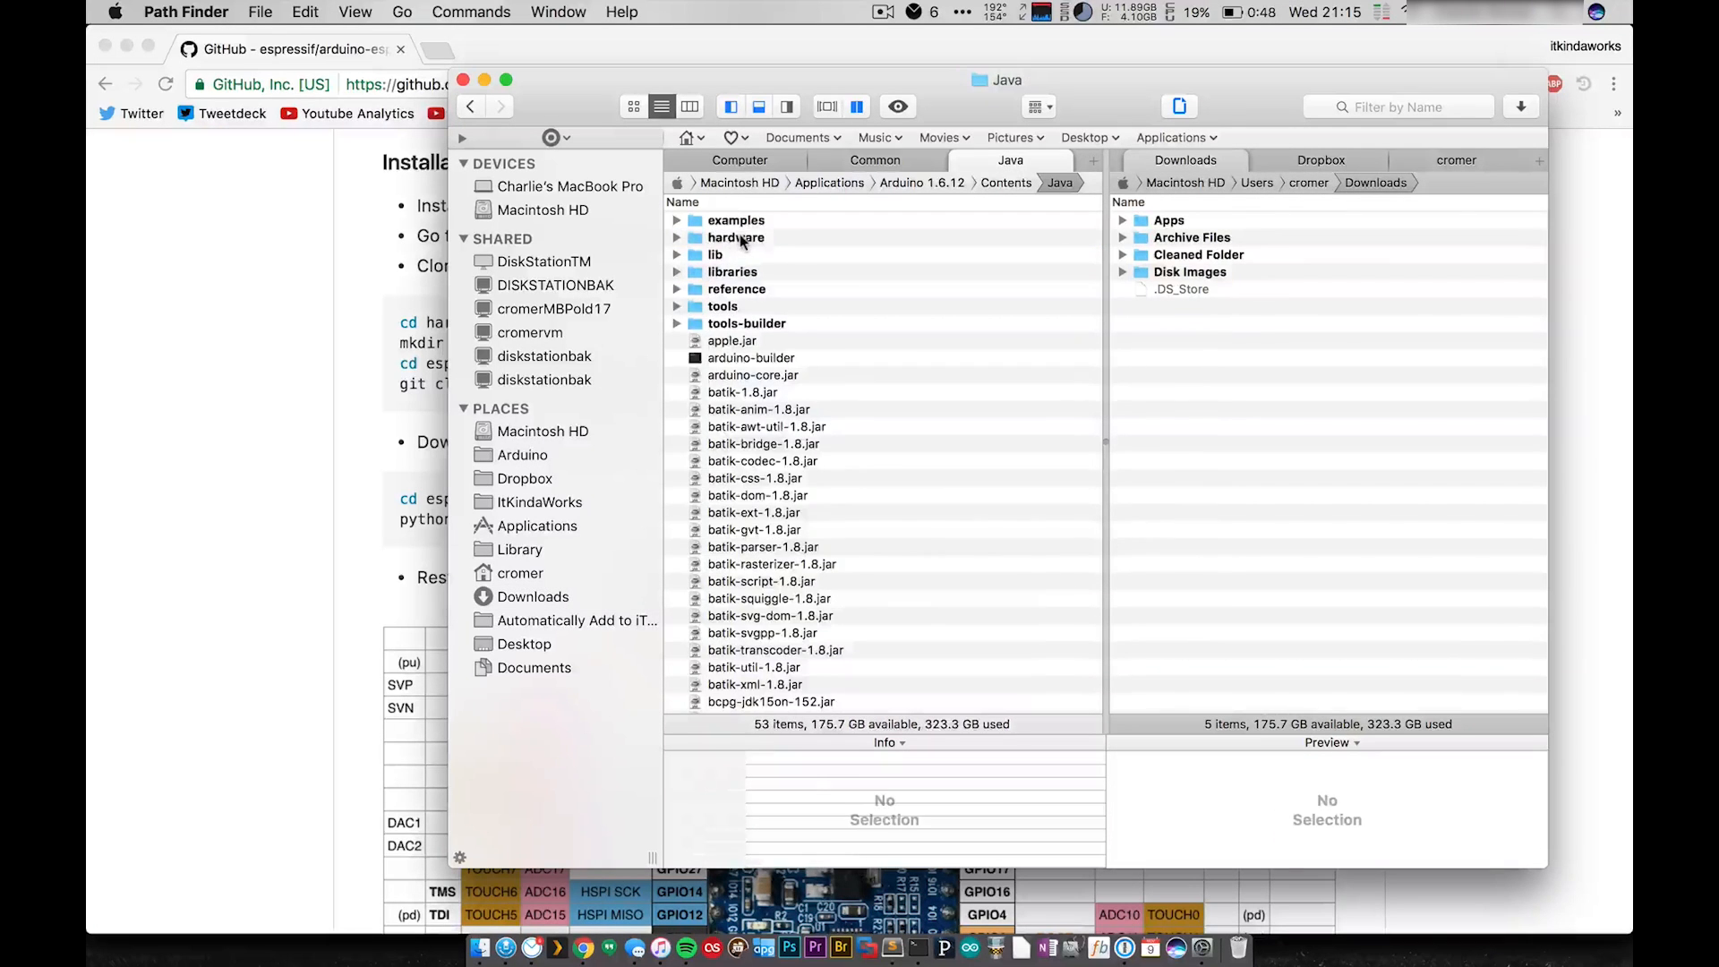
double_click(736, 236)
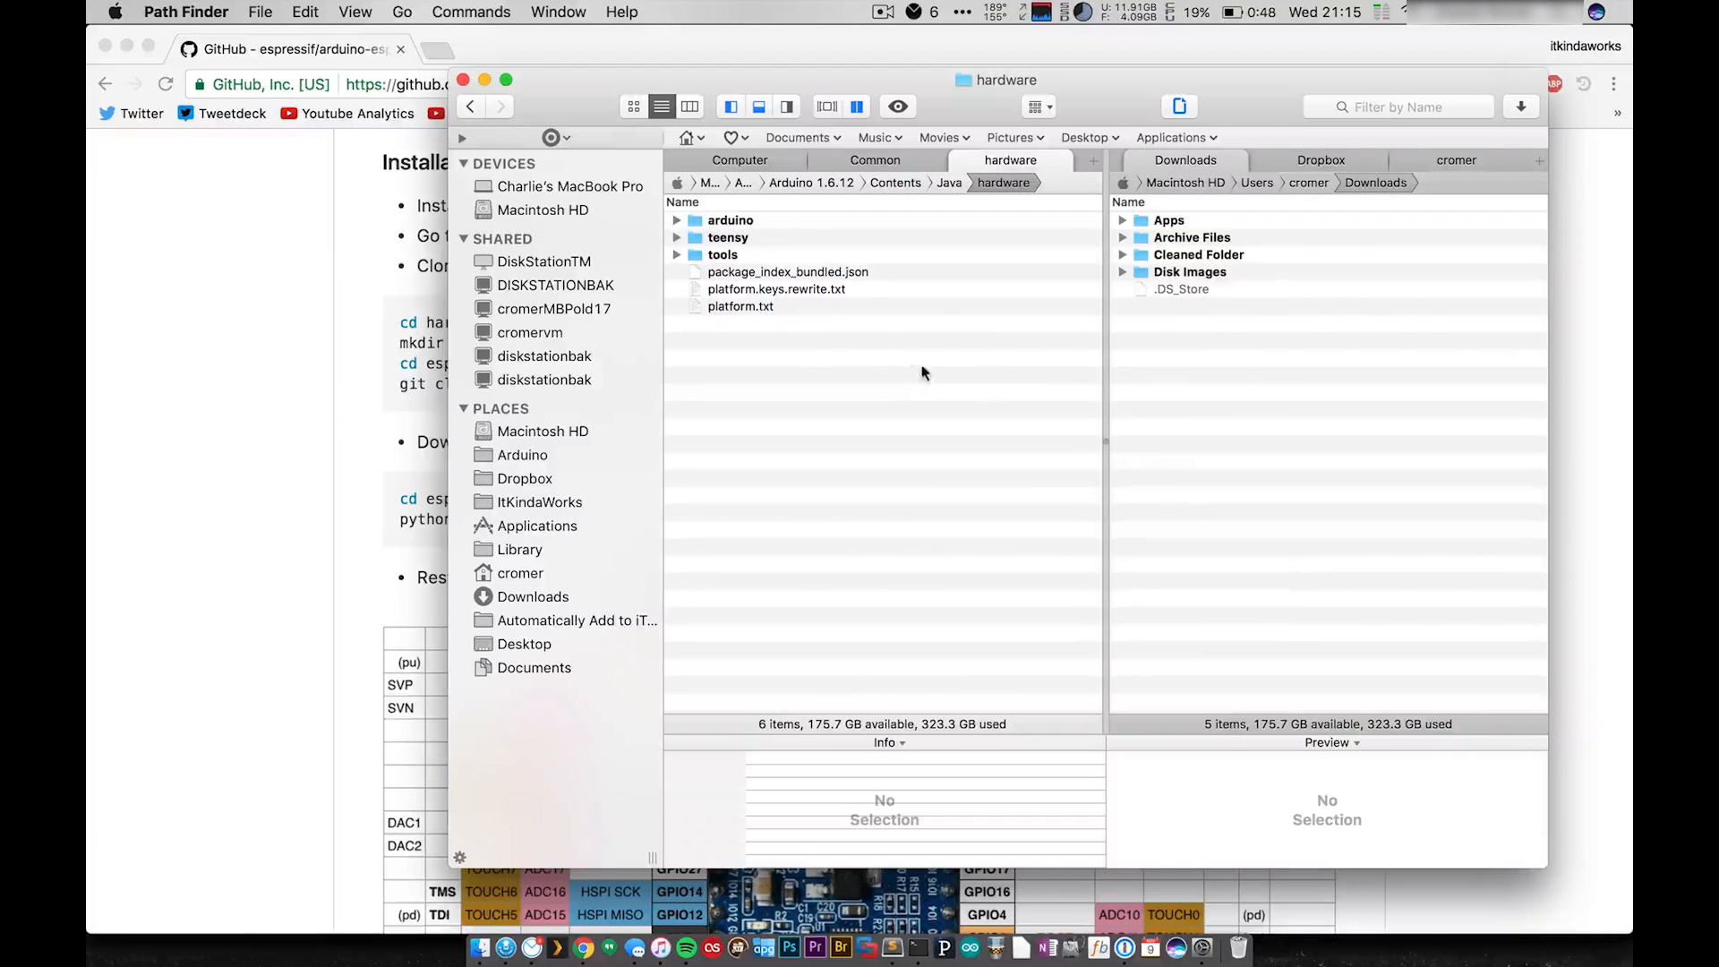
In the second pane, browse Library/Arduino15 and select the espressif core folder
left_click(536, 596)
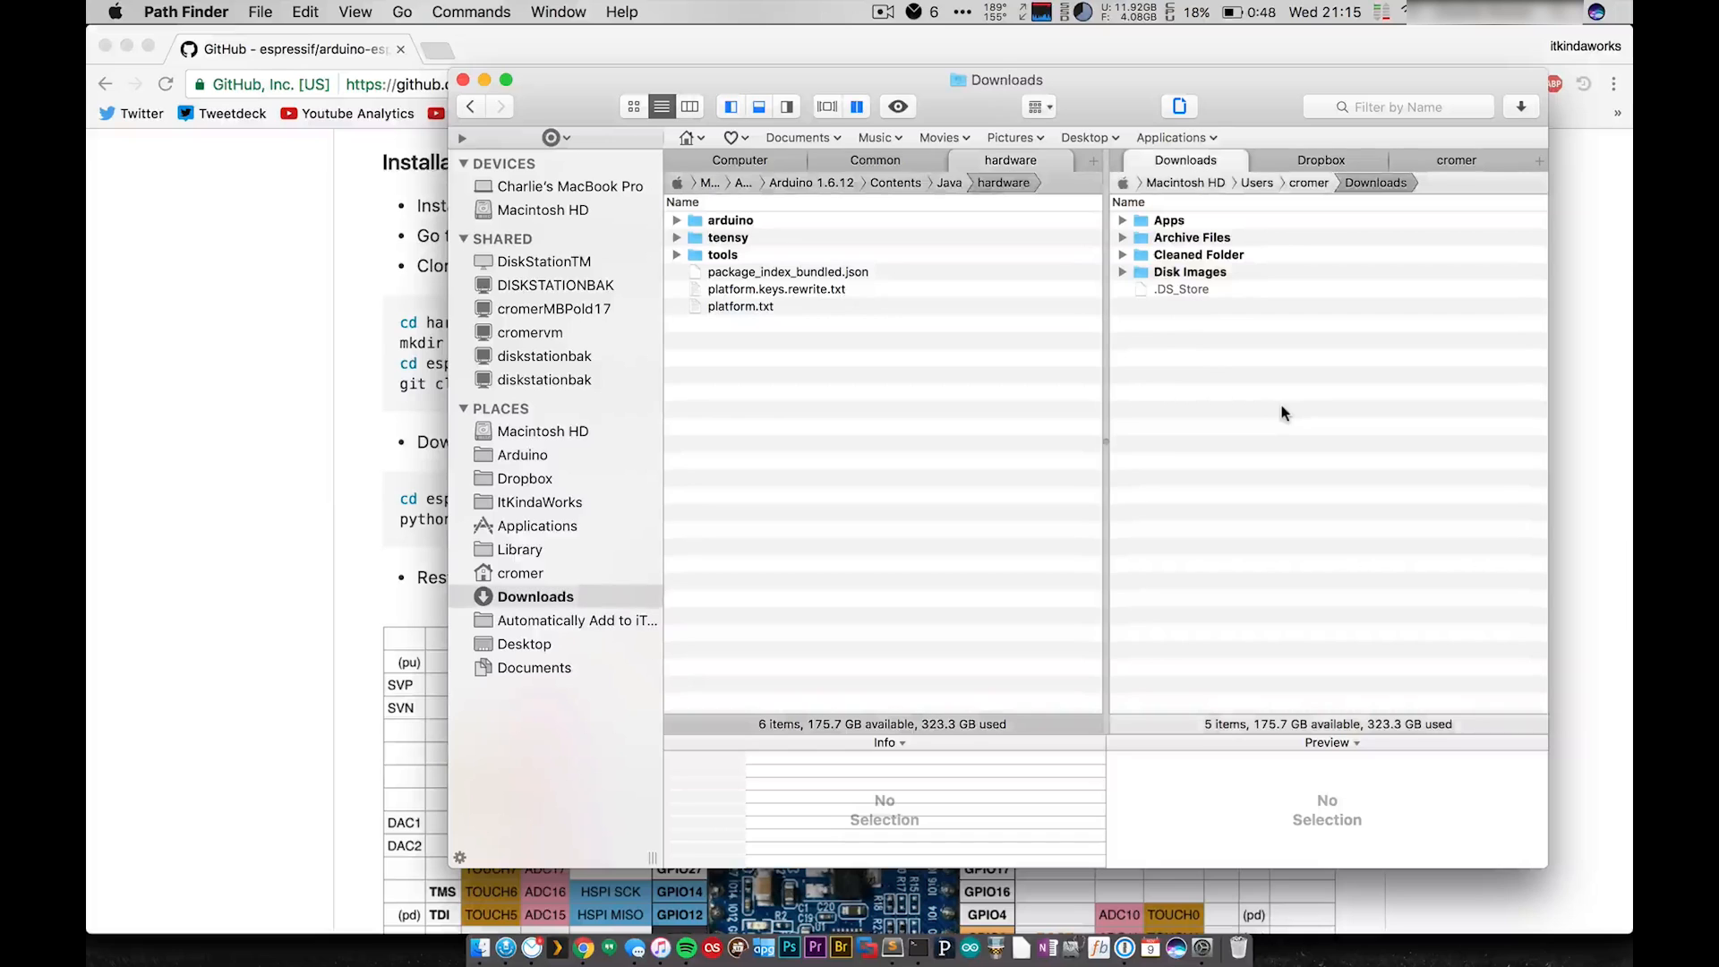
left_click(522, 548)
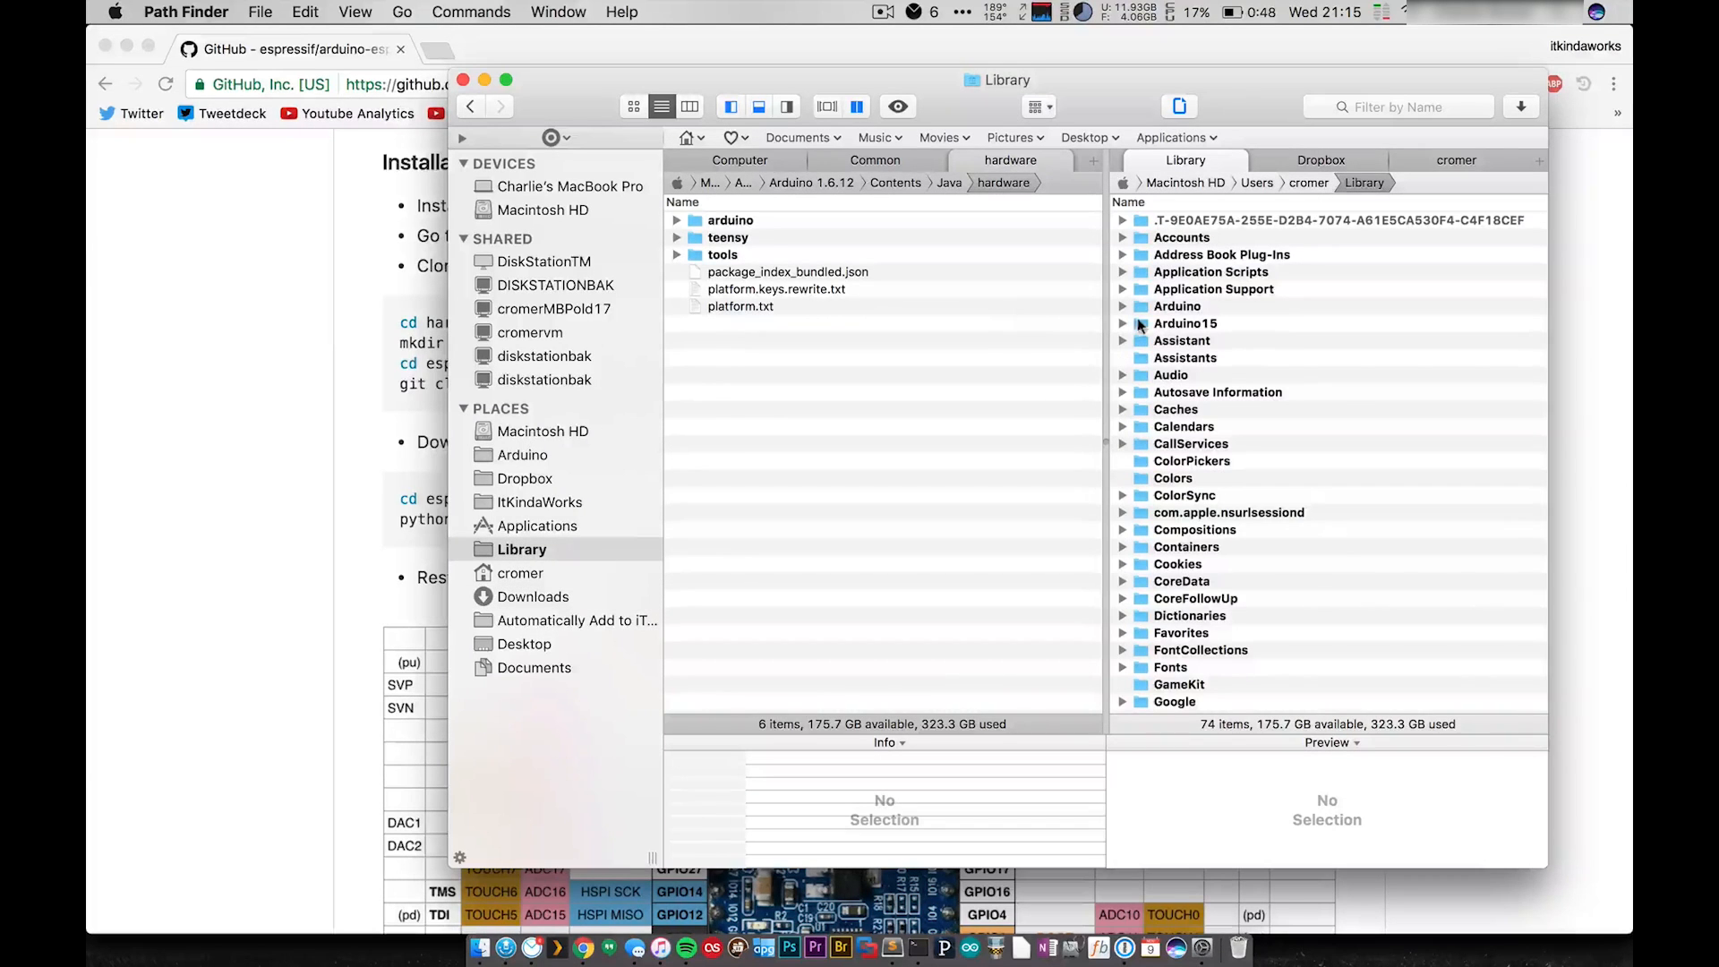
double_click(1185, 323)
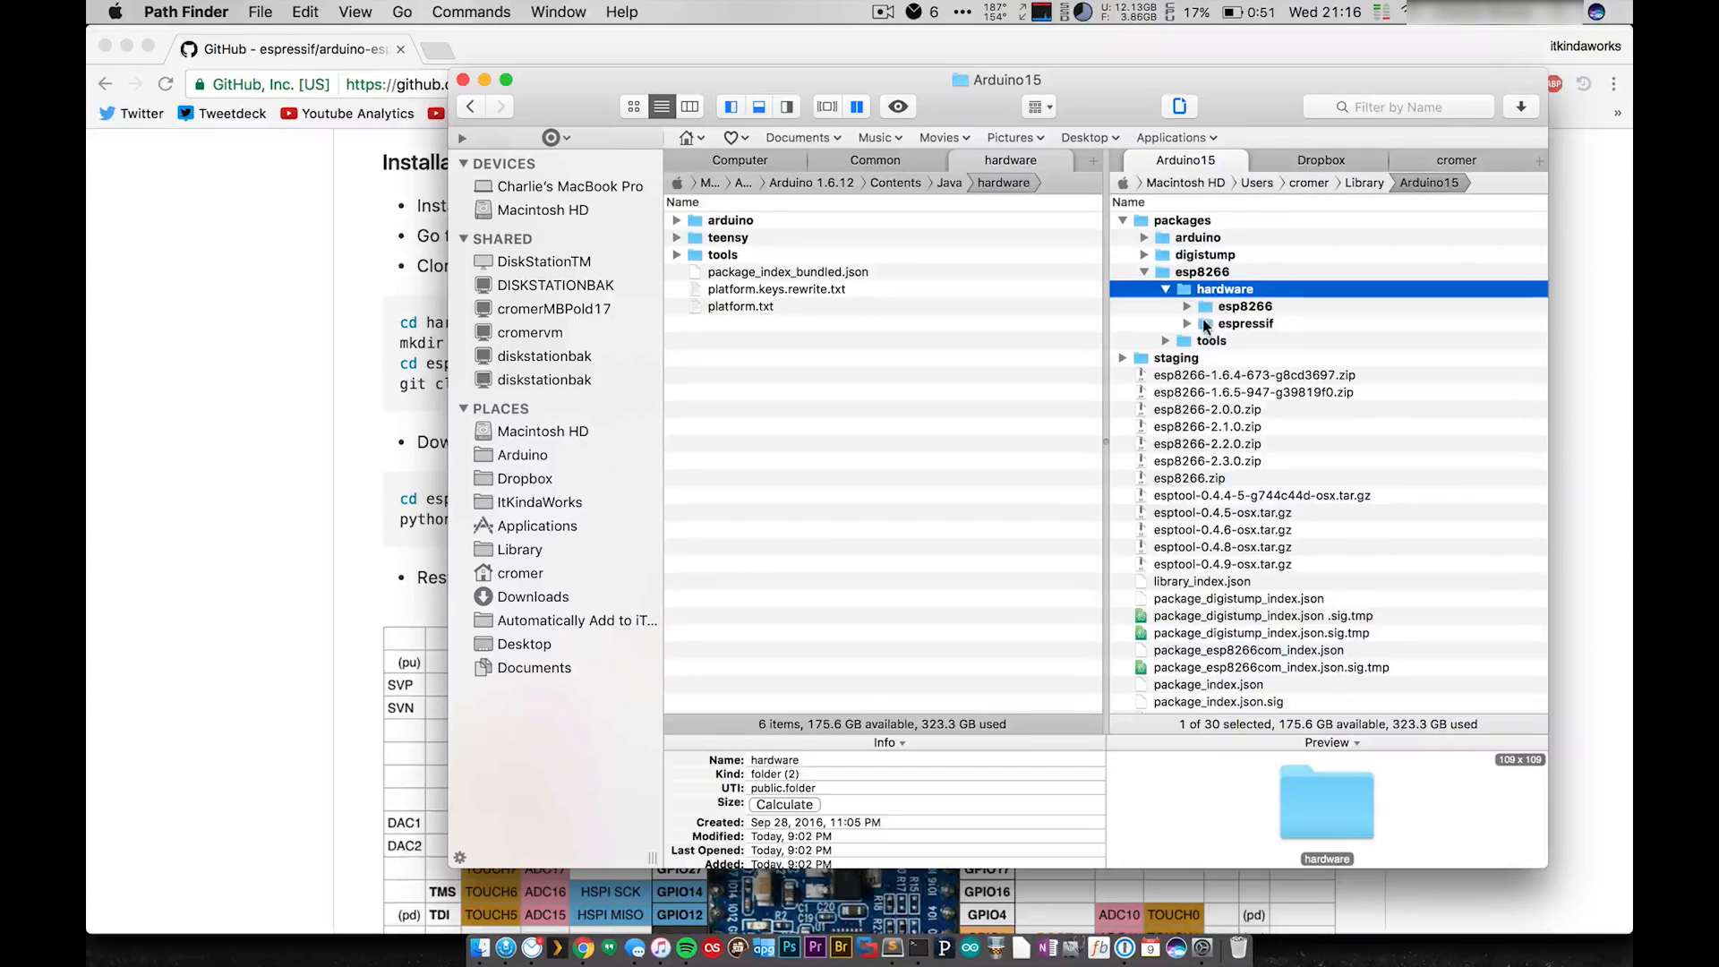
left_click(1246, 323)
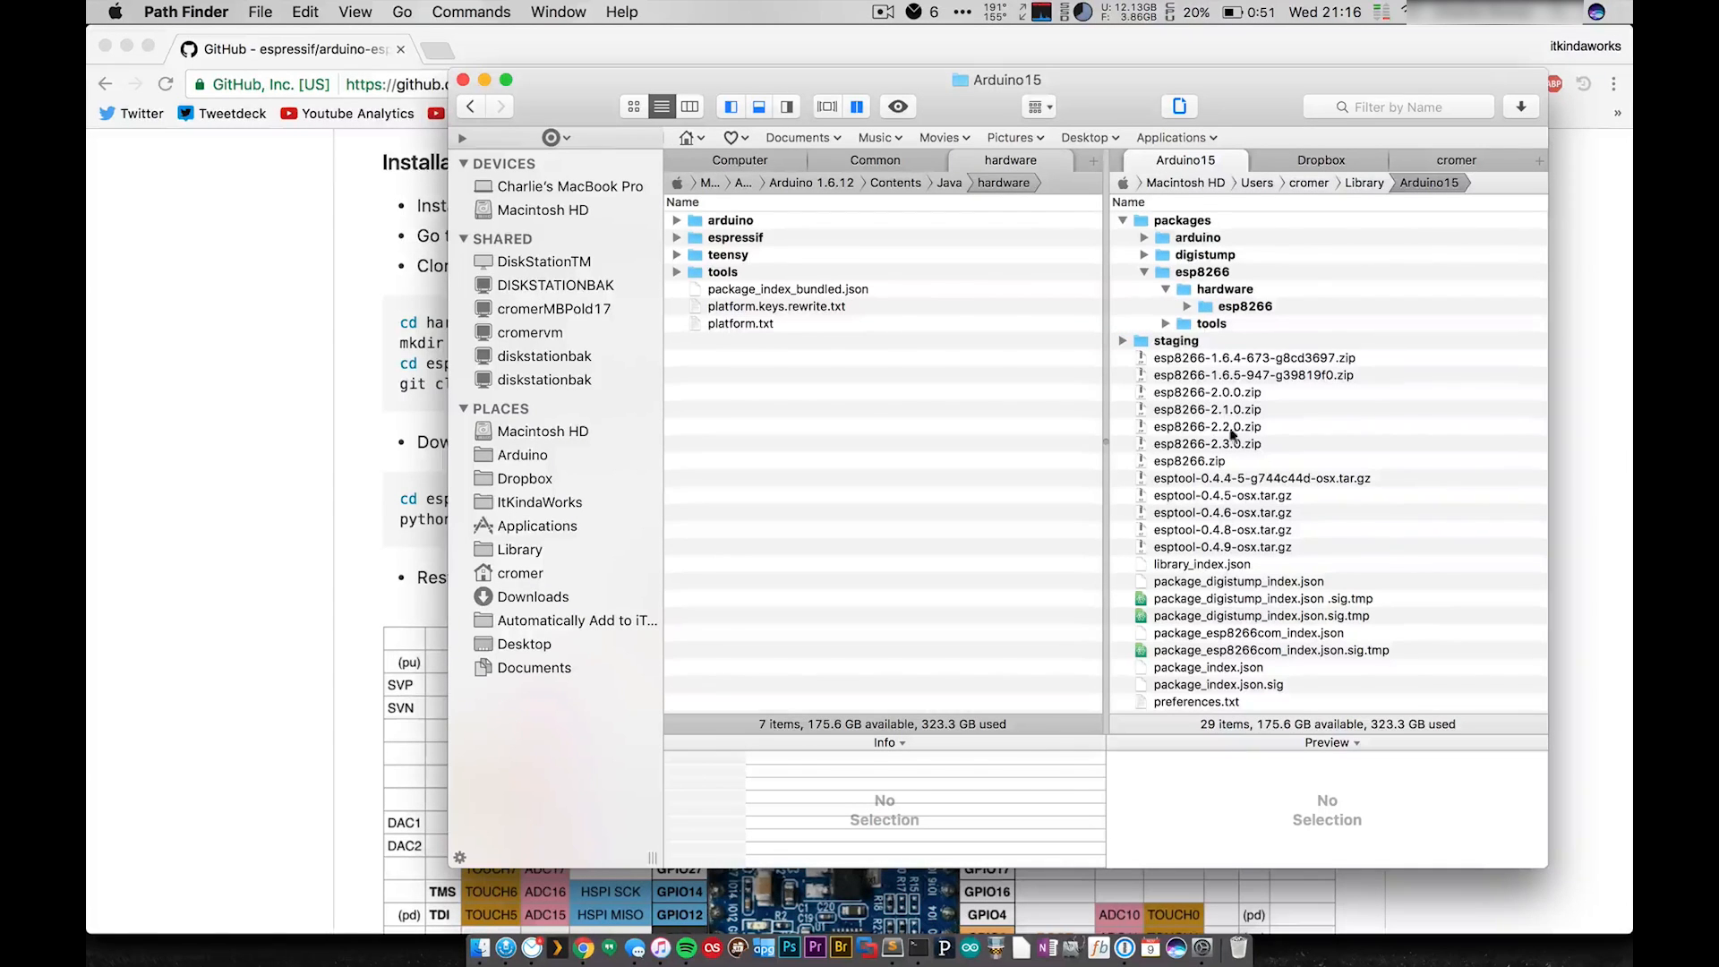
mouse_move(1309, 450)
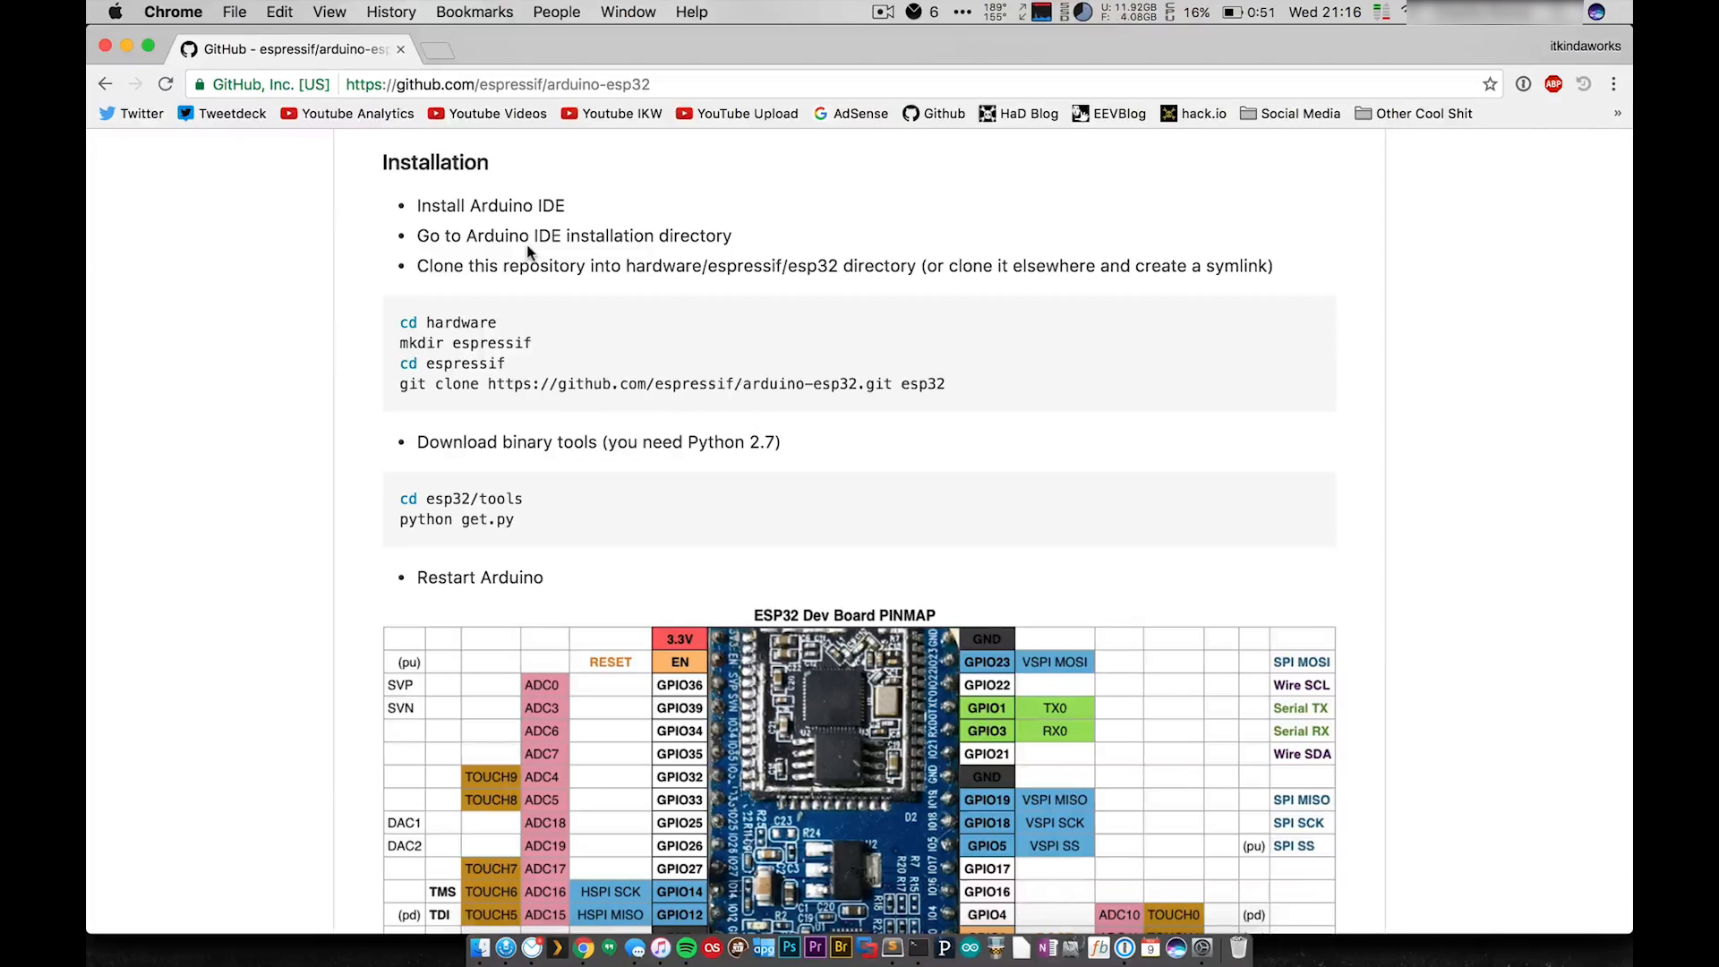
mouse_move(970, 953)
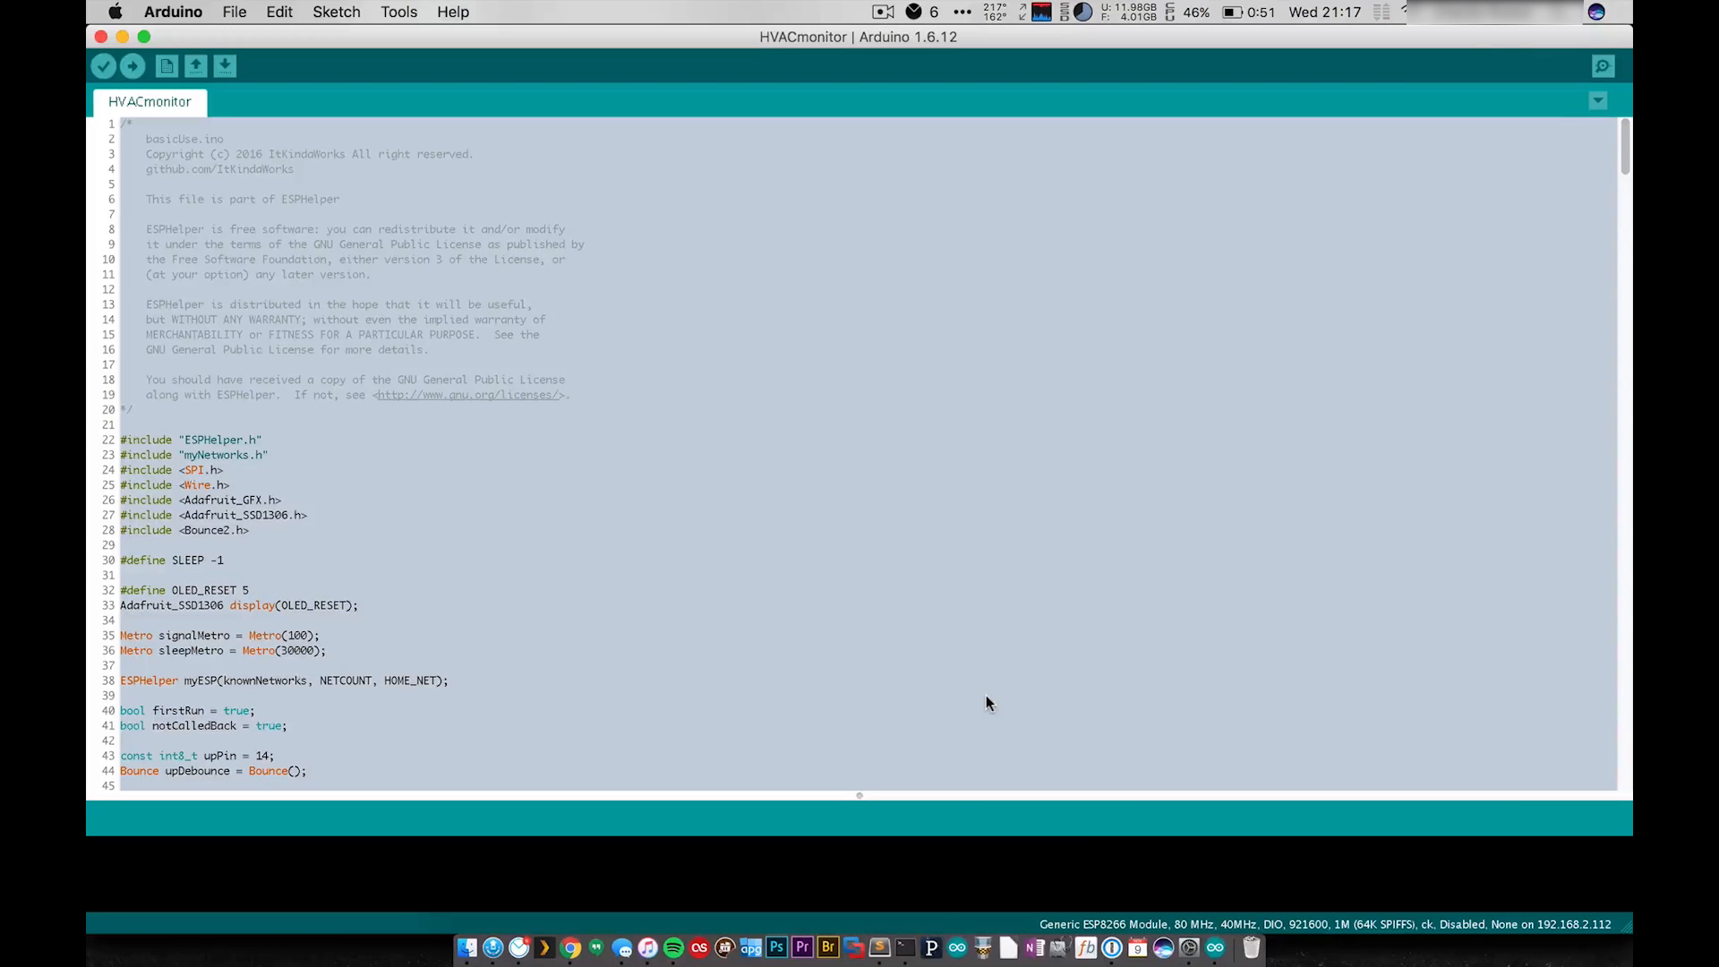
Choose ESP32 Dev Module under ESP32 Arduino in the Tools > Board menu
left_click(397, 12)
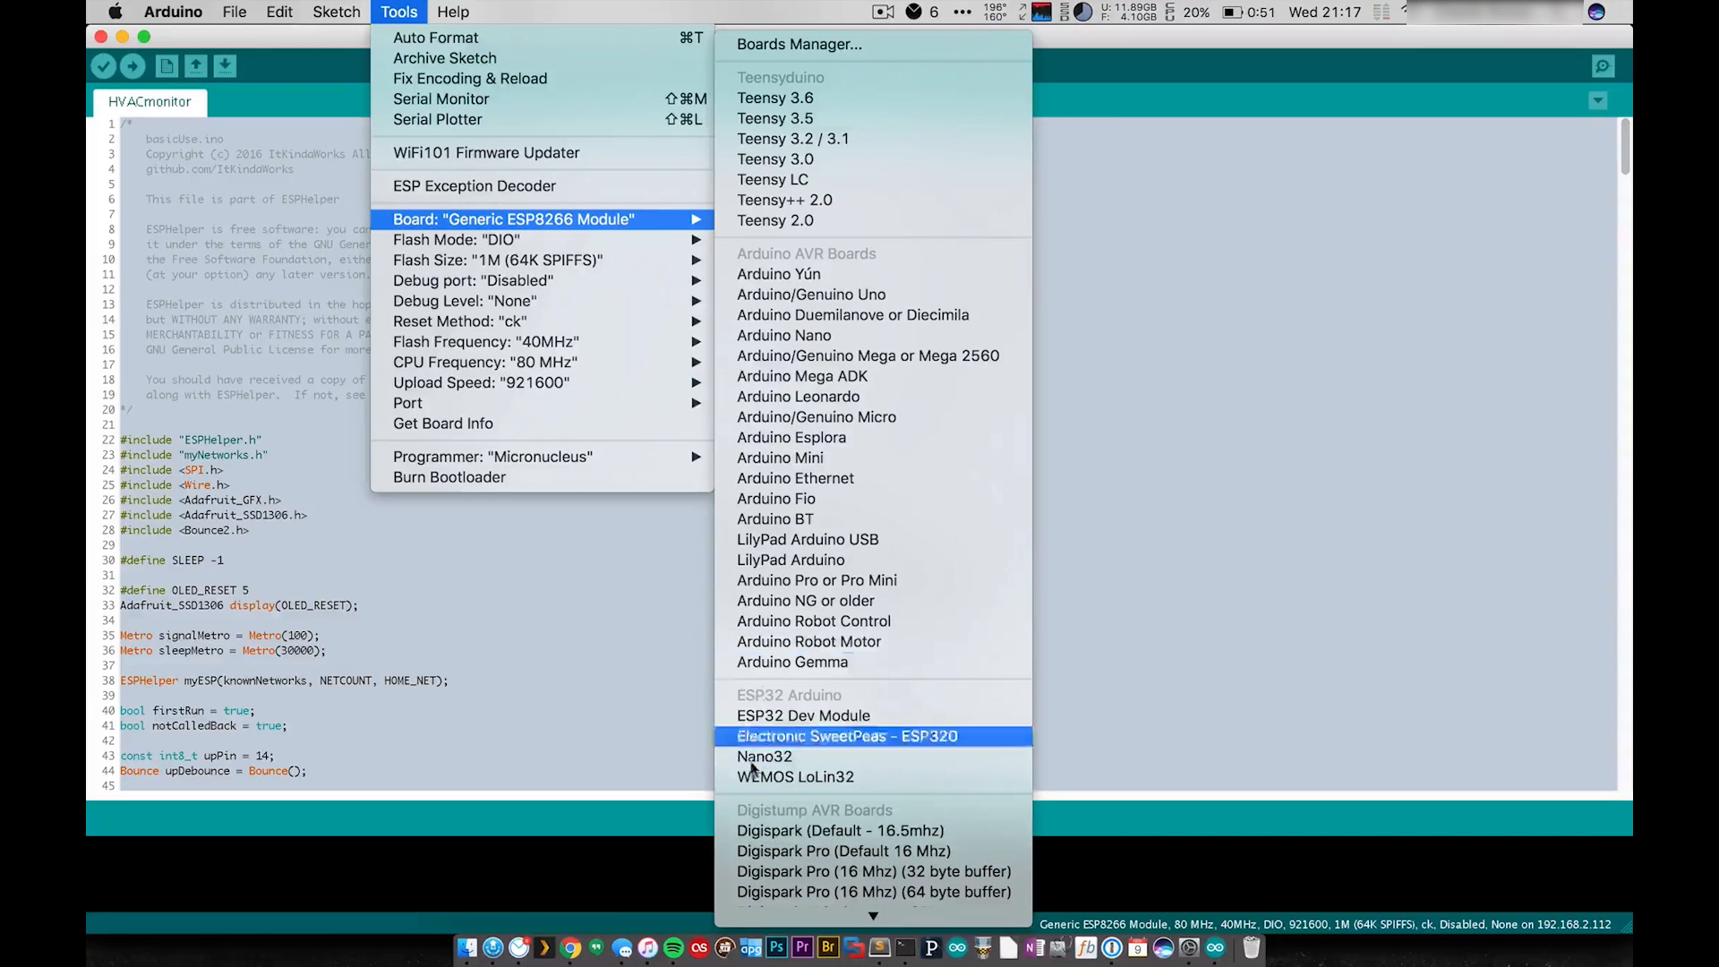
mouse_move(804, 715)
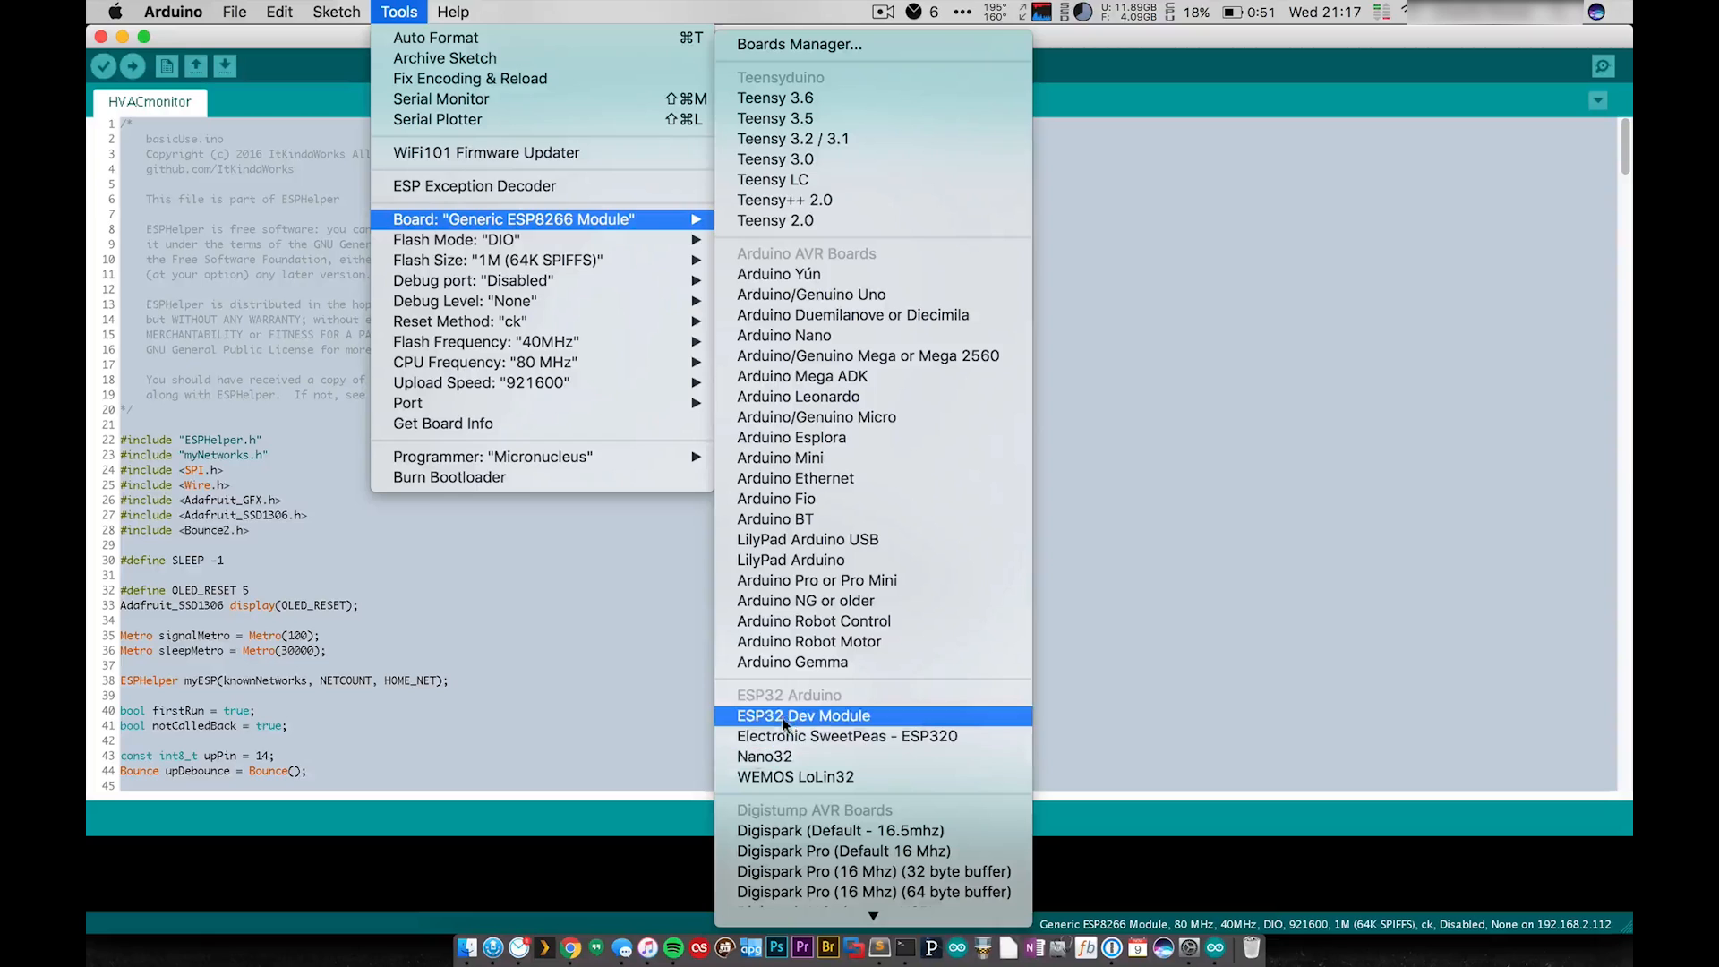
mouse_move(854, 727)
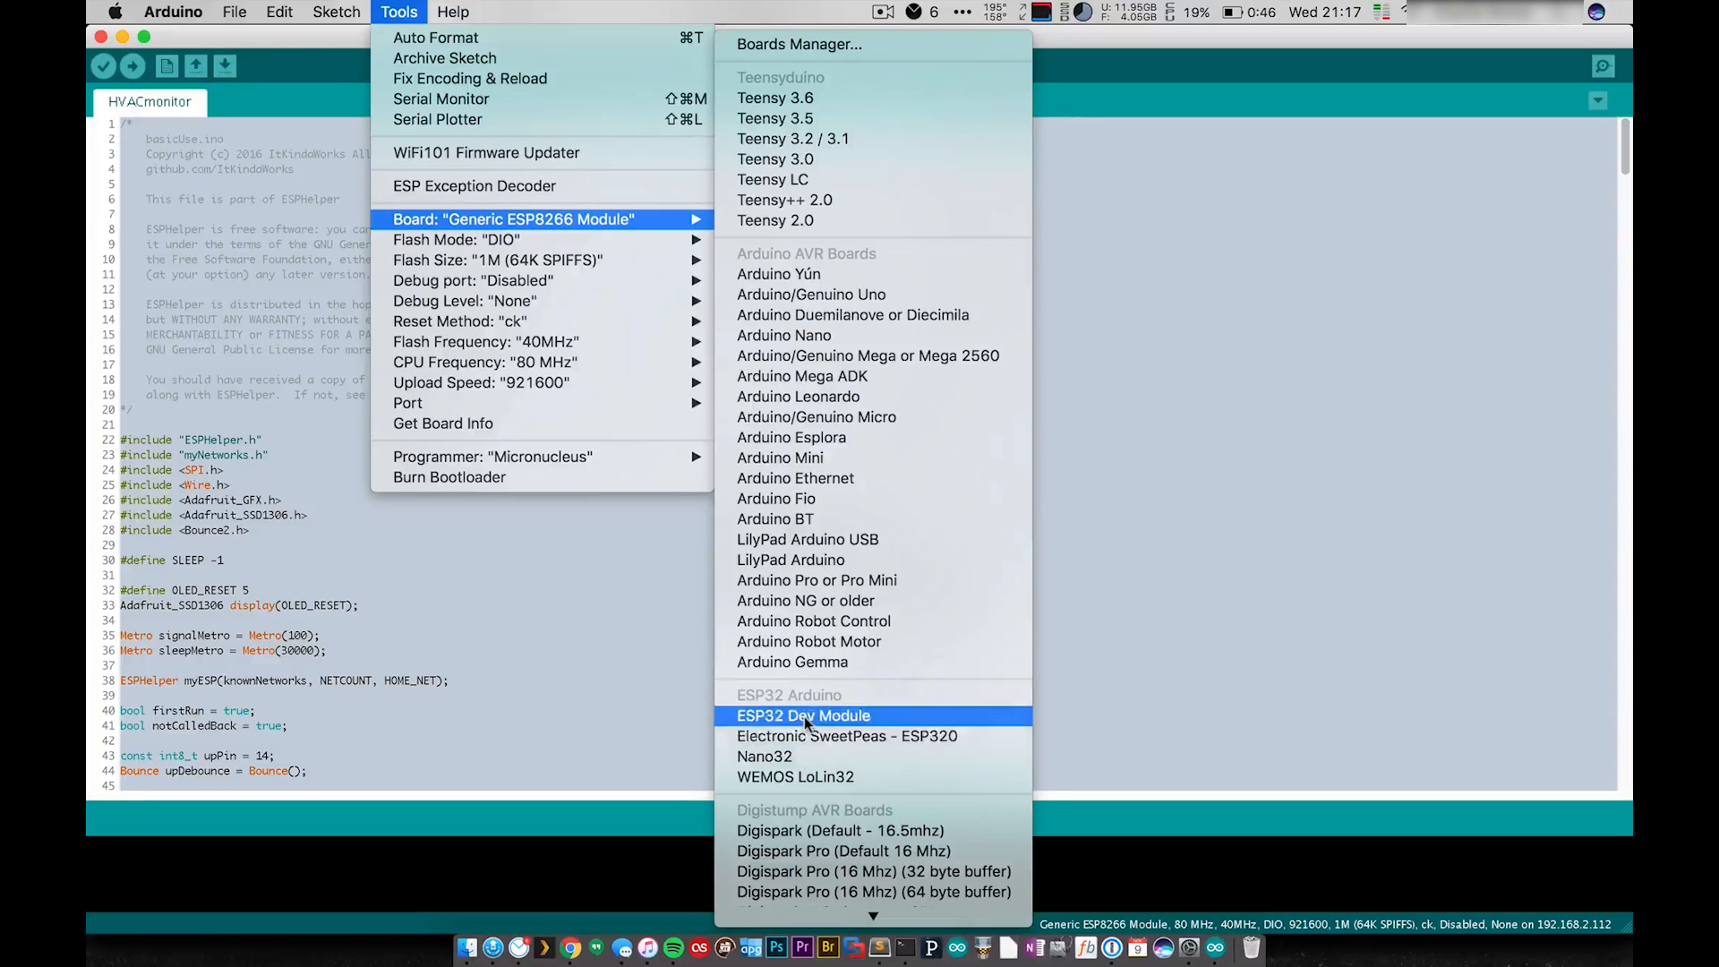
left_click(804, 714)
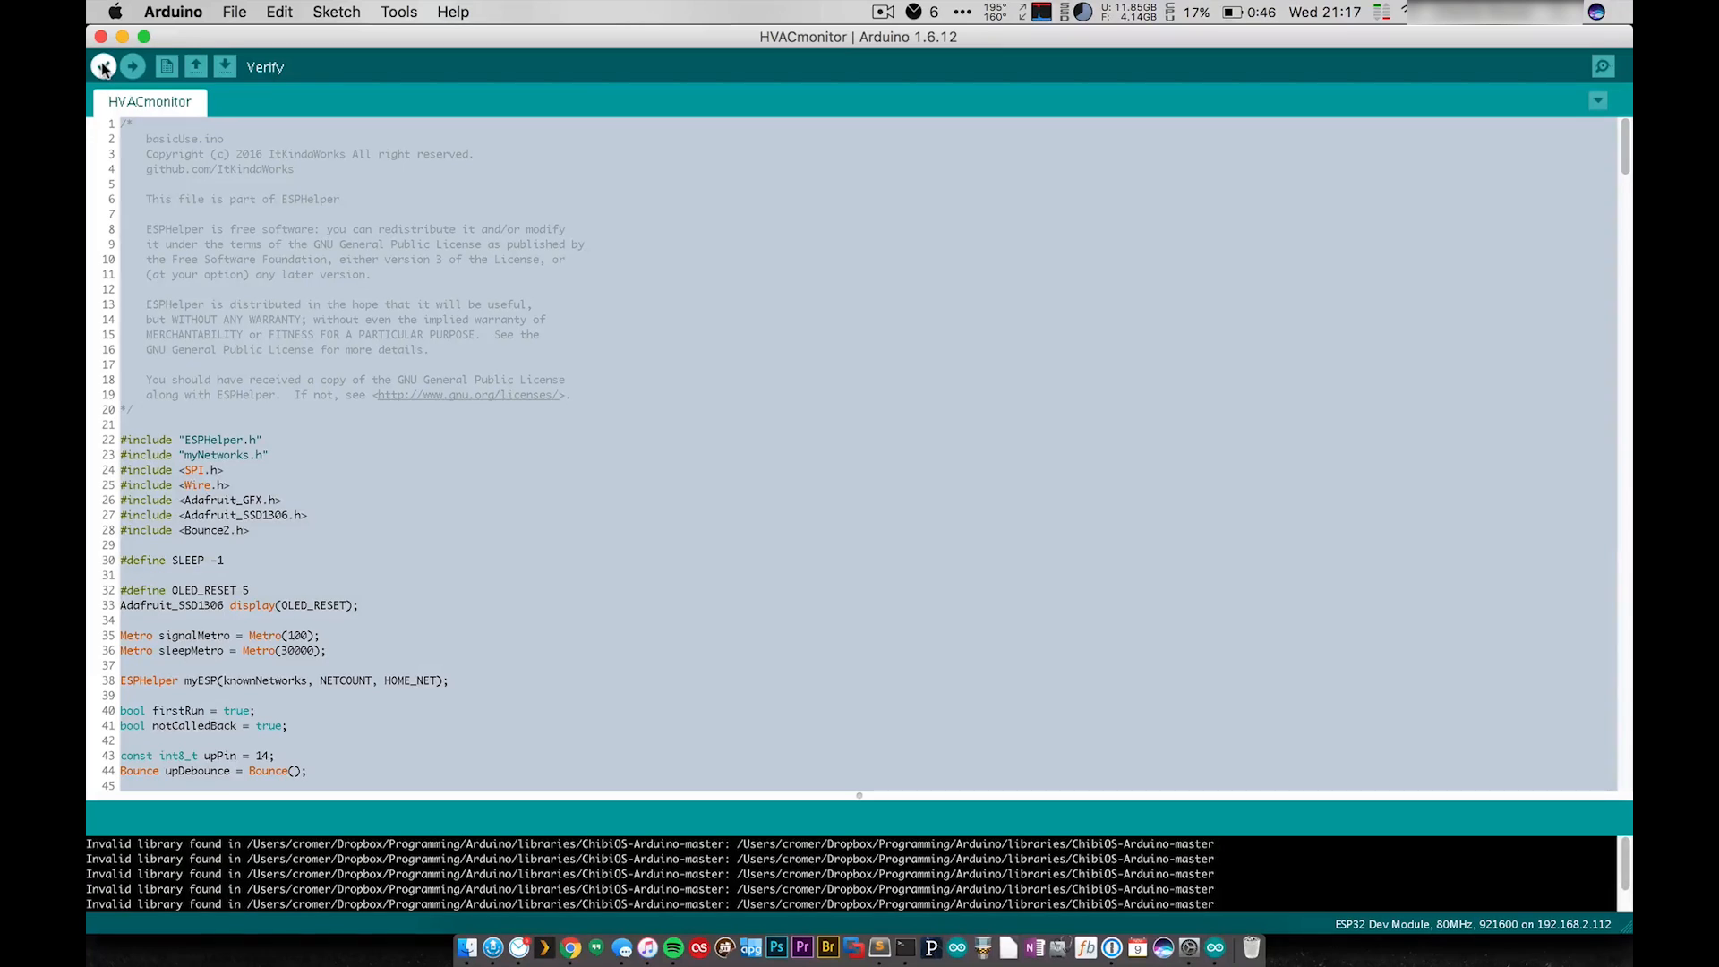
Verify HVACmonitor and enlarge the console to read the missing ESP8266mDNS.h error
left_click(103, 65)
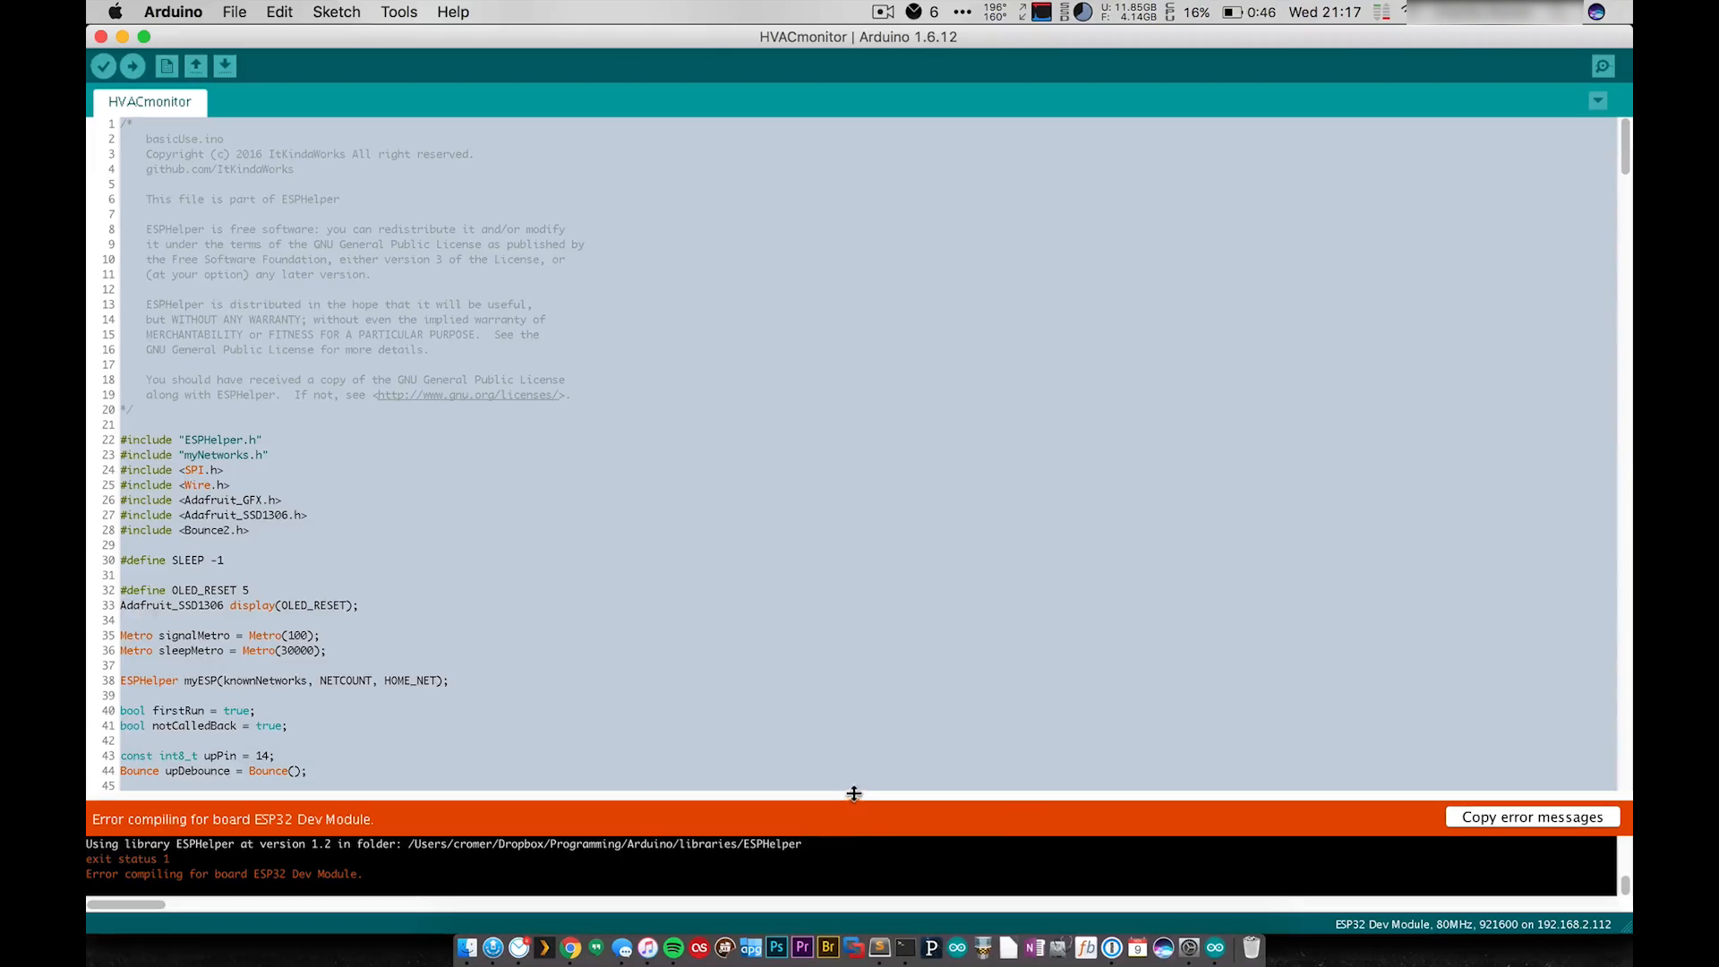
left_click_drag(853, 791, 869, 672)
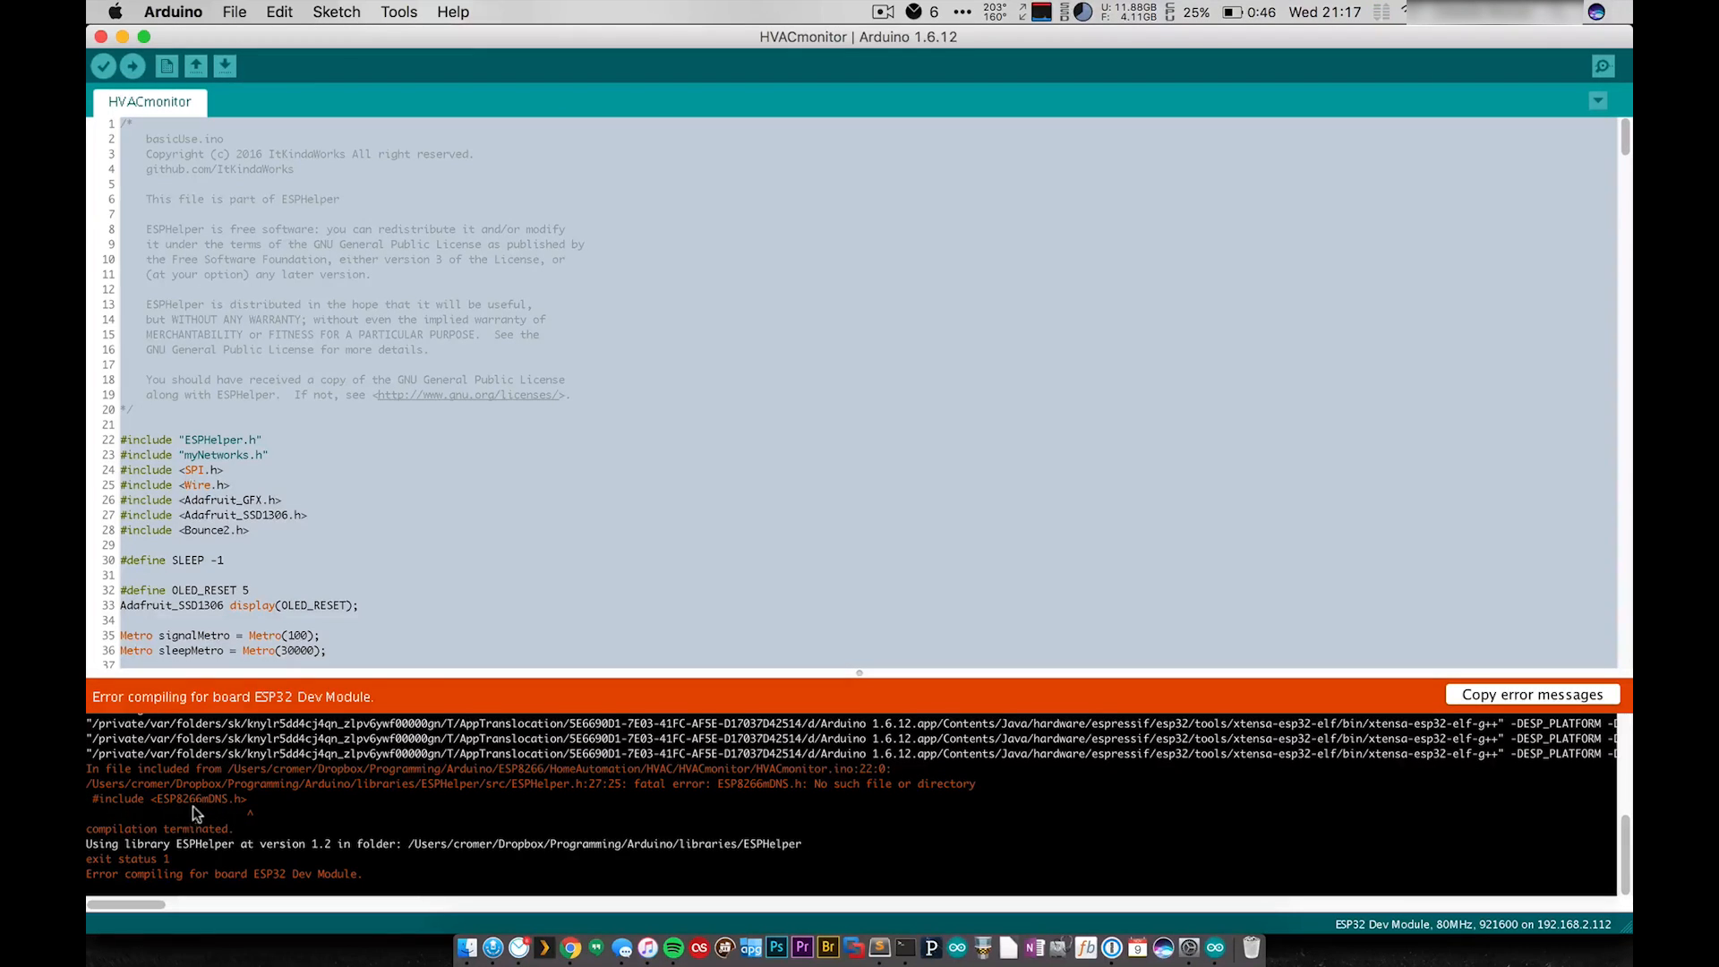
mouse_move(406, 322)
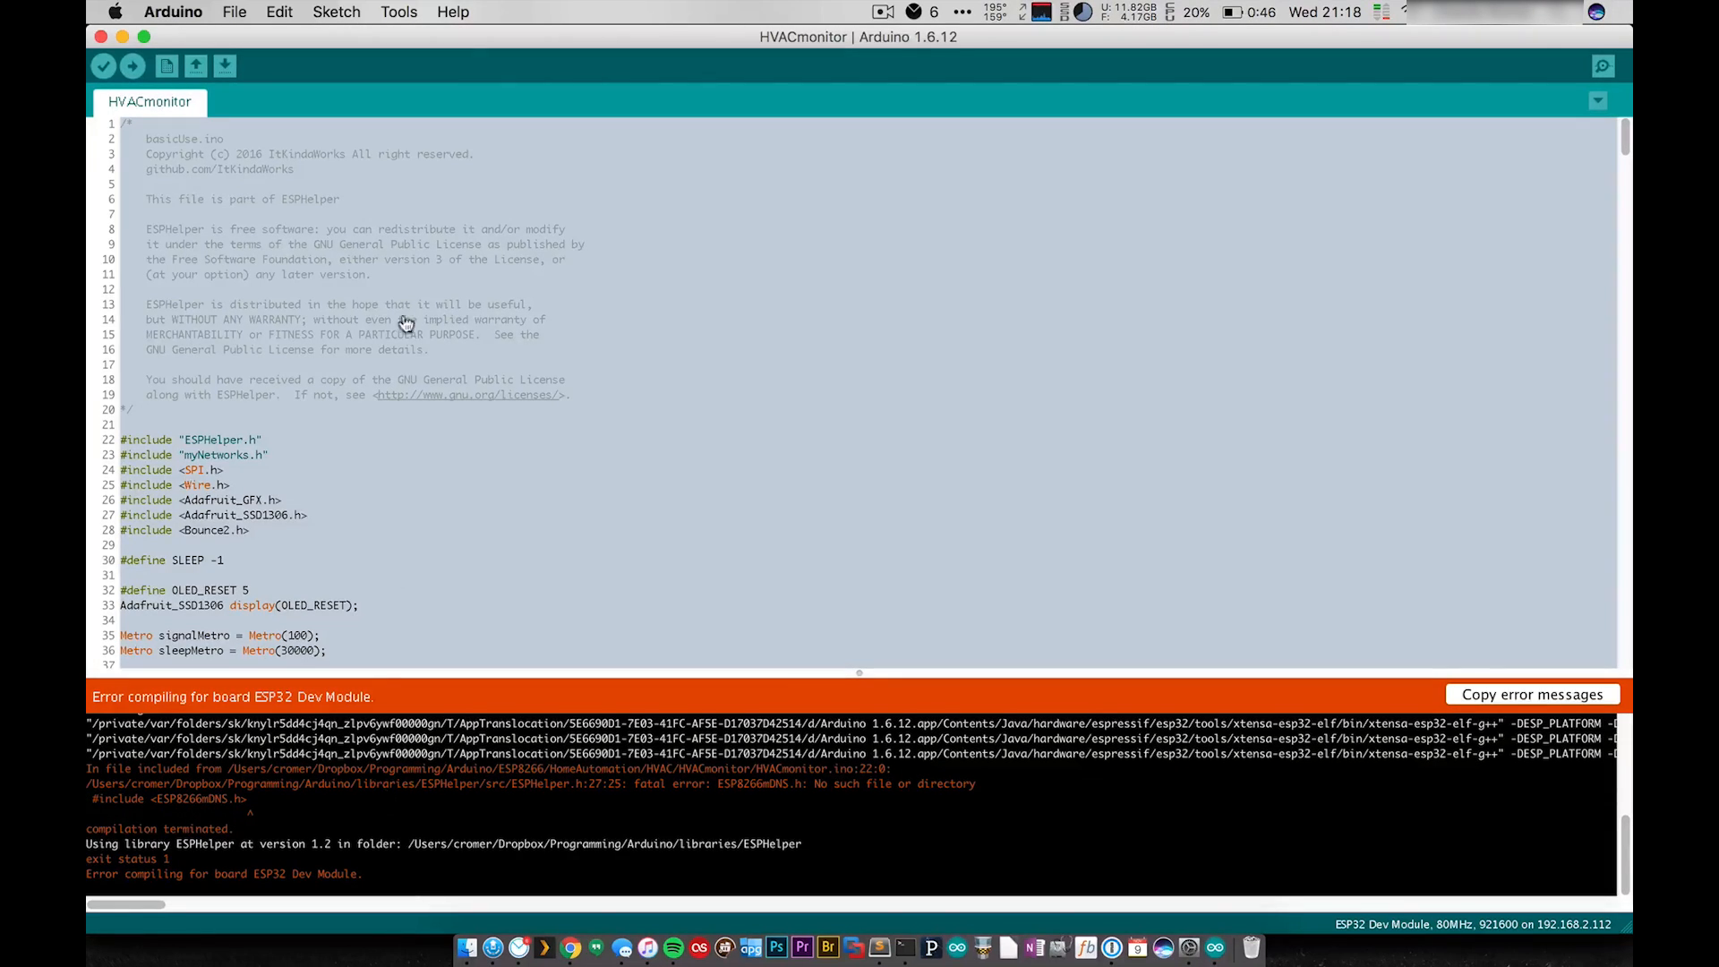
left_click(234, 11)
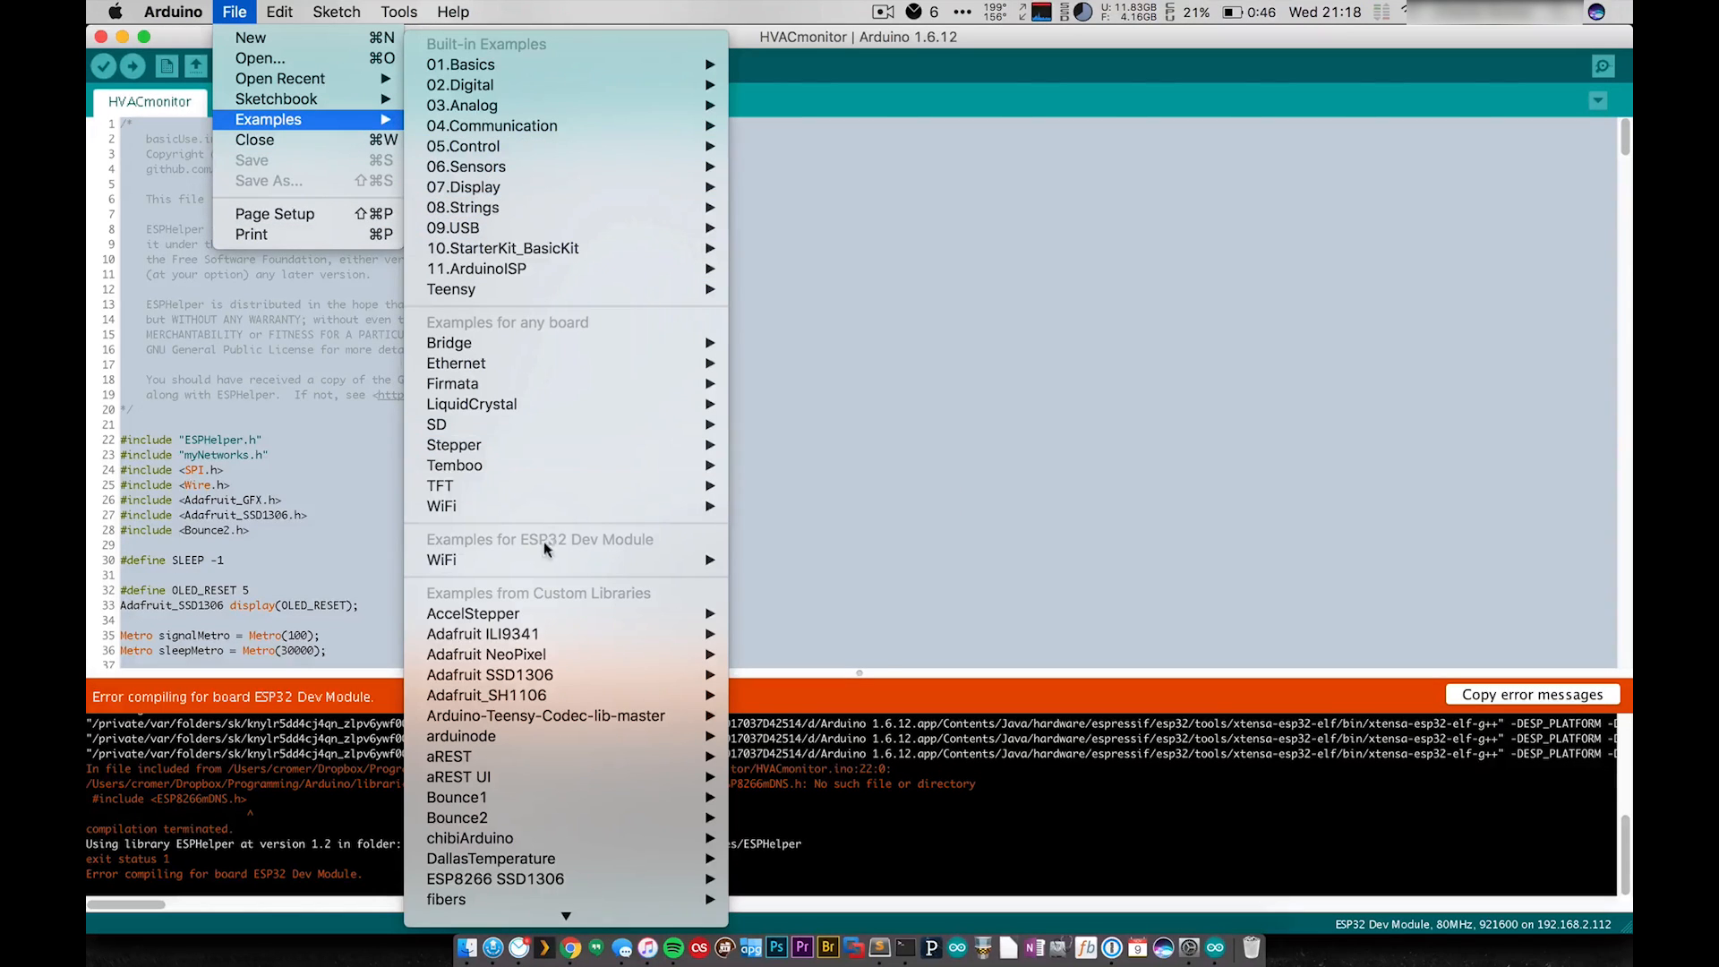
mouse_move(441, 560)
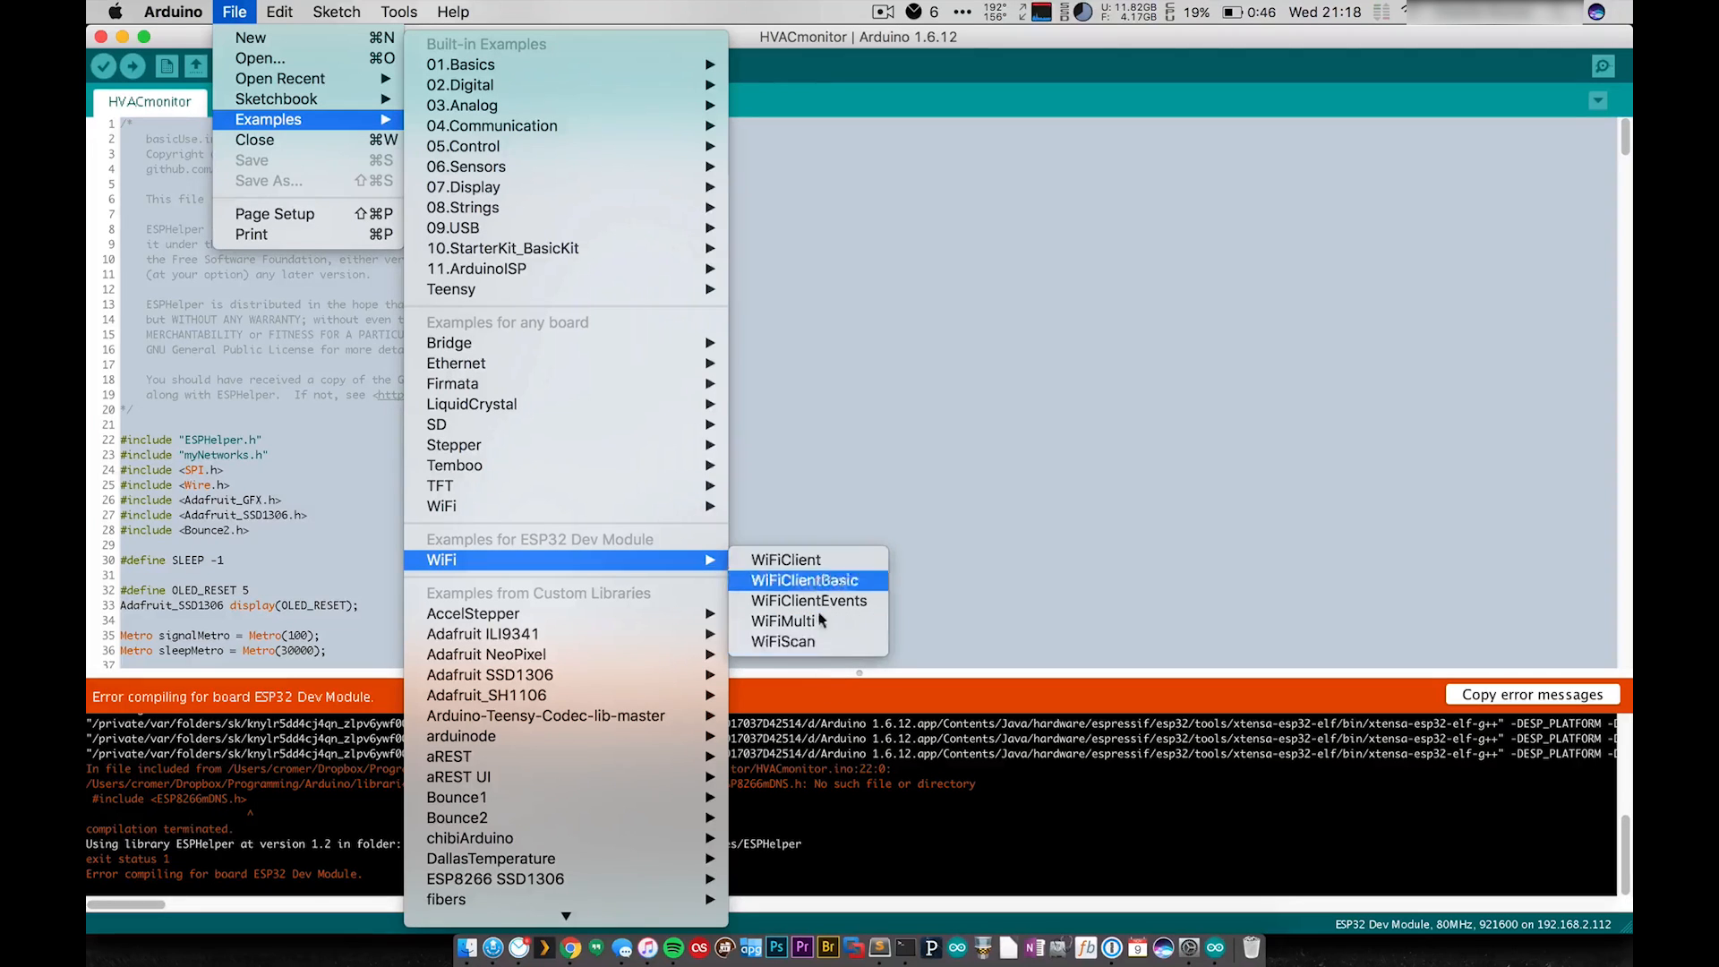
mouse_move(783, 641)
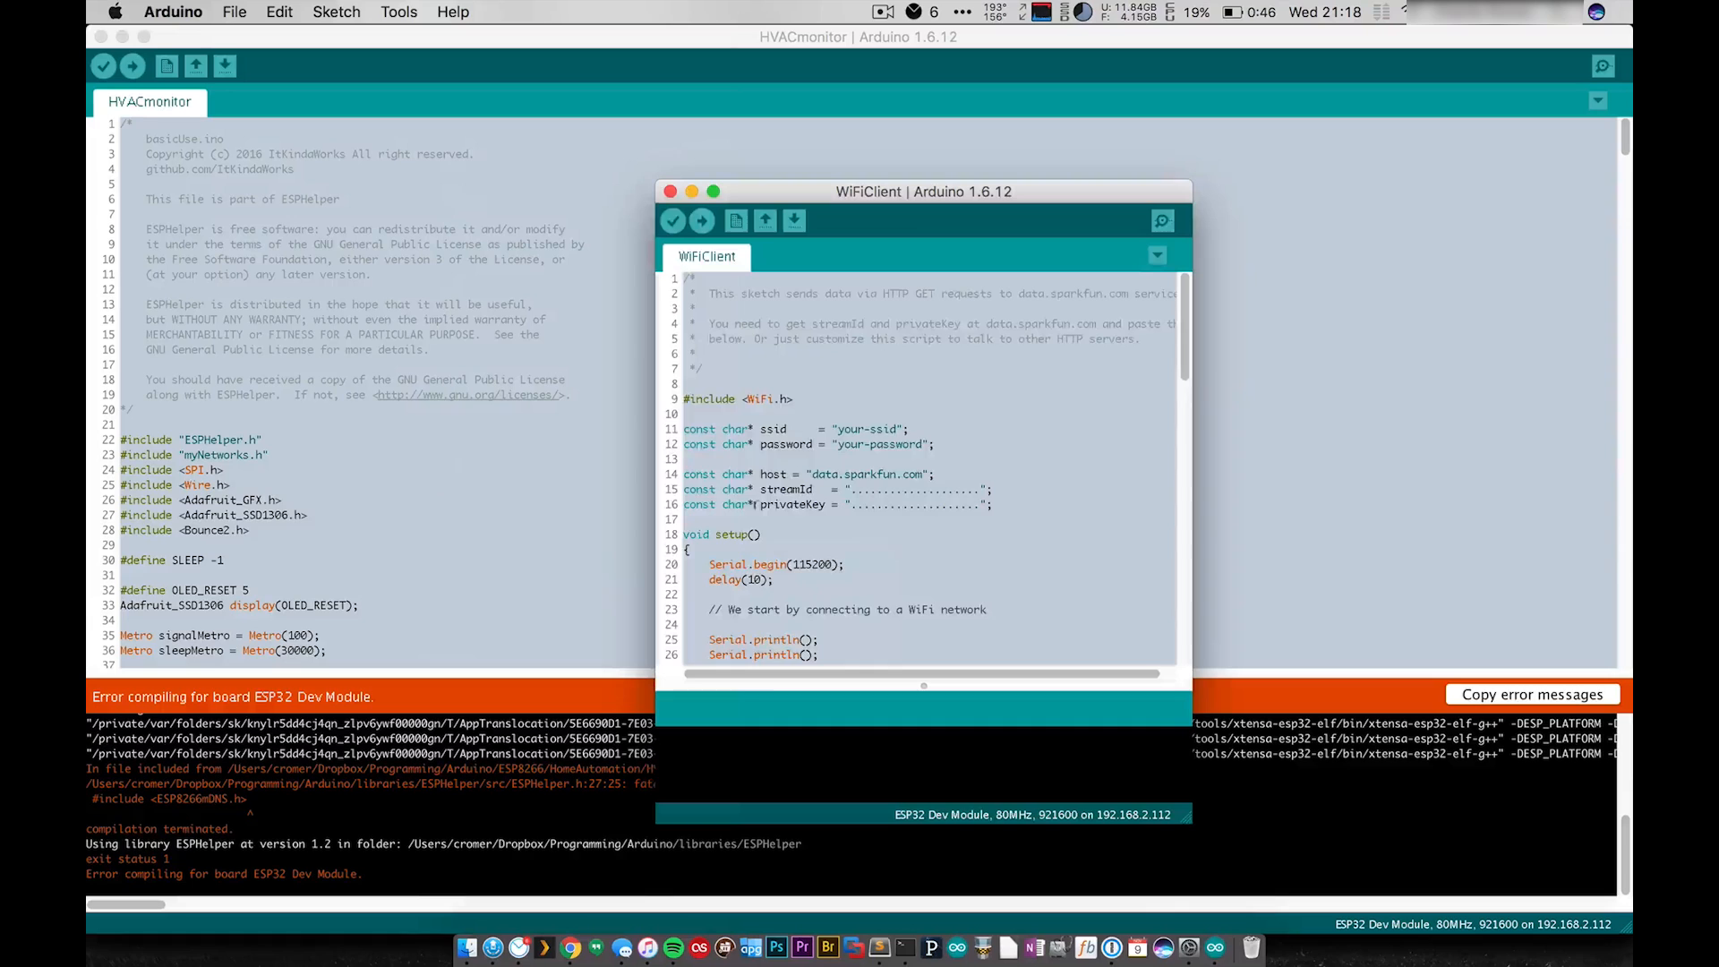
Compile the ESP32 WiFiClient example in its own window for ESP32 Dev Module
left_click(673, 220)
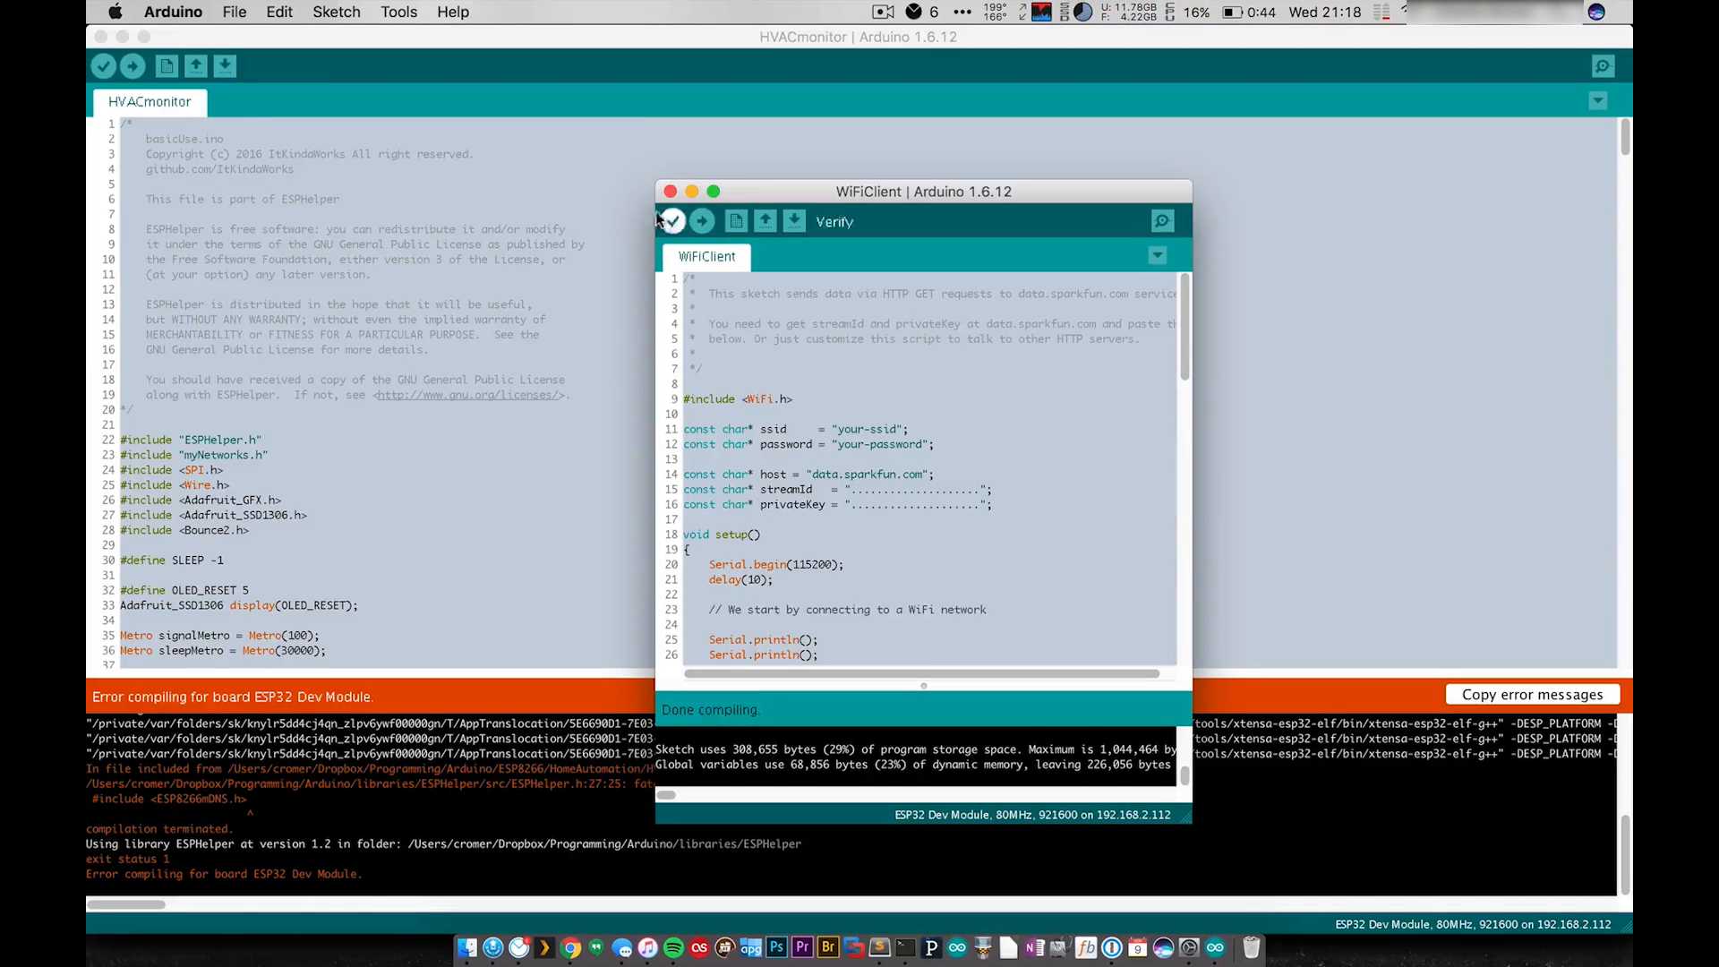
left_click(398, 11)
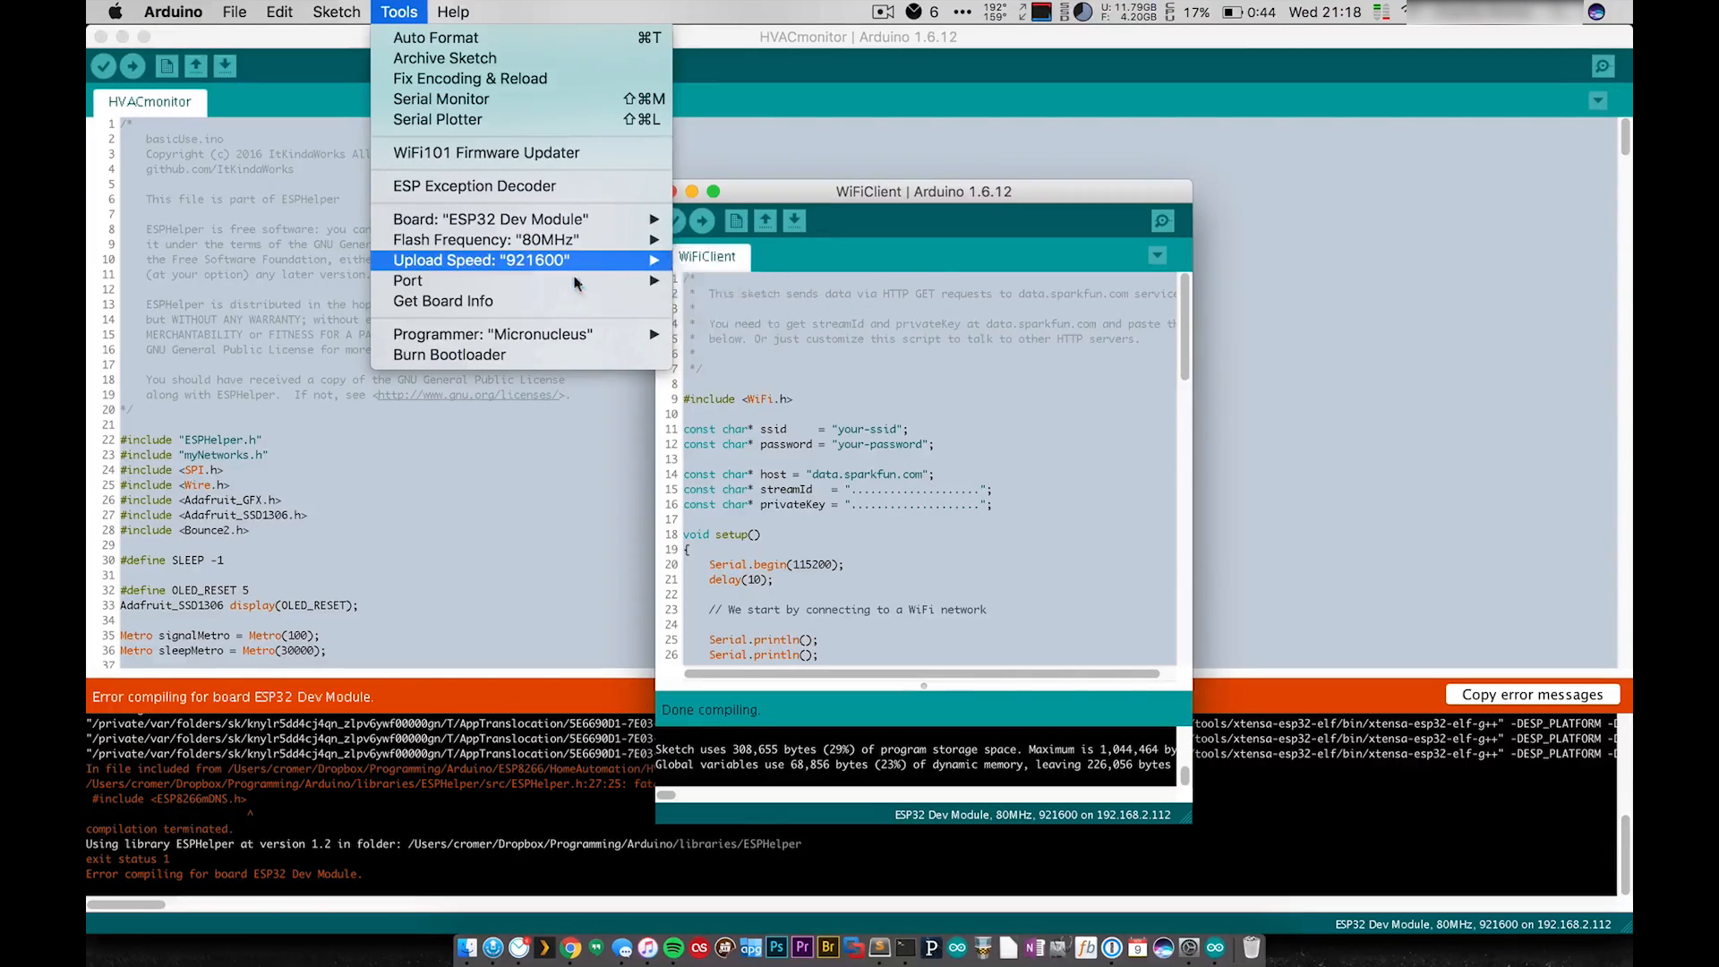
mouse_move(487, 239)
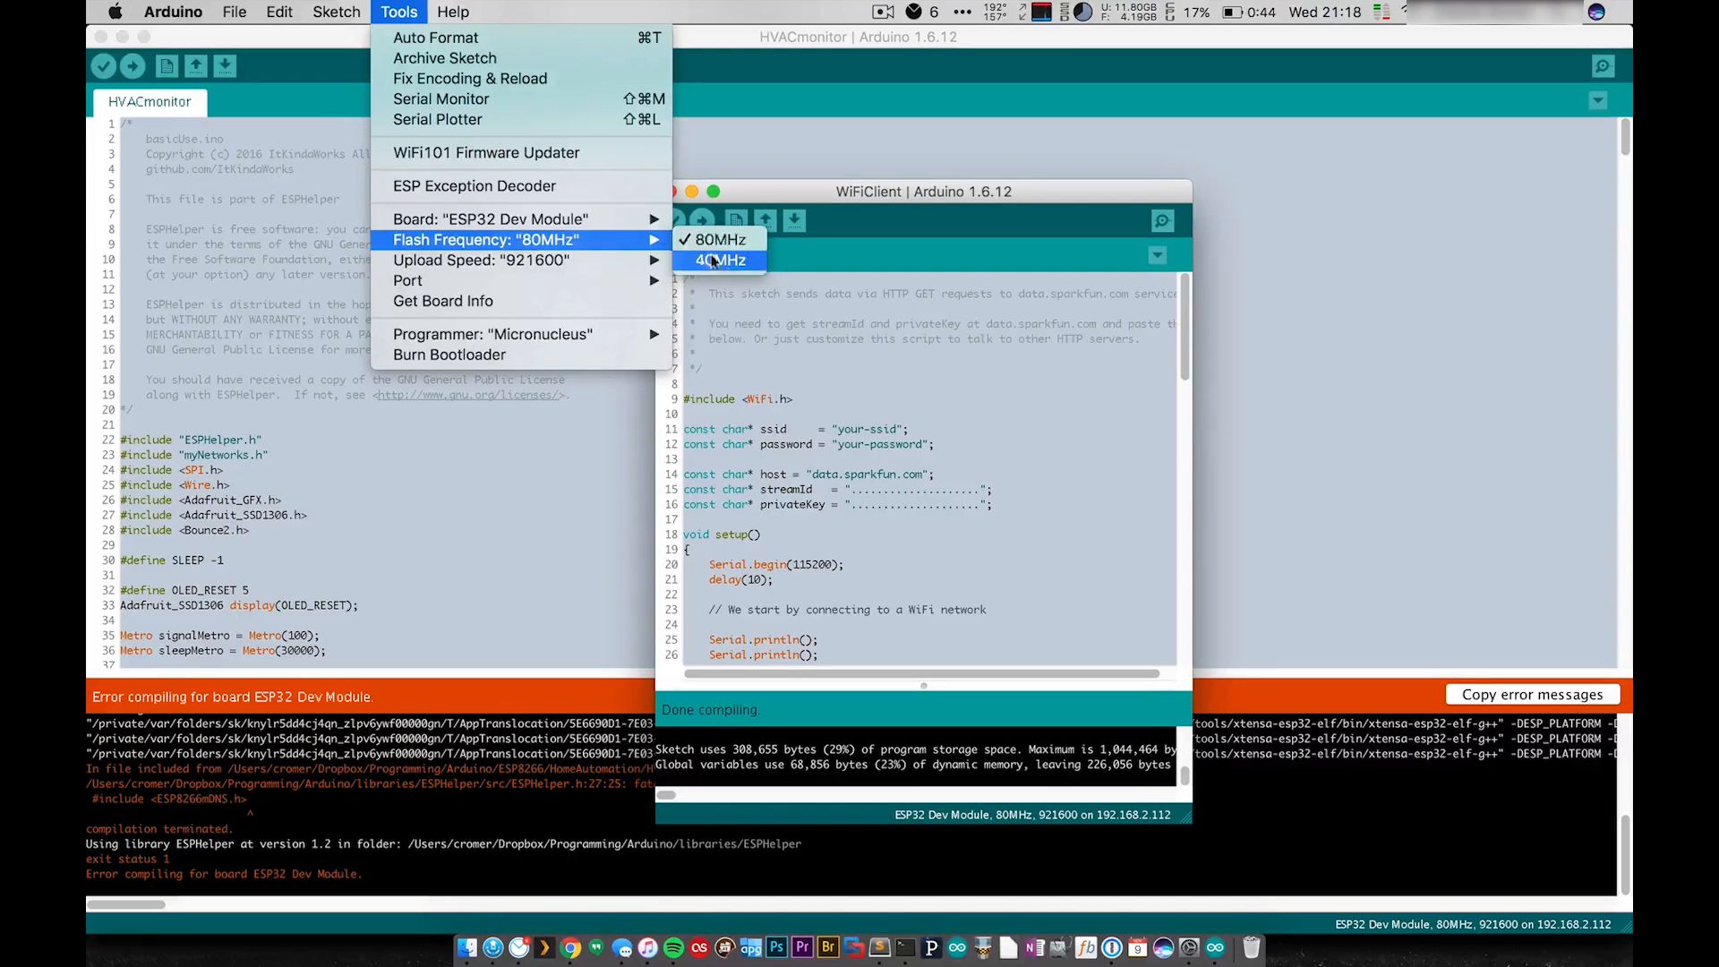
mouse_move(441, 98)
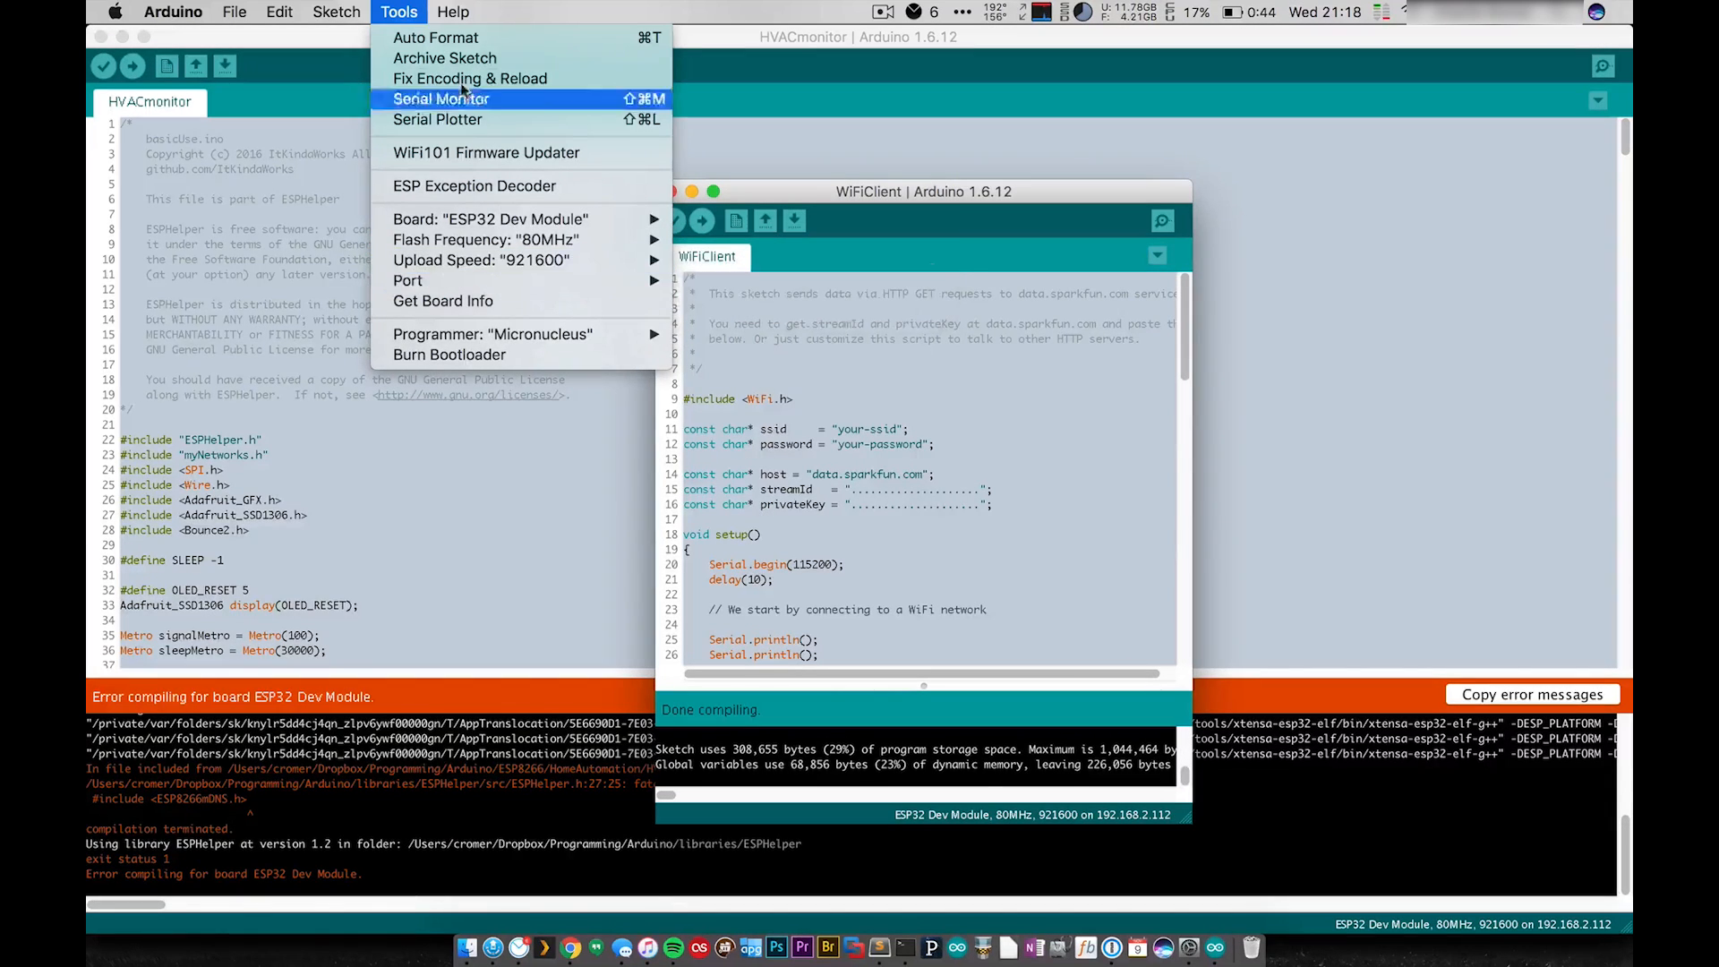